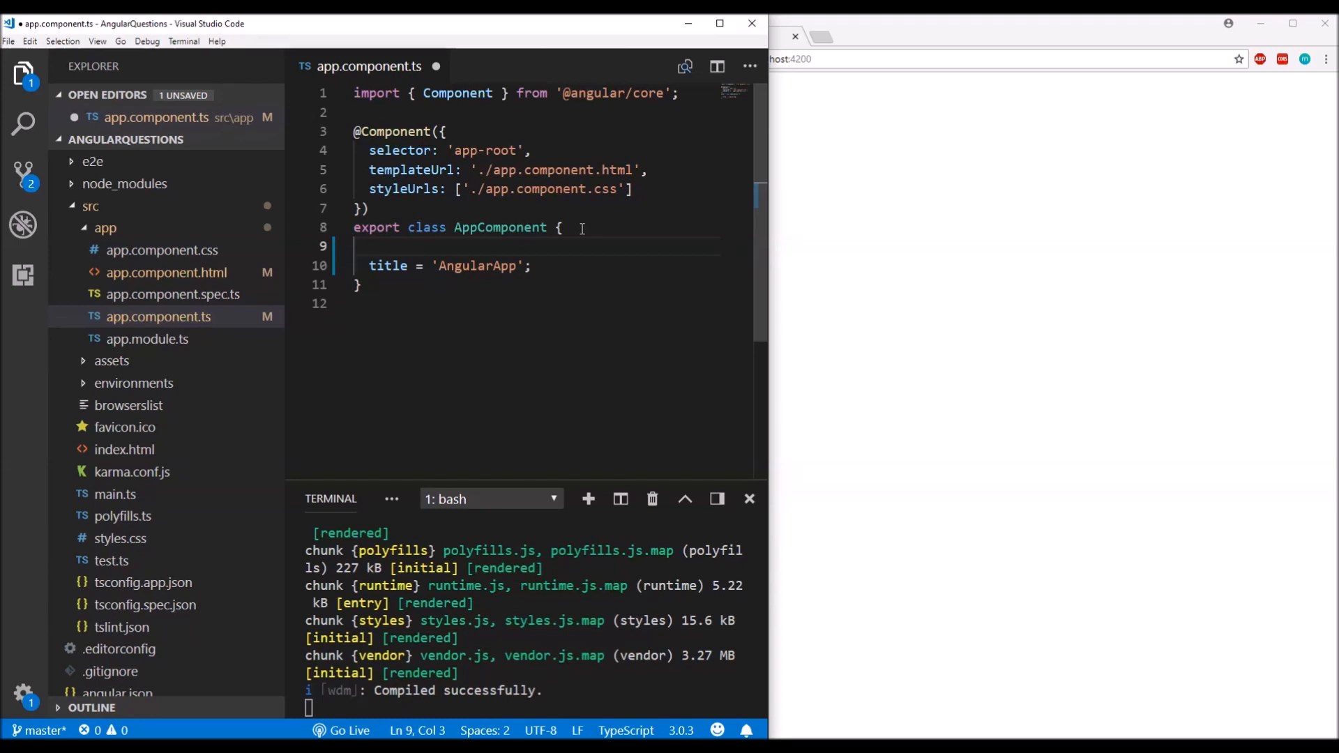
# - Declare persons:Array<any> and an ngOnInit filling it with John, Steve, Tony and Bruce
pyautogui.write('persons:')
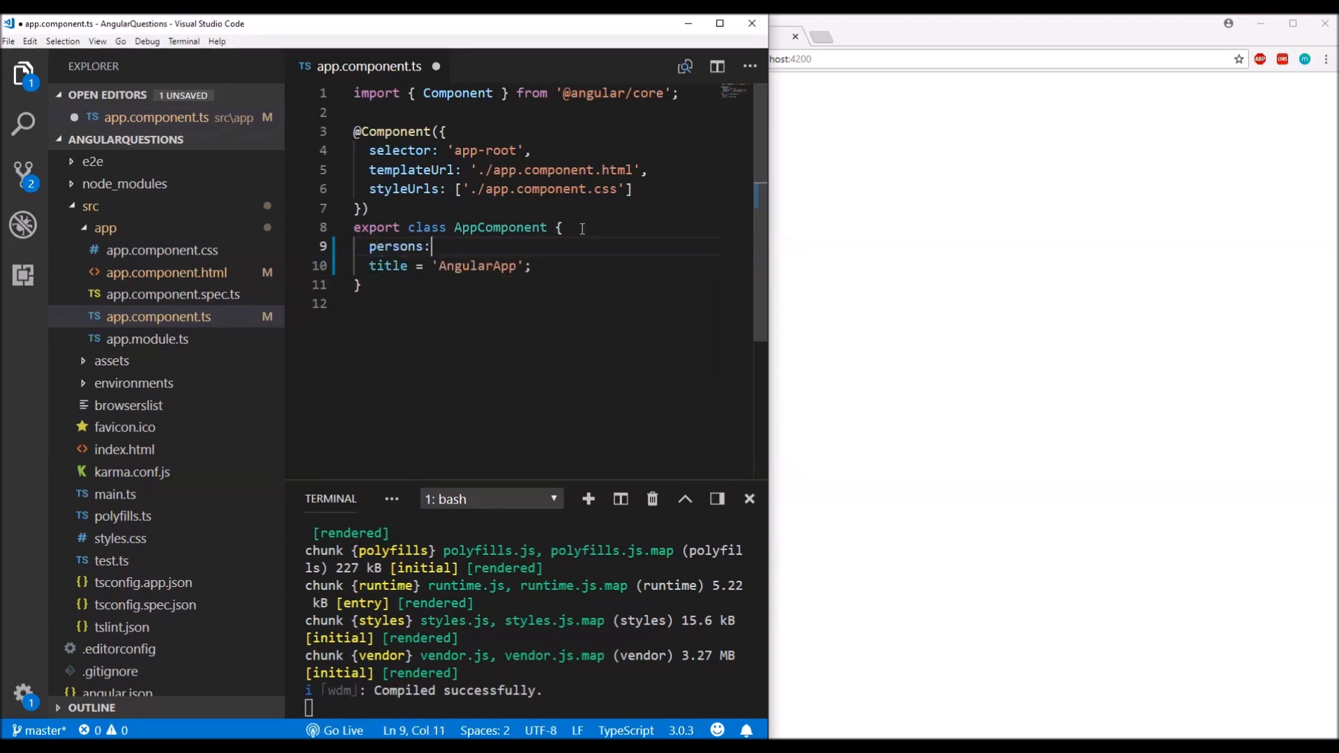
pyautogui.write('Array<any>;')
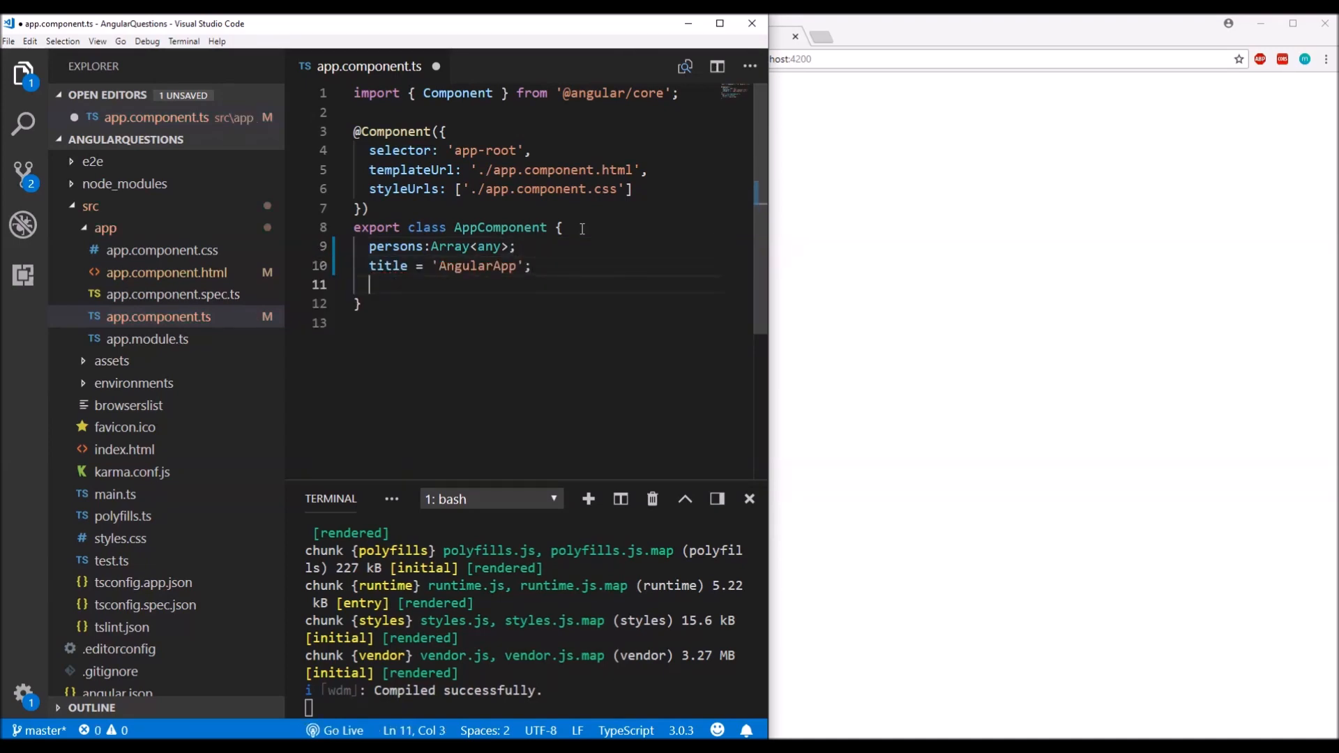
pyautogui.write('ngon')
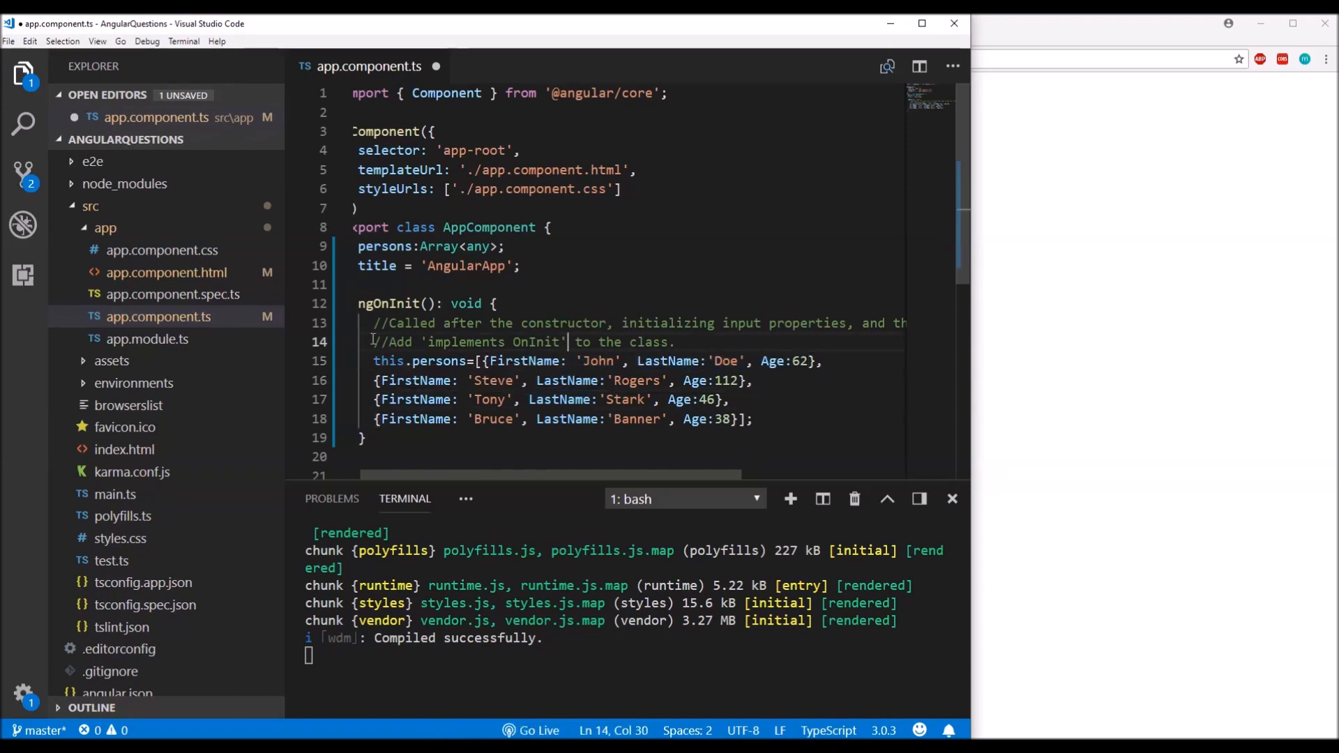
pyautogui.click(167, 293)
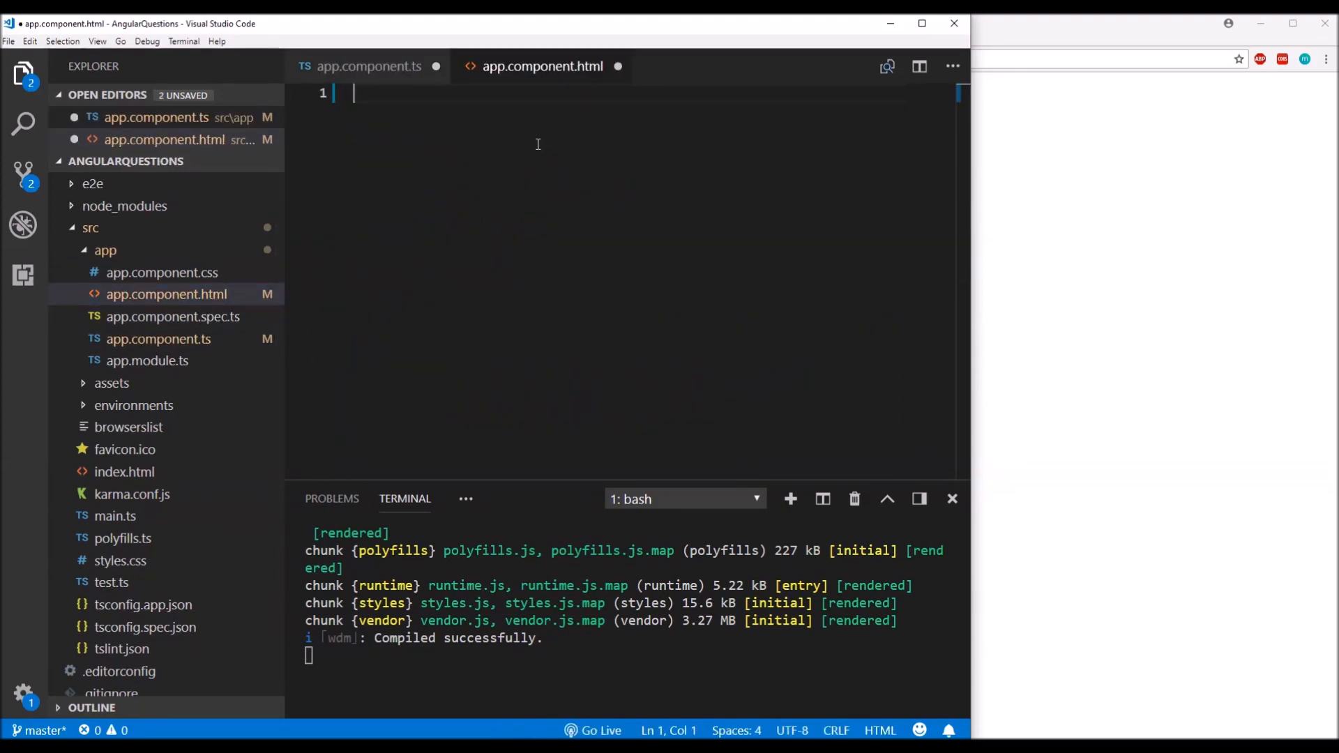
# - Create a table in app.component.html with a First Name cell
pyautogui.write('<table')
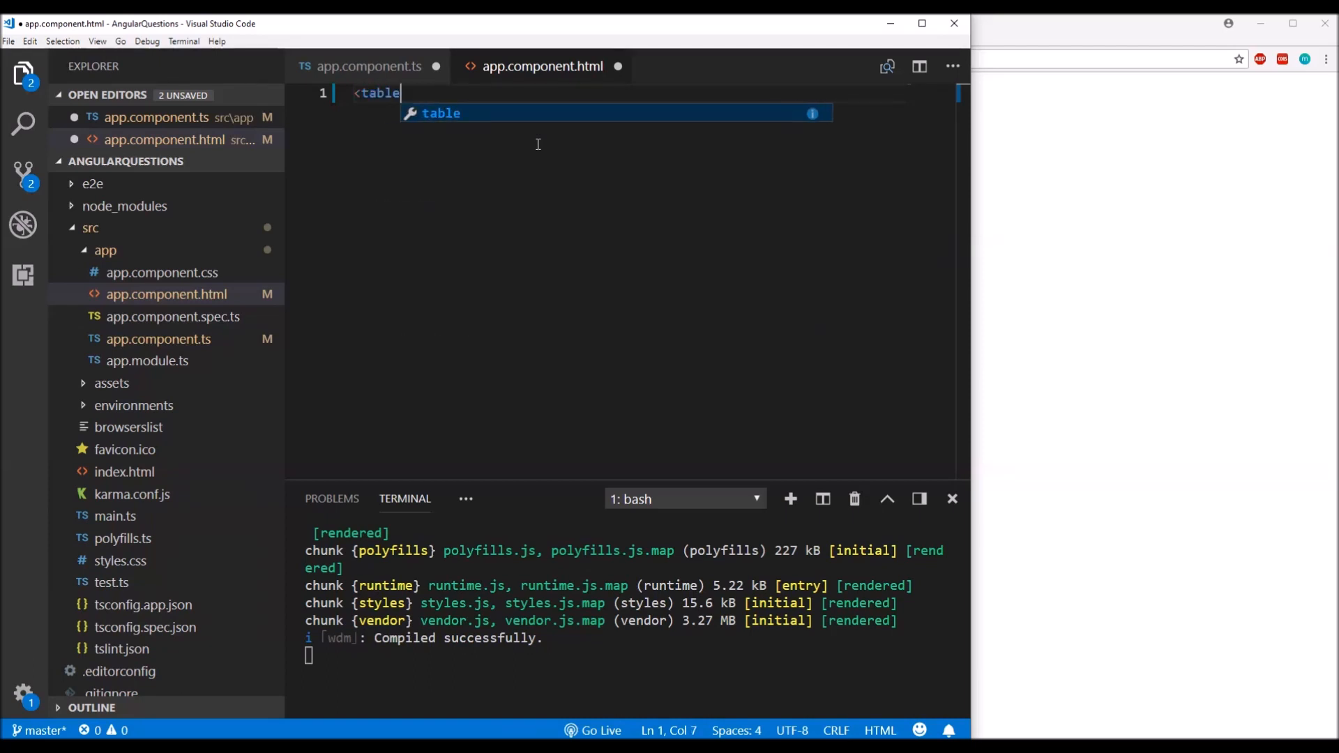
pyautogui.press('Enter')
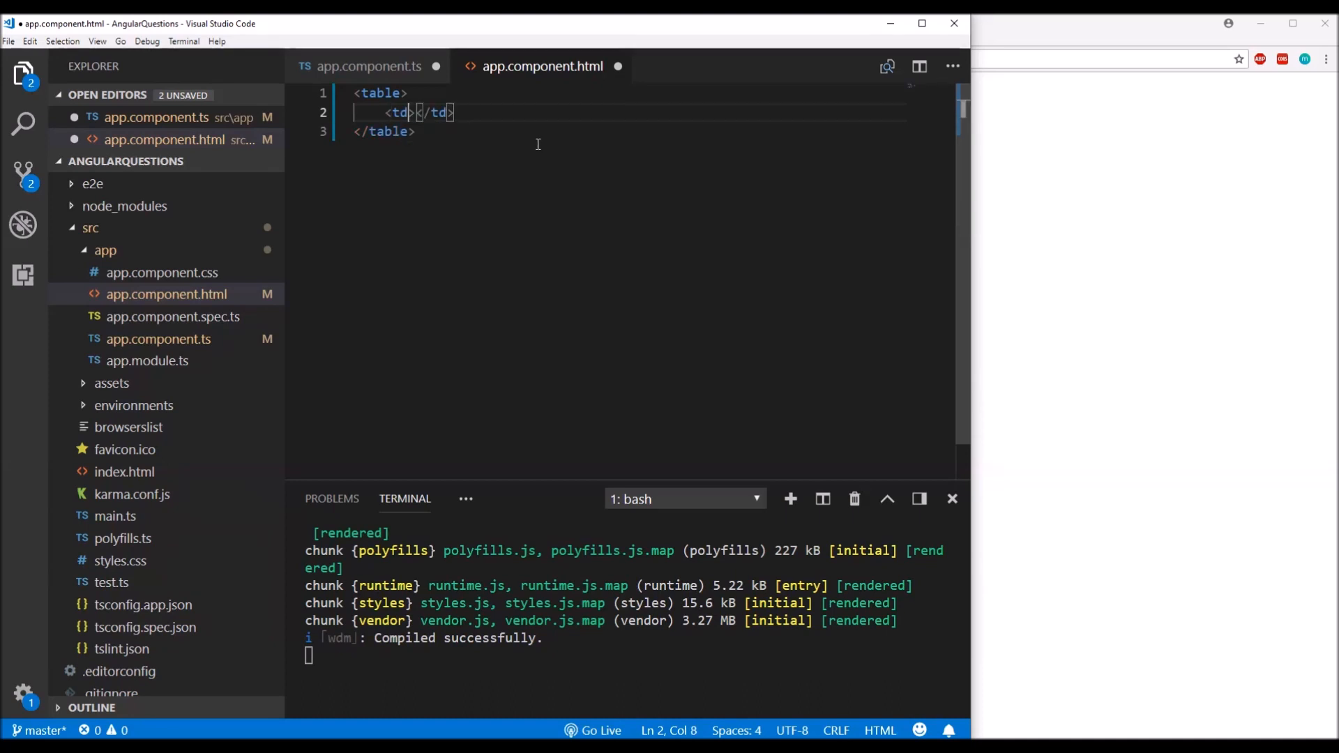
pyautogui.press('Right')
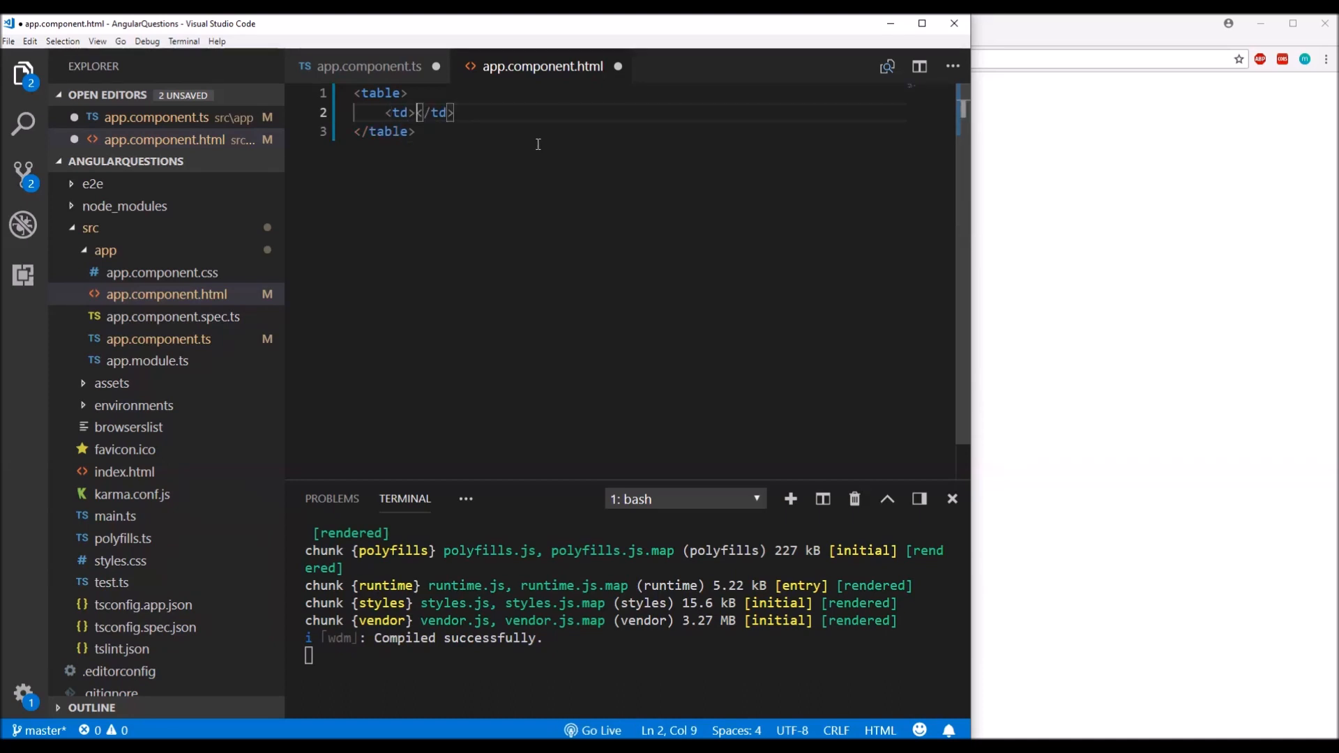
pyautogui.write('First Name')
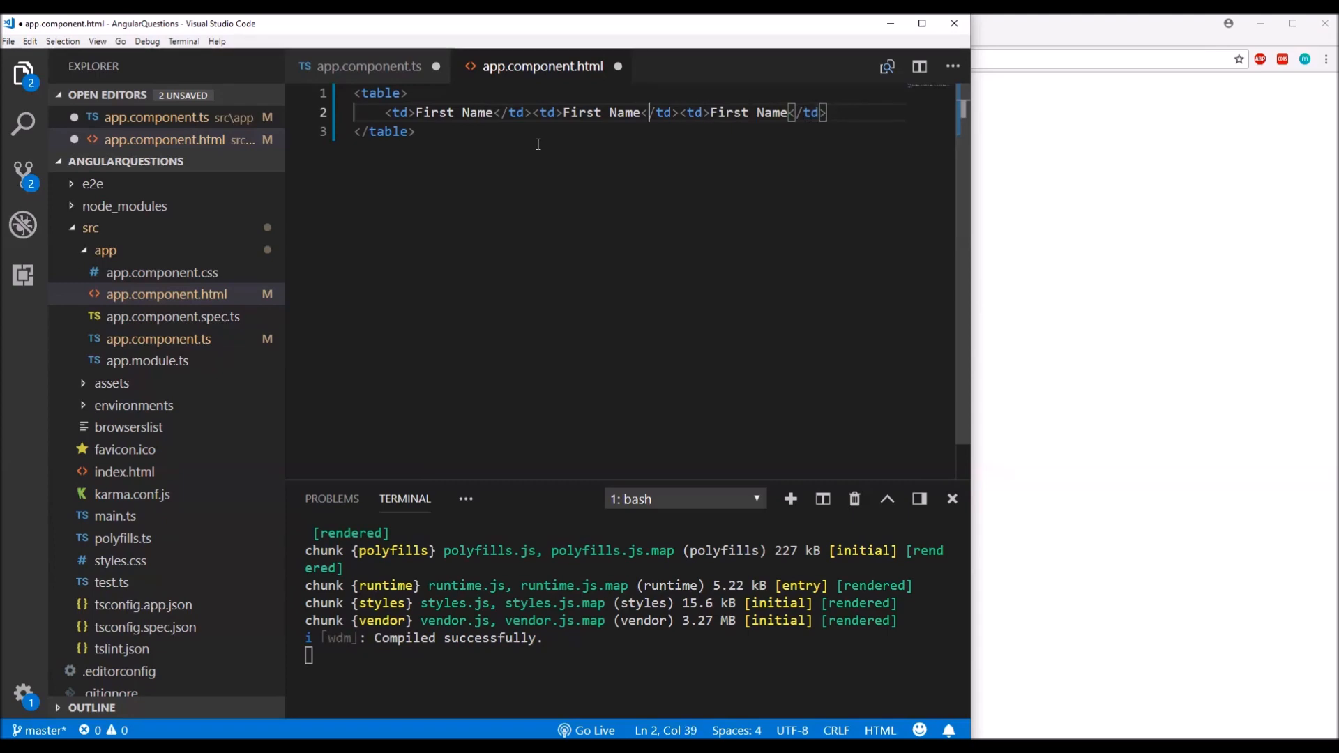
# - Check the person property names, then add Last Name and Age cells
pyautogui.click(369, 65)
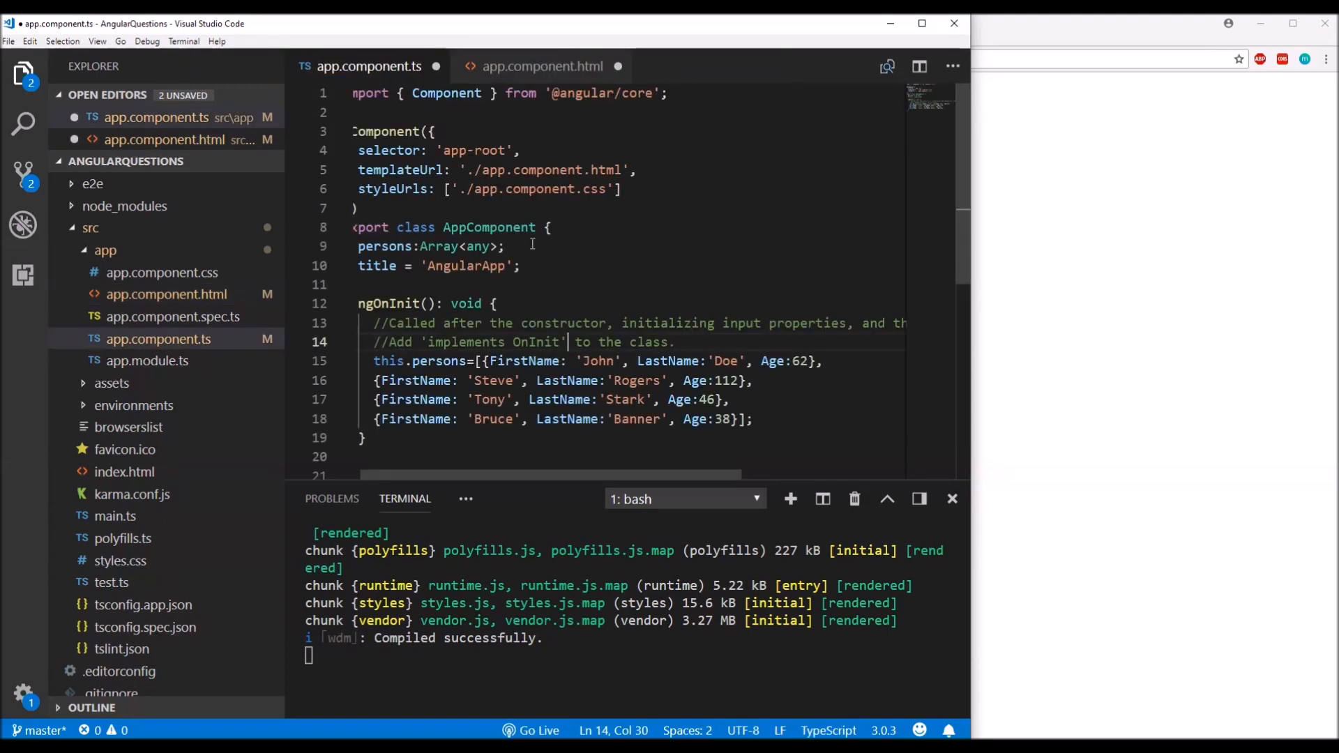
pyautogui.click(543, 65)
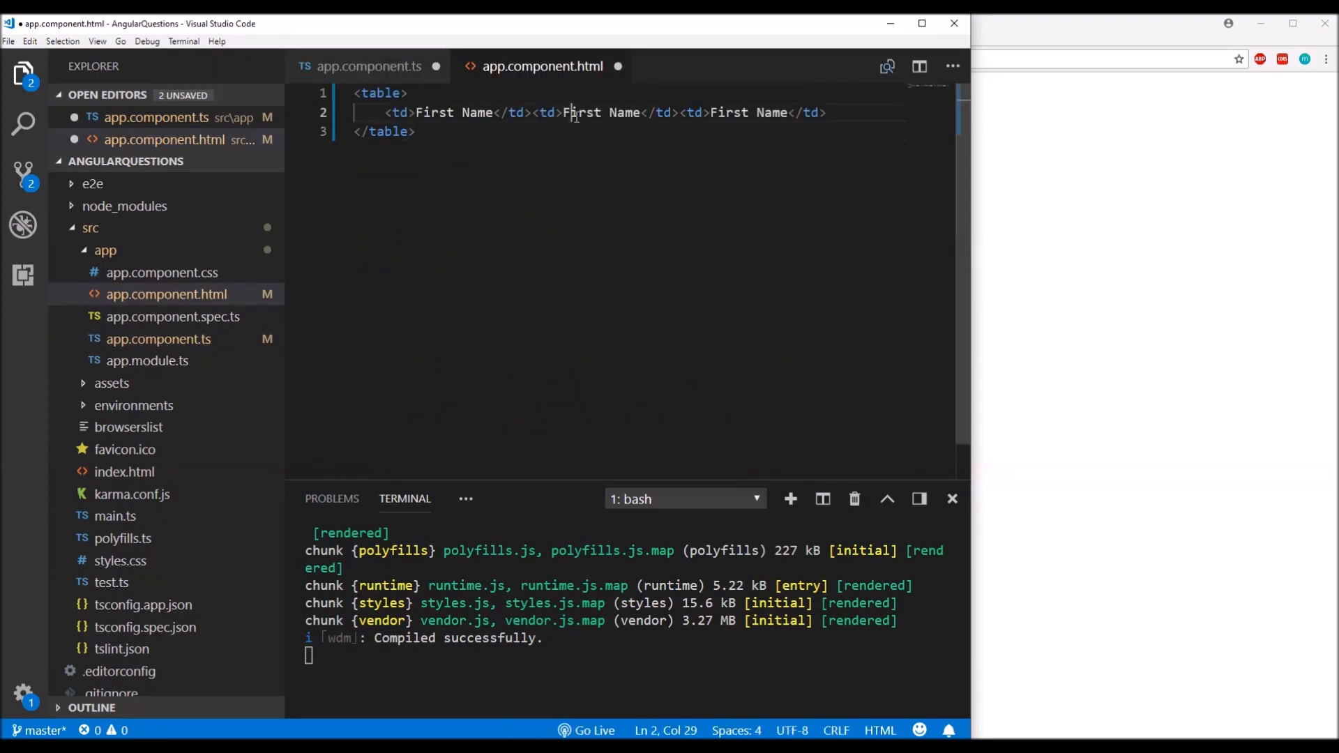
pyautogui.doubleClick(582, 112)
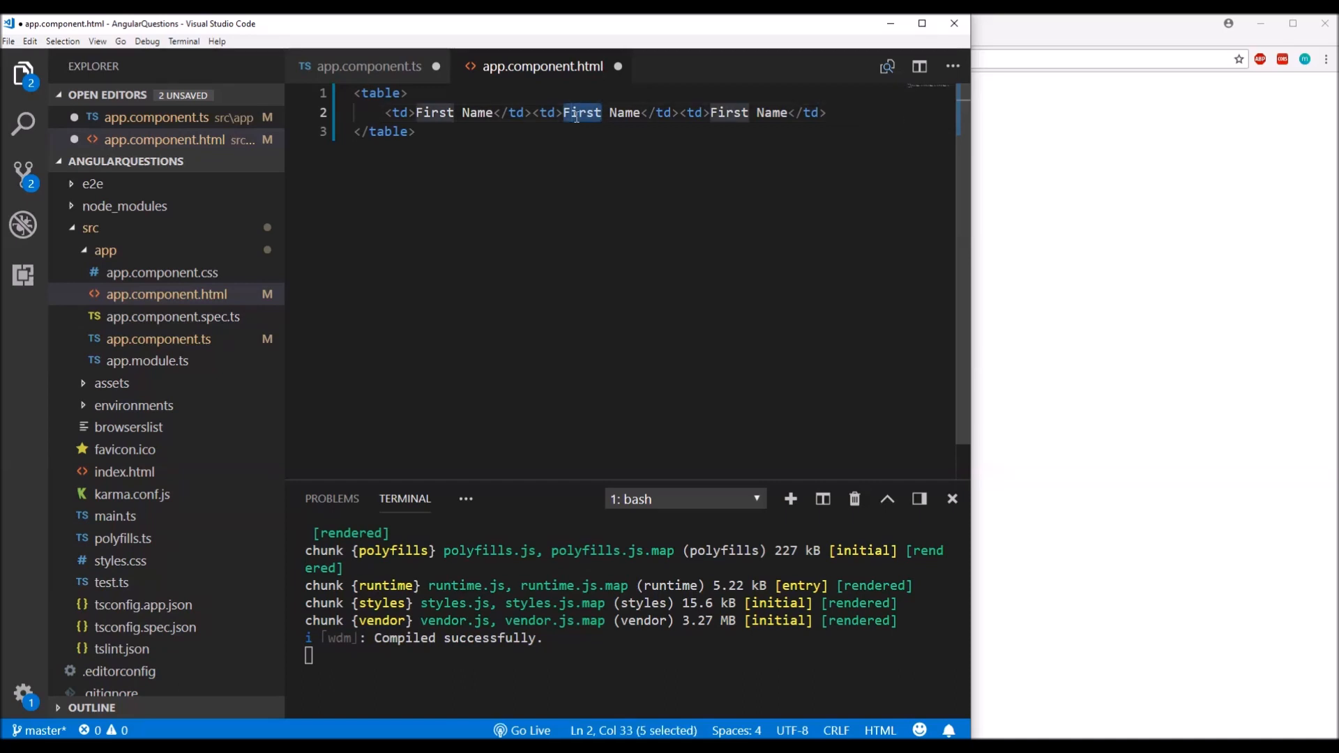
pyautogui.write('Last')
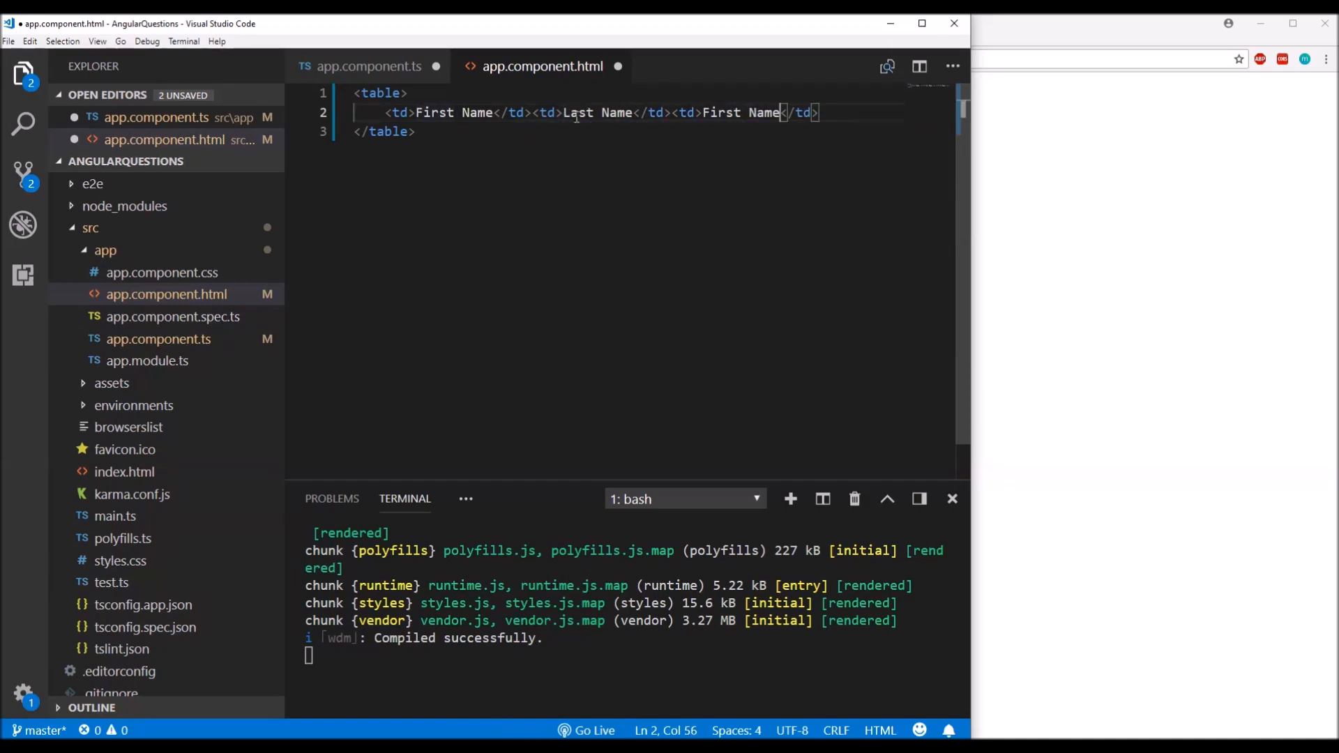
pyautogui.write('A')
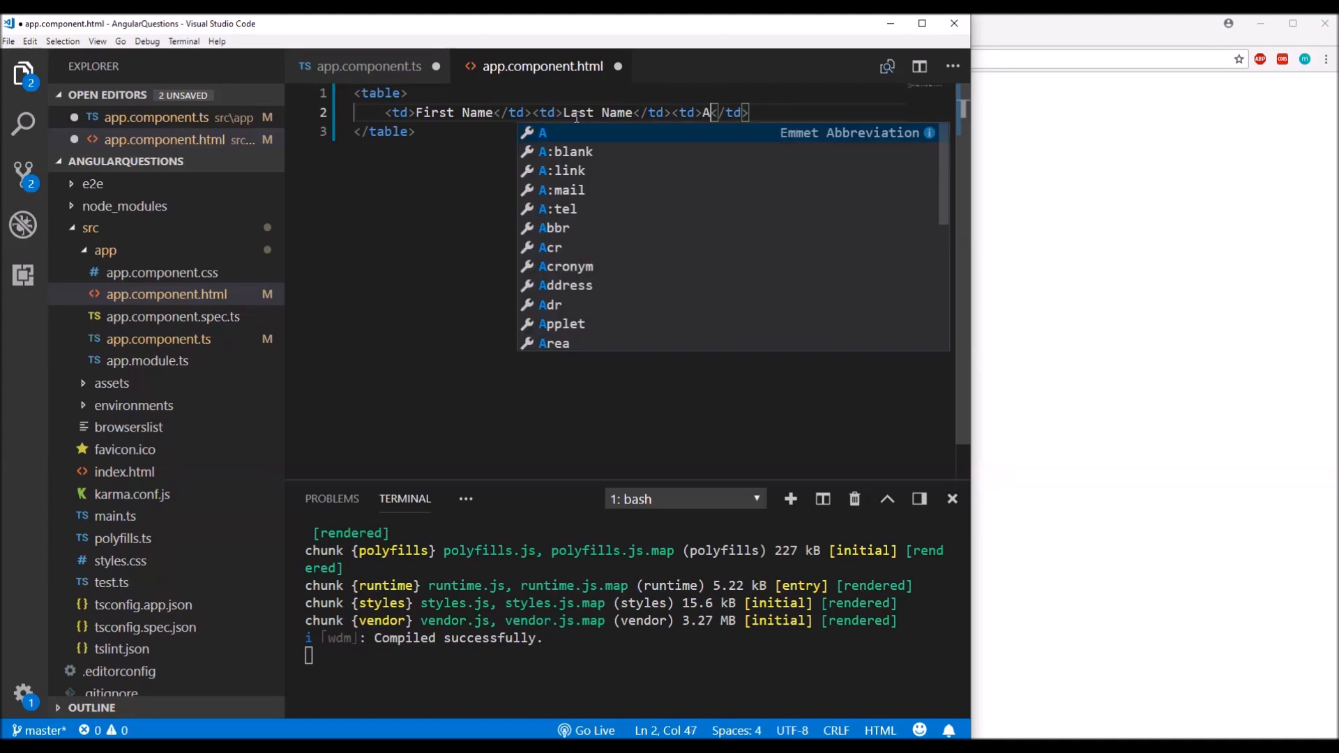
pyautogui.write('ge')
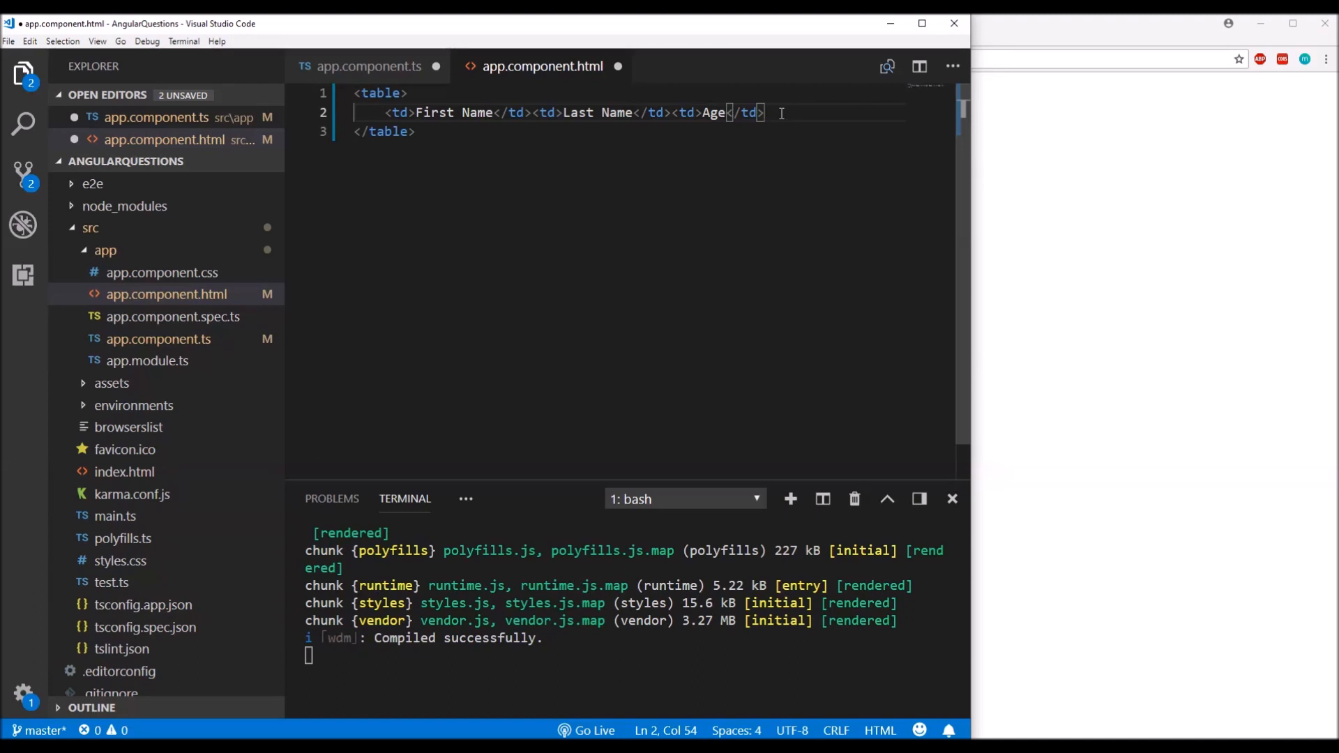
pyautogui.press('Enter')
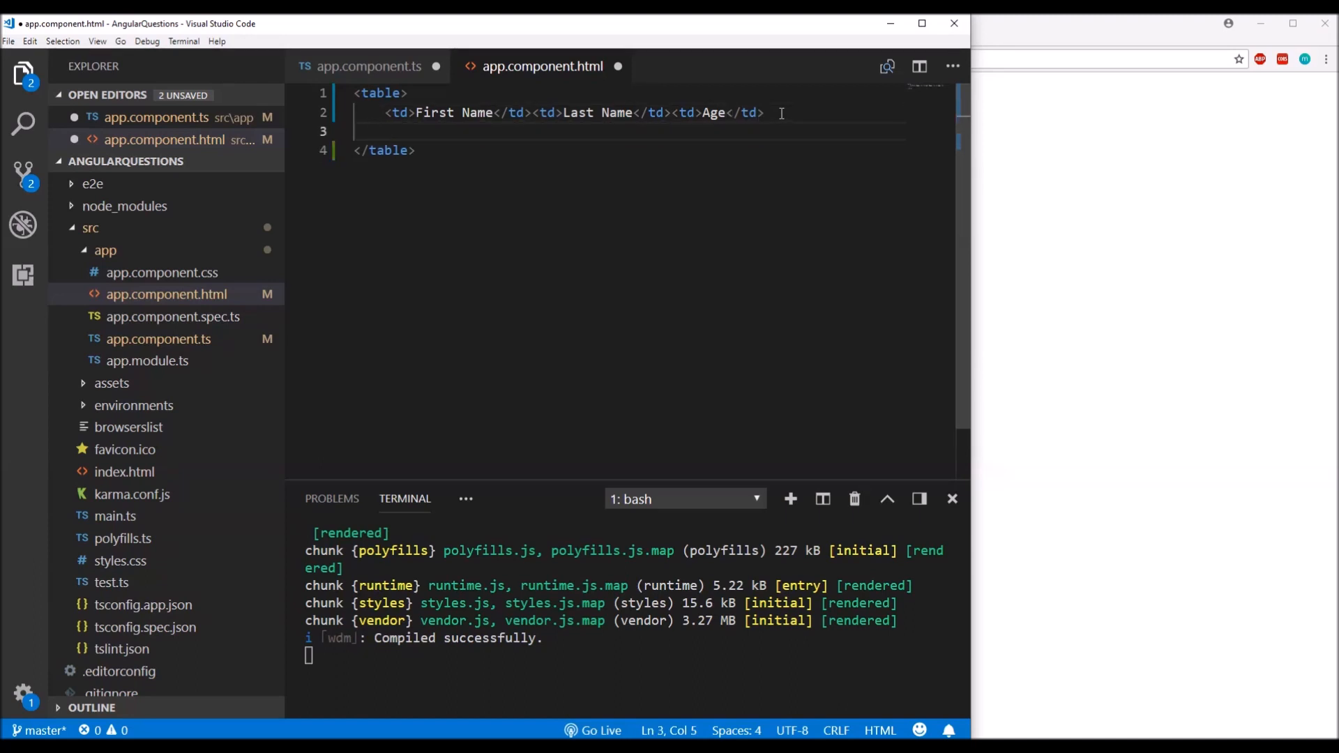
# - Add a tr repeating with *ngFor="let person of persons"
pyautogui.write('<')
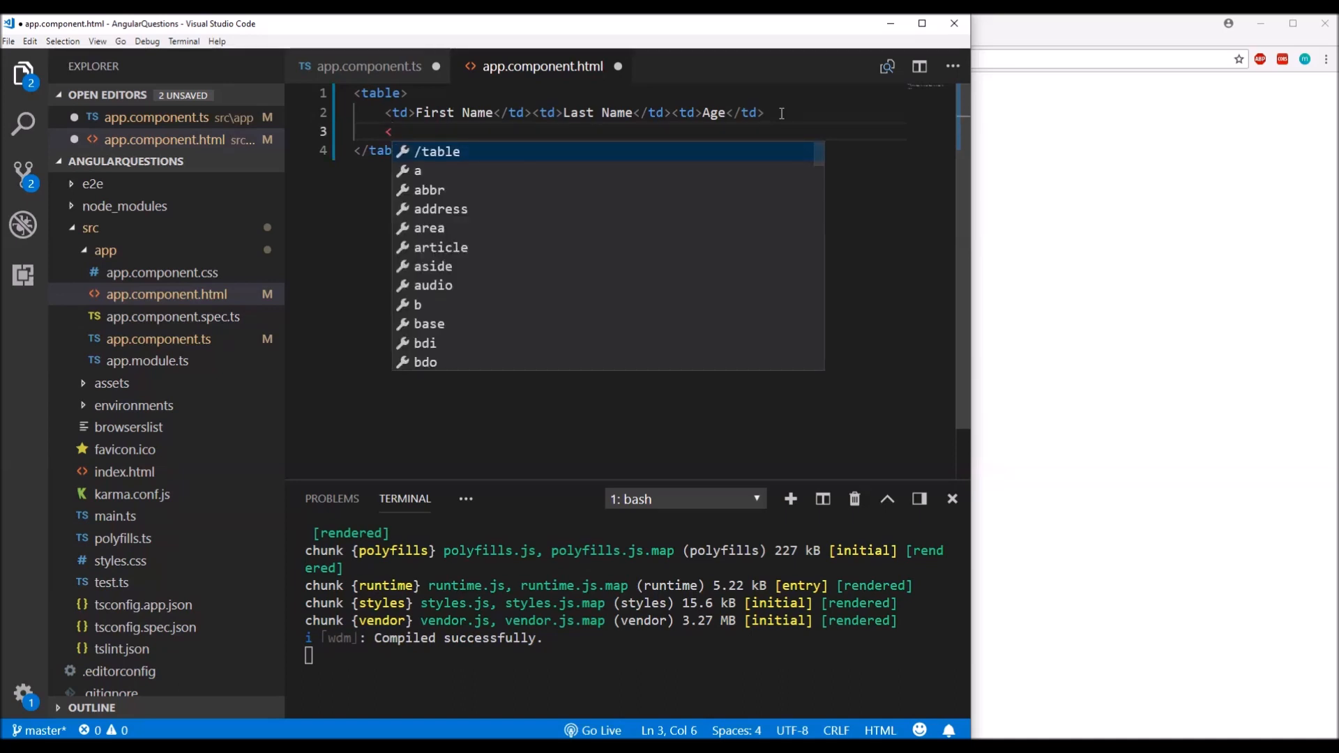
pyautogui.write('tr></tr>')
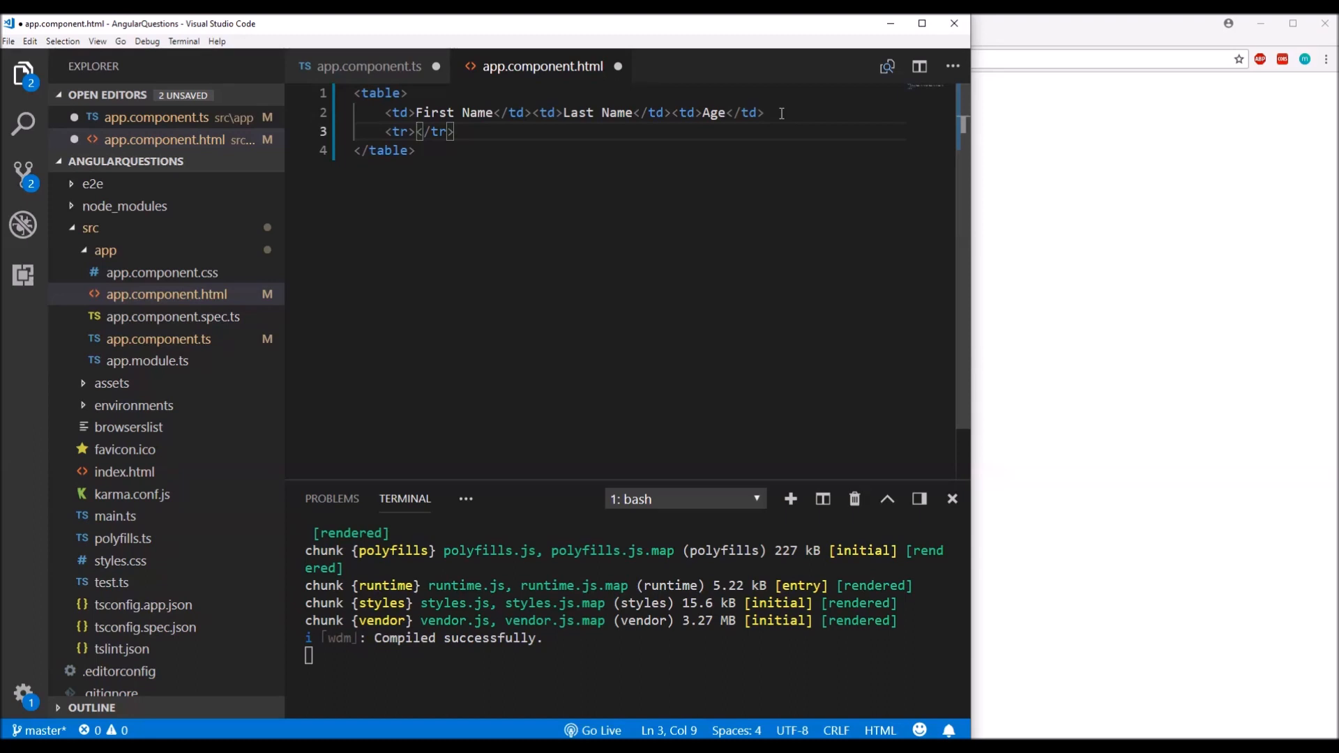
pyautogui.write('ngFor="let item of items')
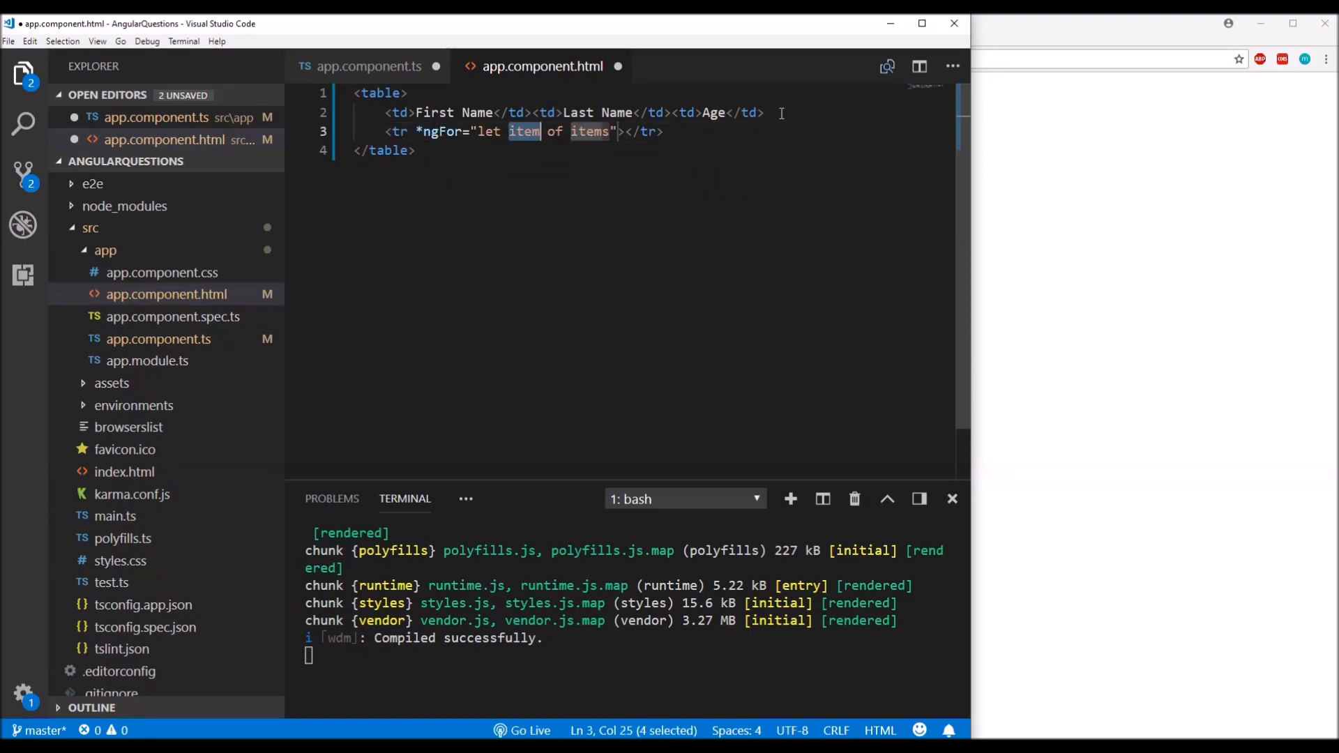
pyautogui.write('person')
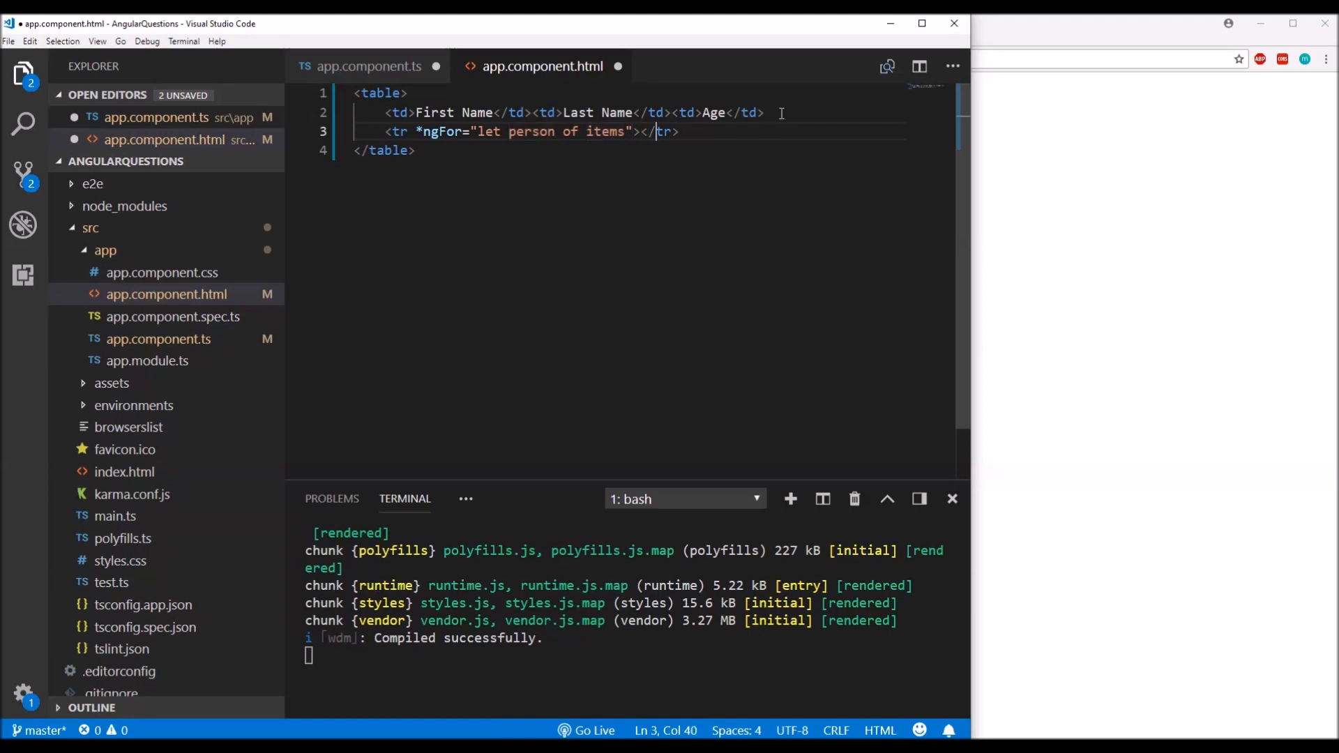
pyautogui.write('person')
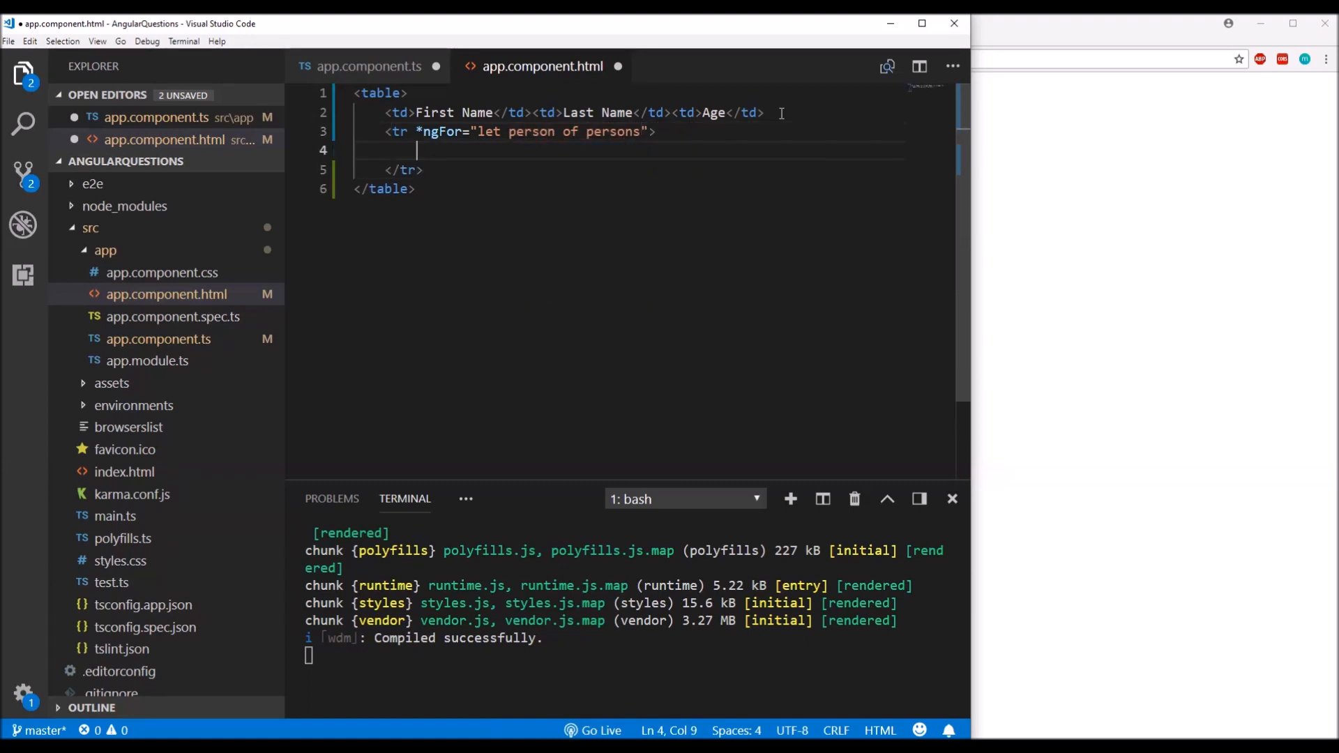
# - Add td cells binding person.FirstName, person.LastName and a duplicate person.FirstName
pyautogui.write('<td></td>')
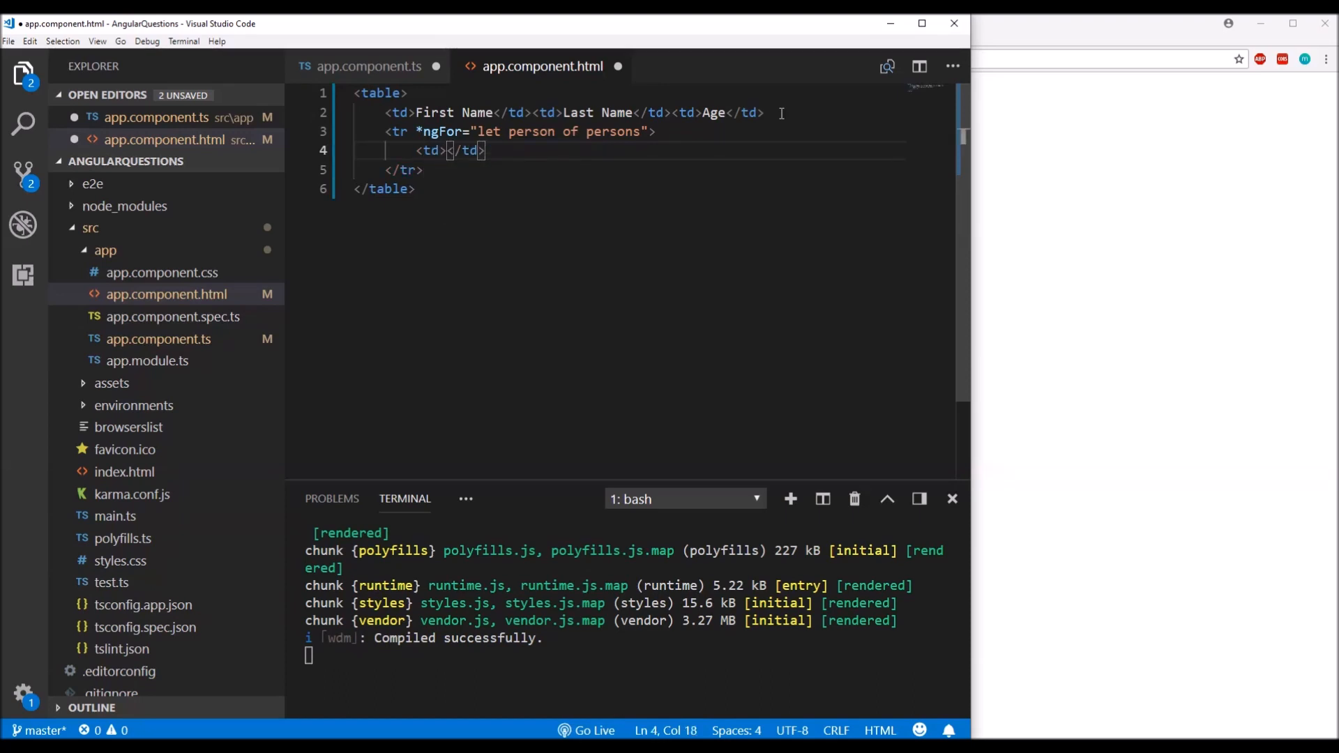
pyautogui.write('<td></td>')
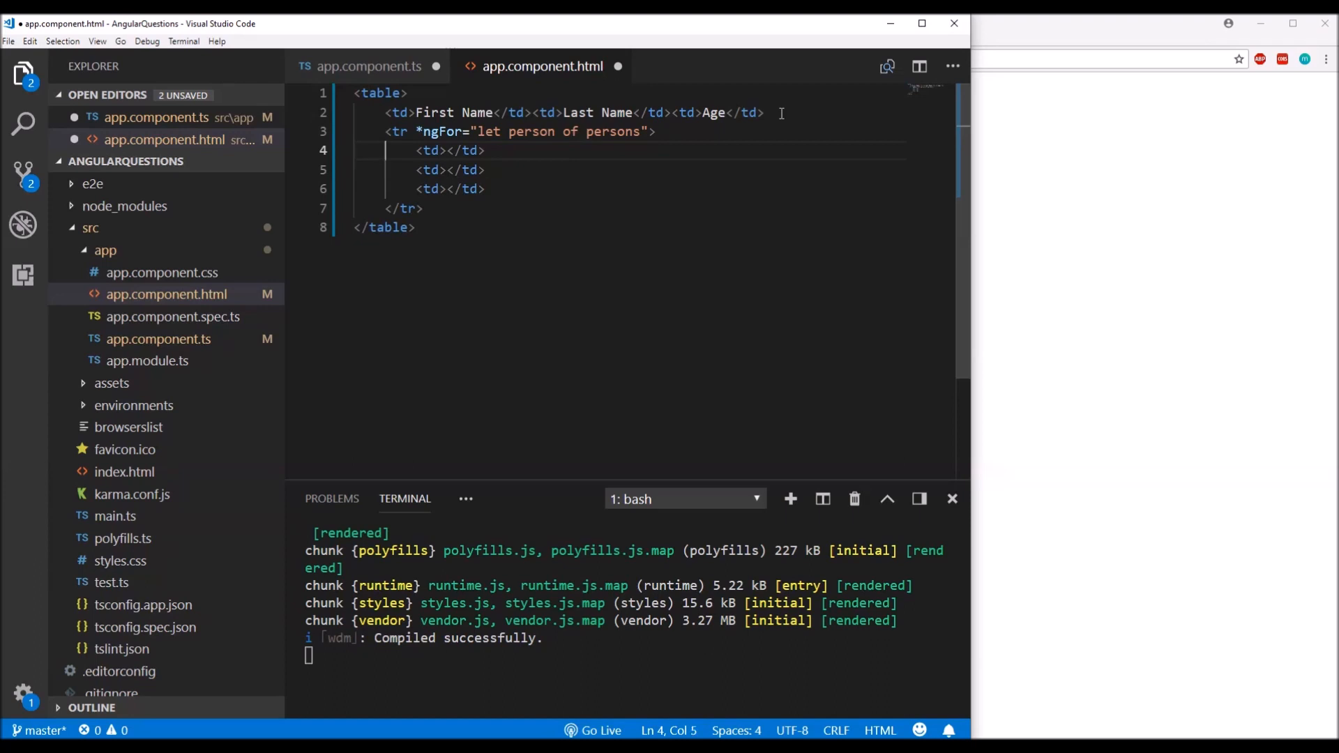
pyautogui.write('{{')
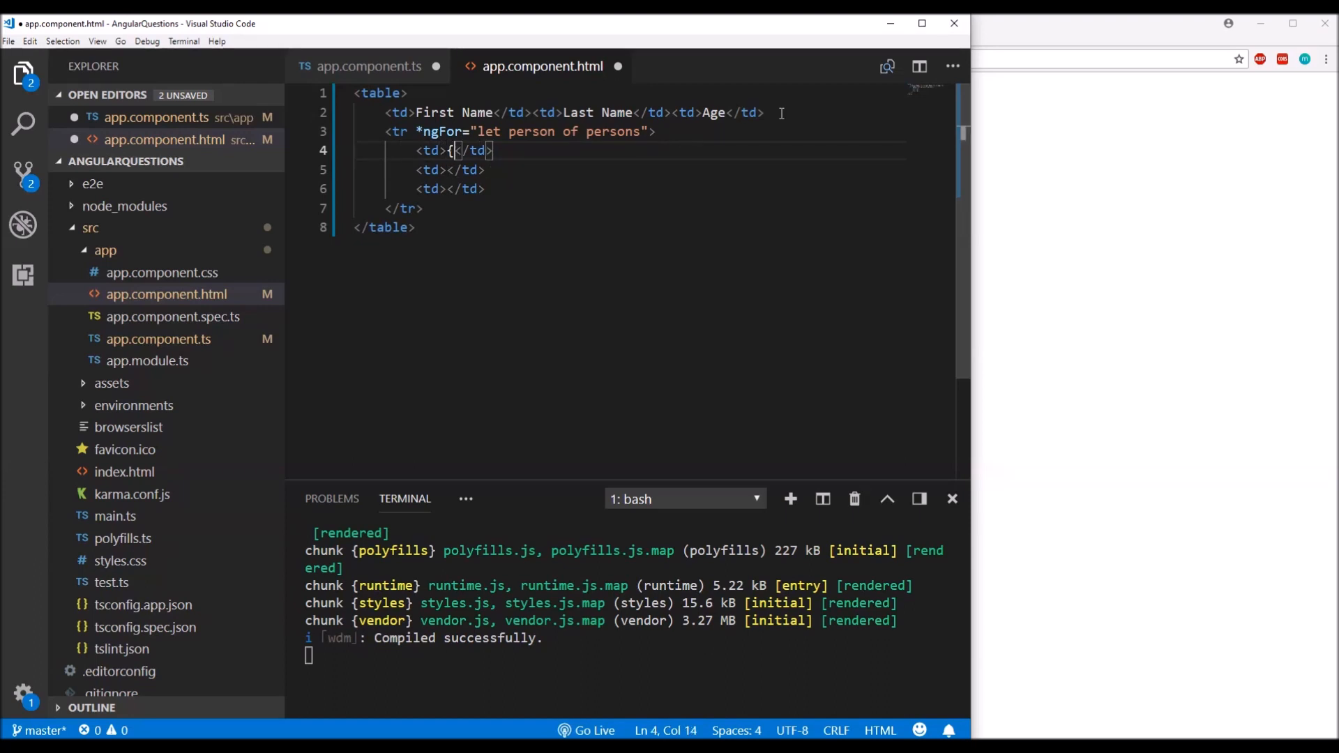
pyautogui.write('{}')
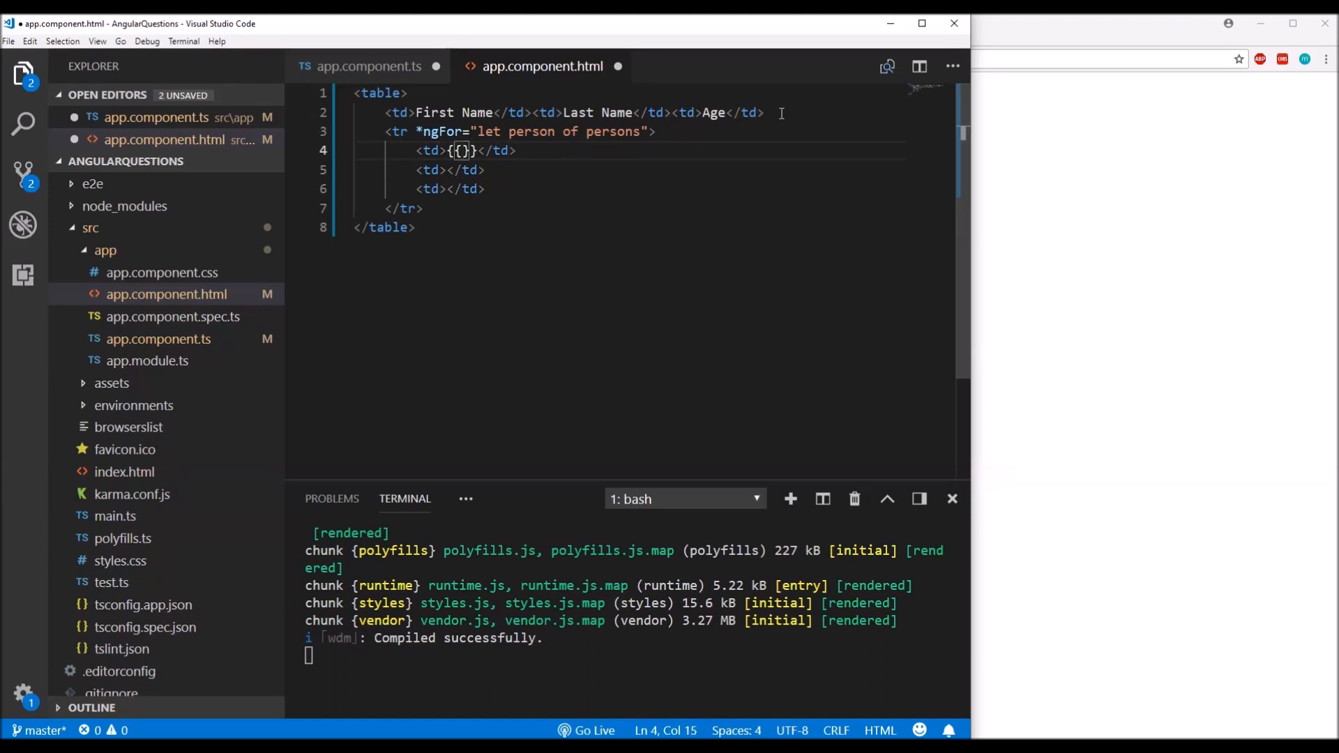
pyautogui.write('person')
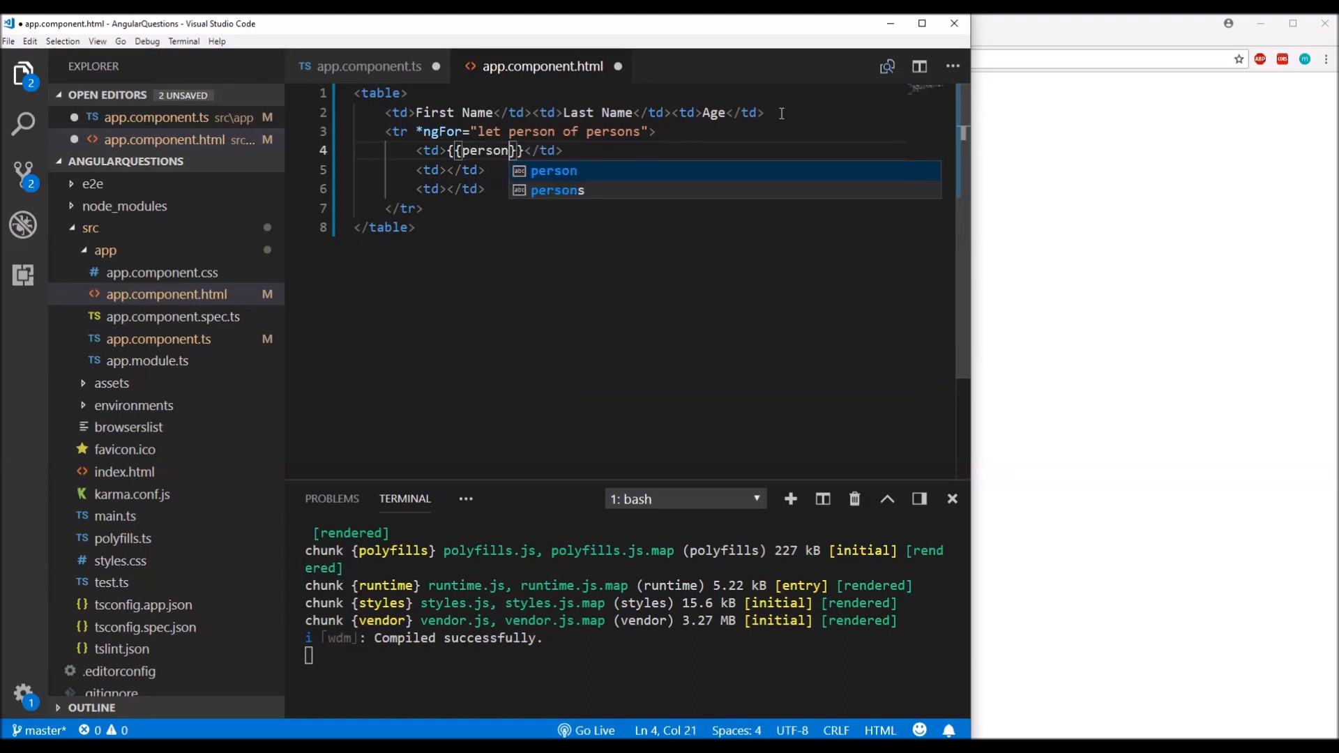
pyautogui.write('.')
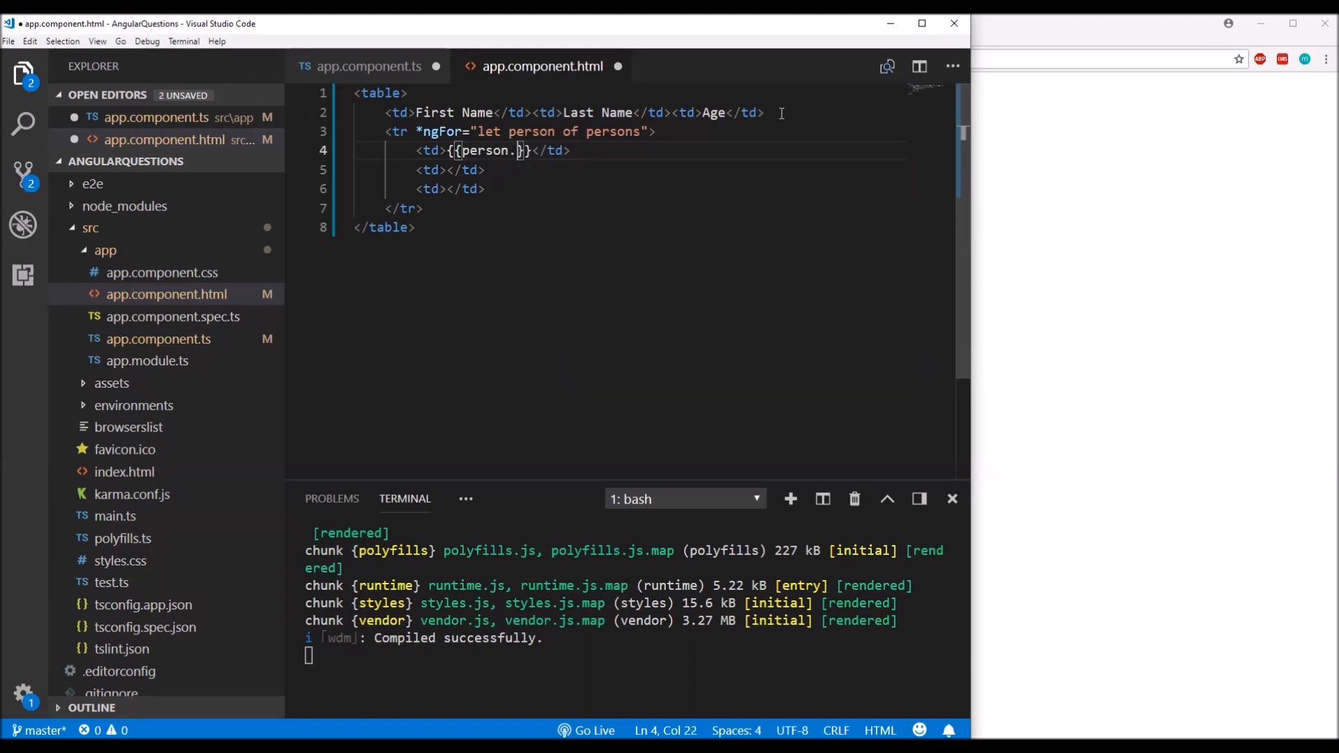
pyautogui.write('First')
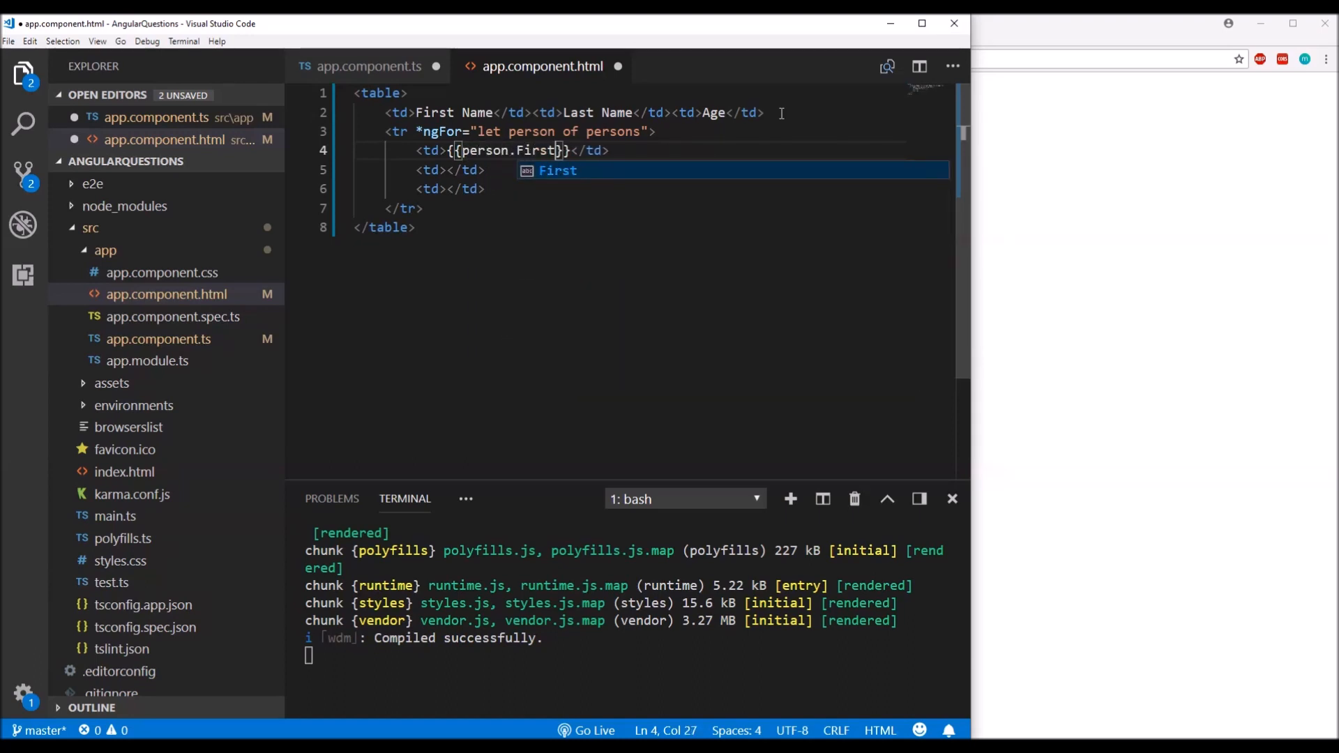
pyautogui.write('Name')
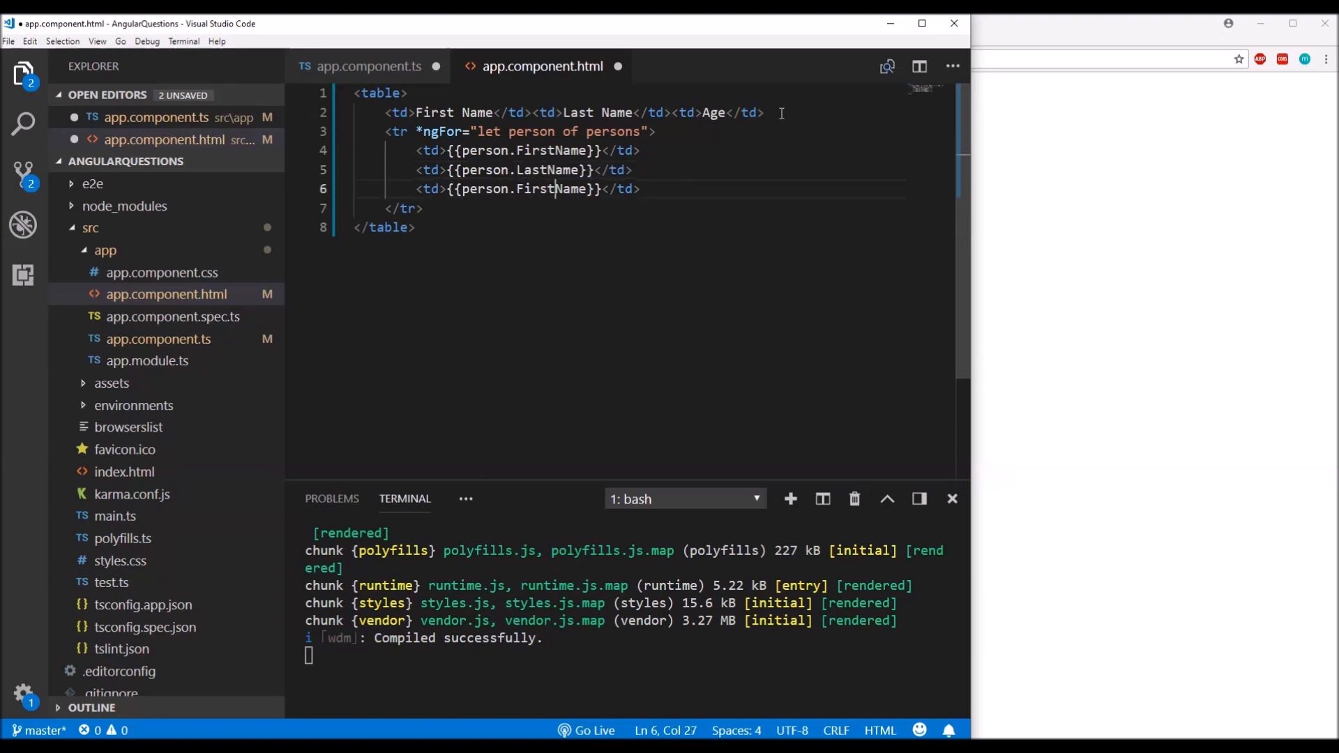
# - Change the third cell's binding from person.FirstName to person.Age
pyautogui.moveTo(458, 189); pyautogui.dragTo(585, 189)
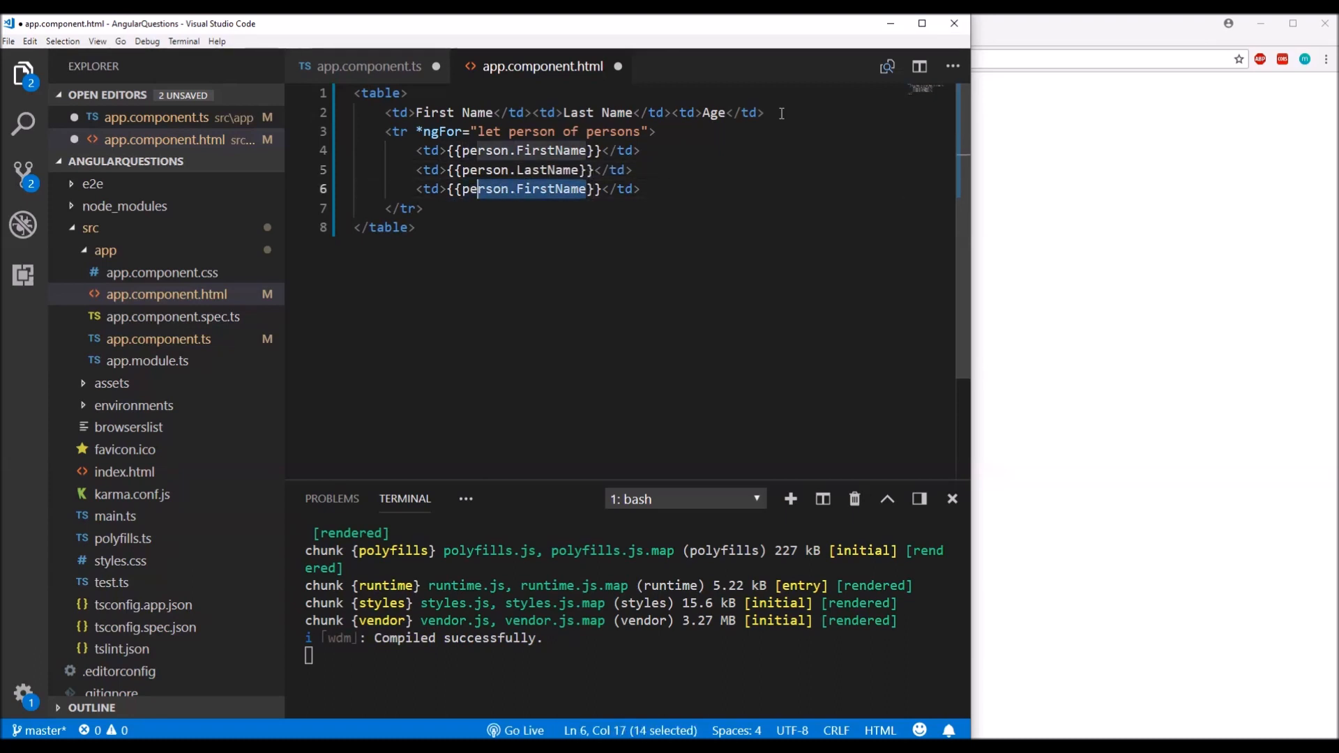
pyautogui.doubleClick(556, 189)
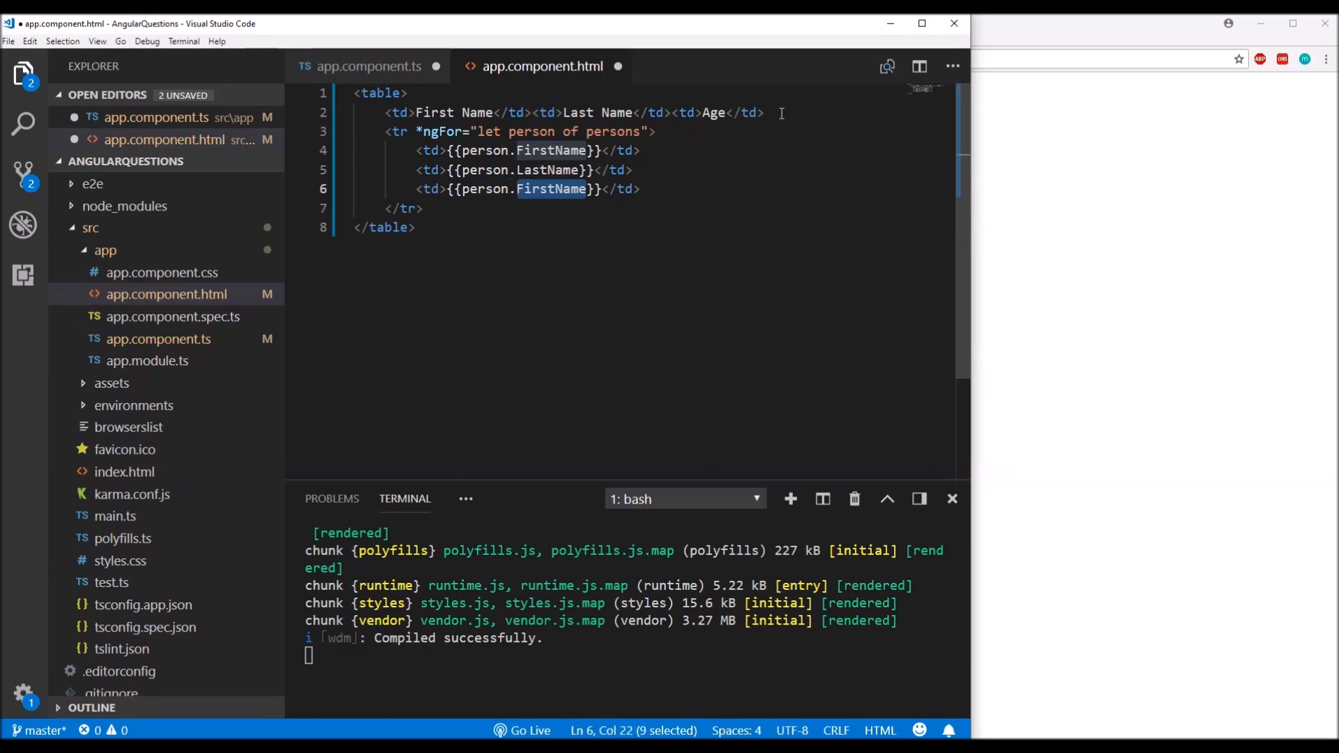
pyautogui.write('Age')
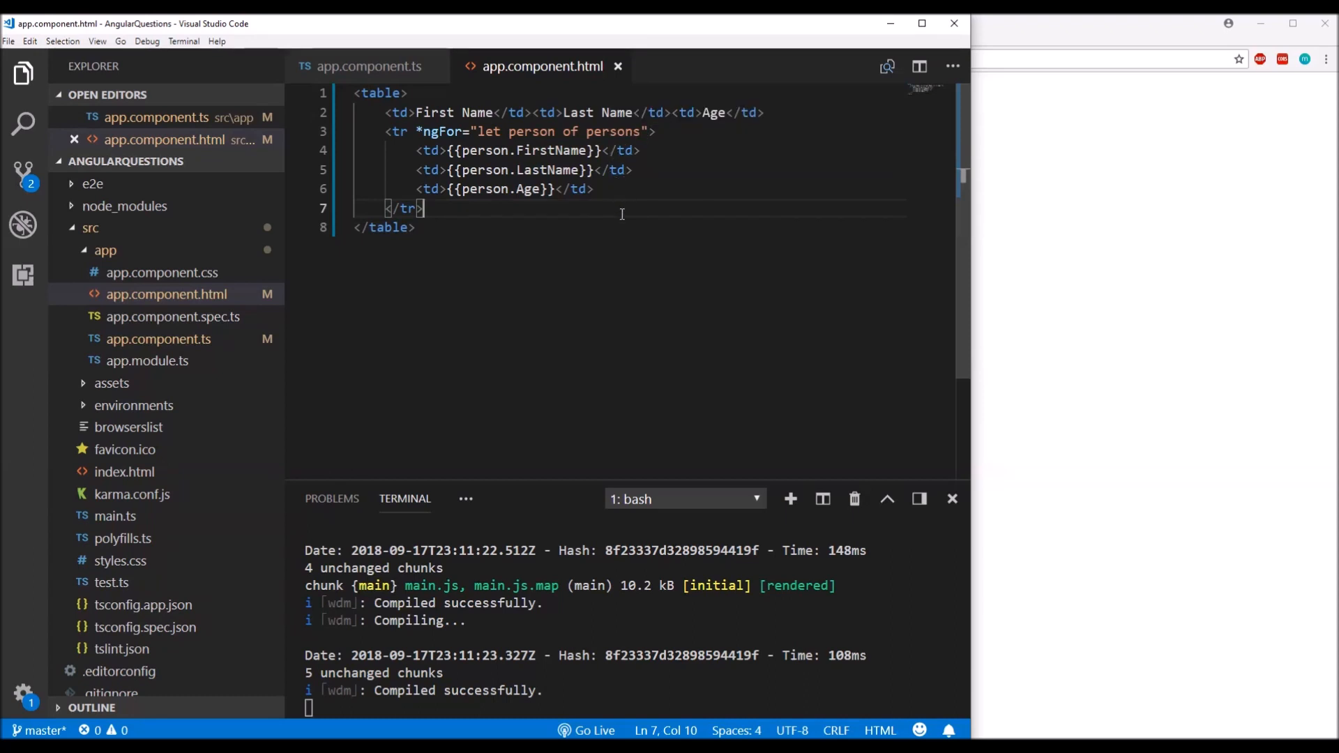
# - Review the persons array data in app.component.ts
pyautogui.click(594, 189)
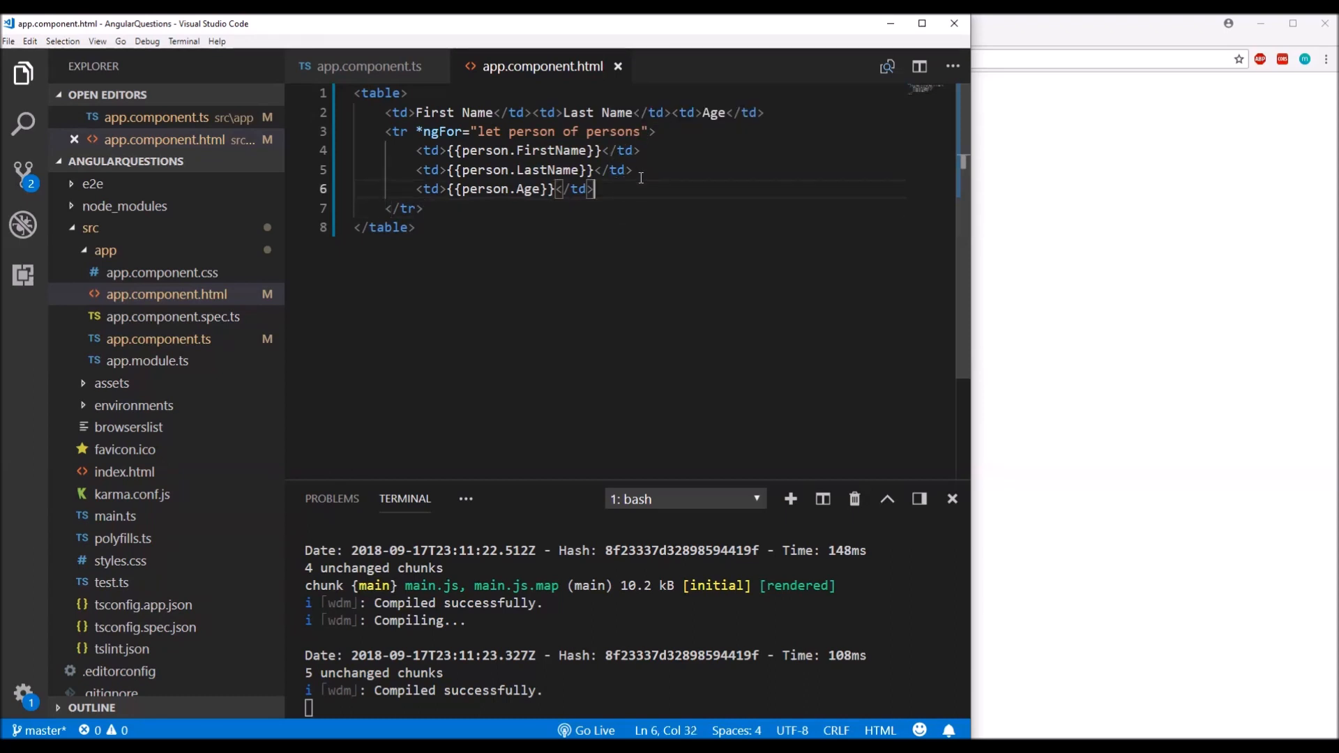
pyautogui.click(368, 65)
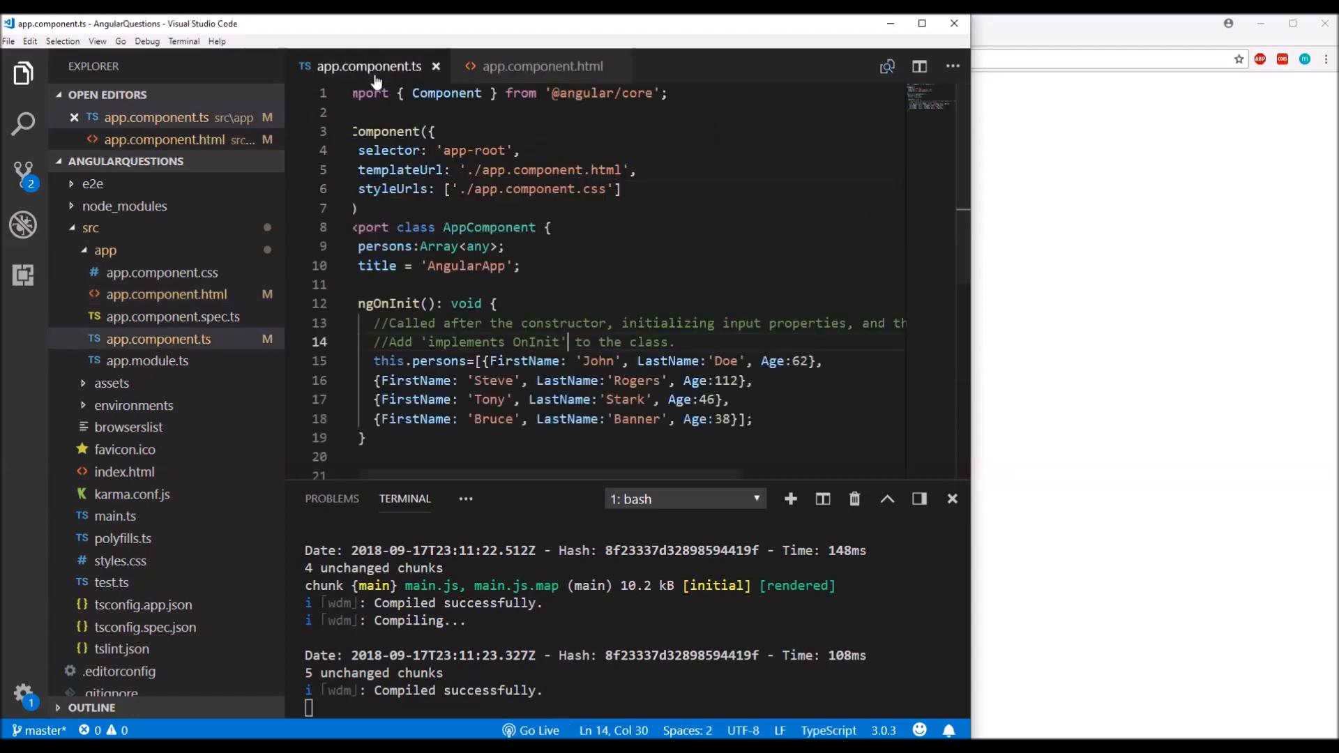
pyautogui.scroll(-3)
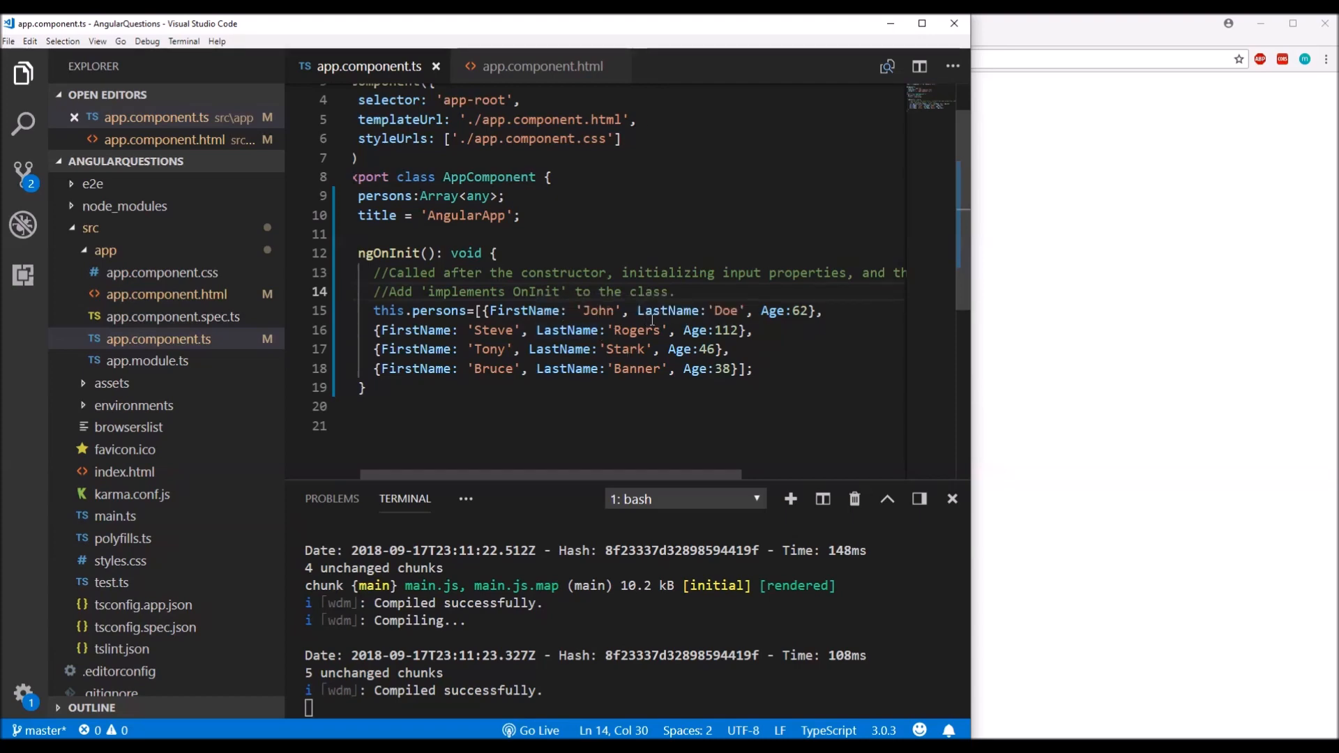
pyautogui.moveTo(489, 310); pyautogui.dragTo(752, 369)
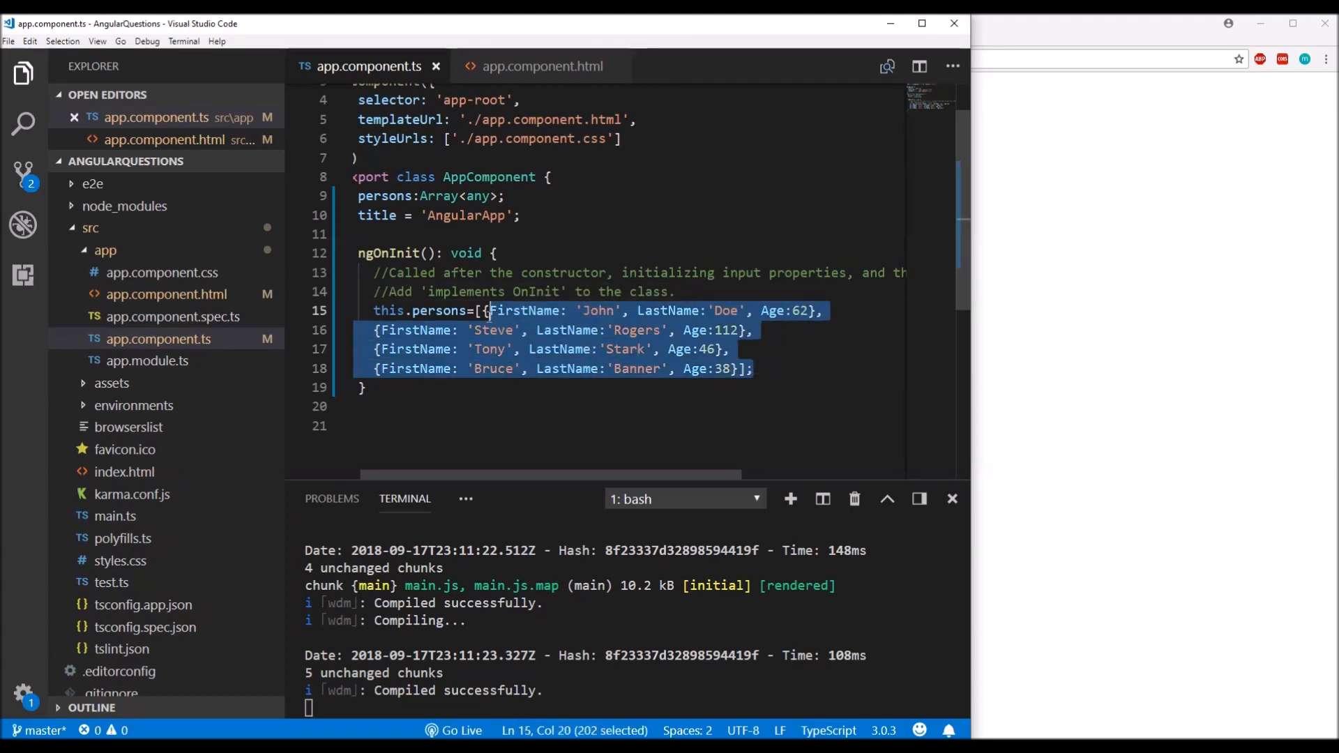
pyautogui.click(724, 330)
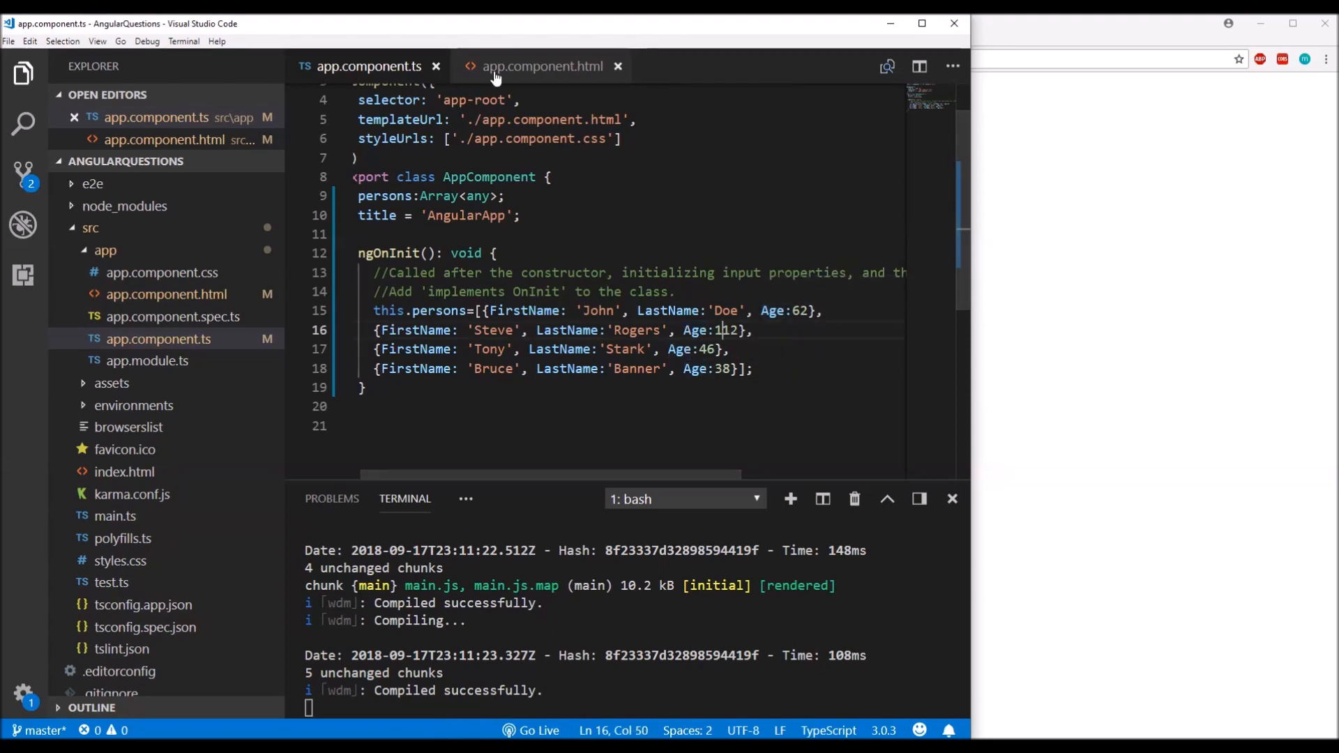
pyautogui.click(542, 65)
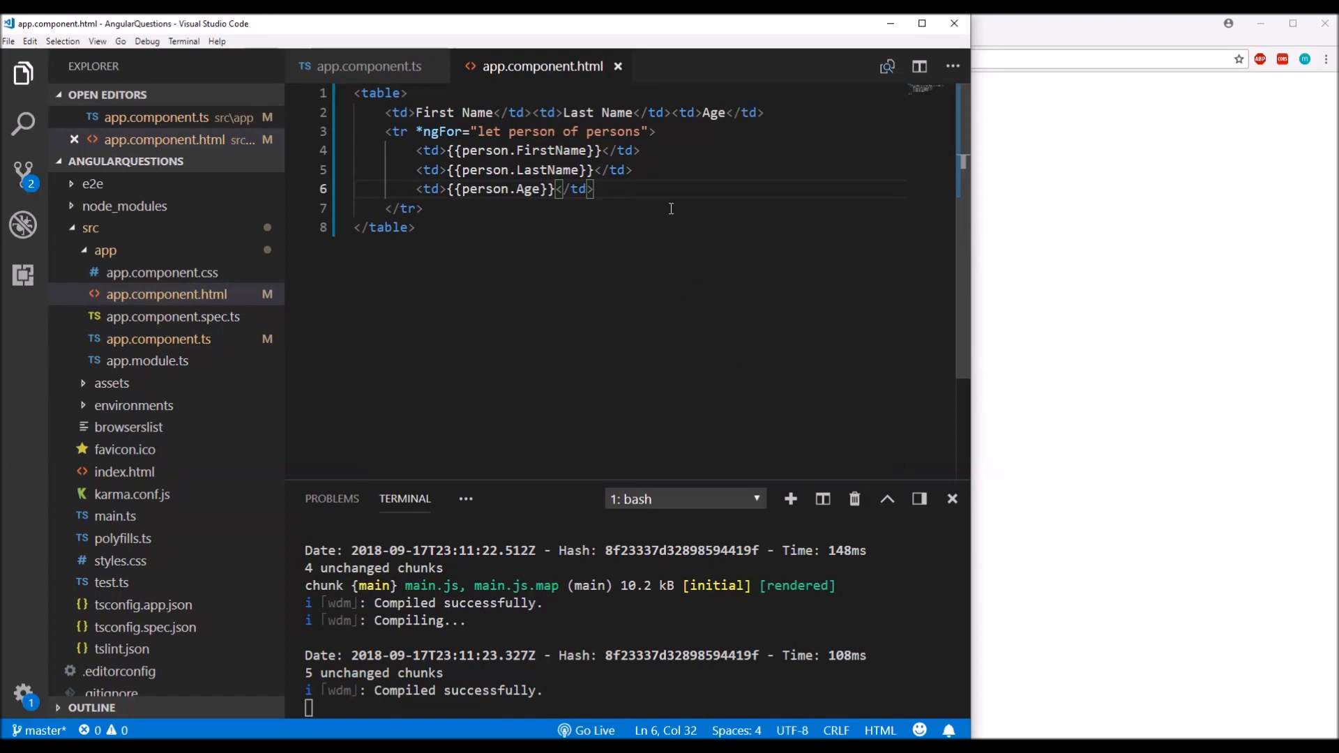
pyautogui.moveTo(639, 187)
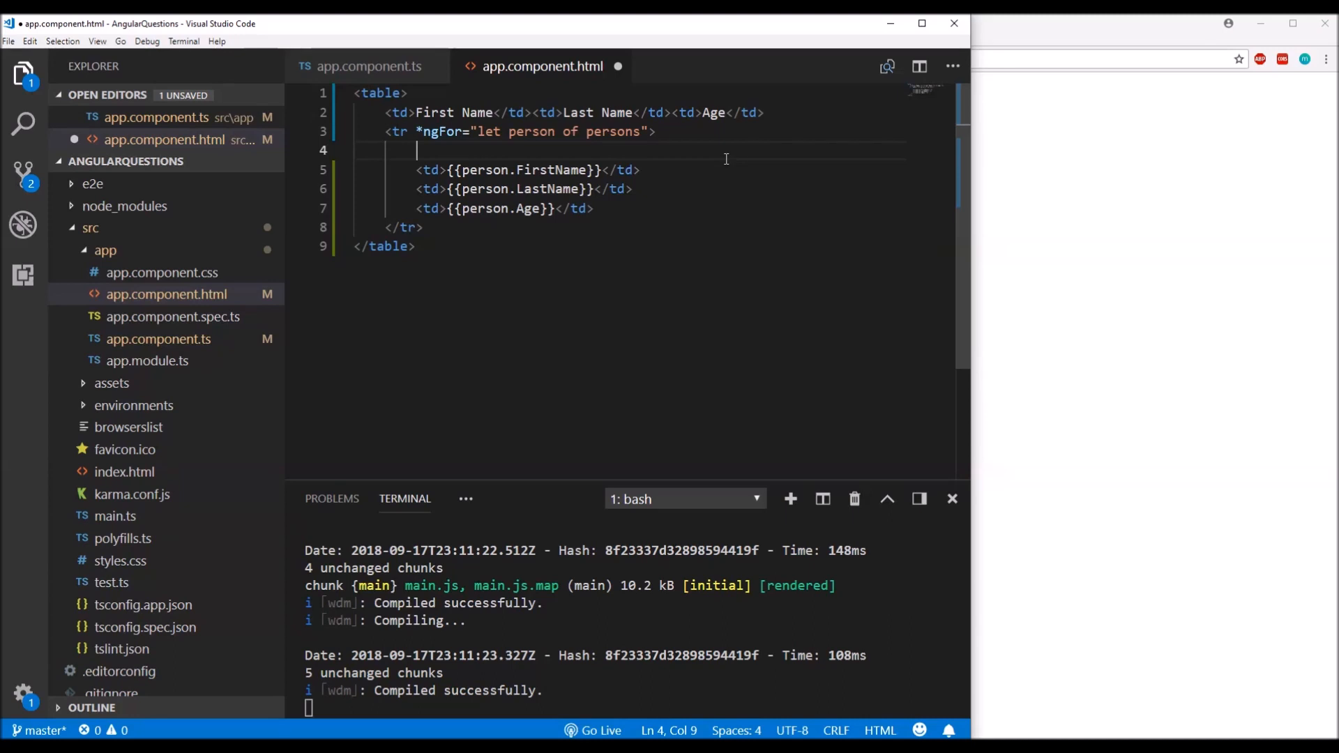
# - Insert a div inside the person row above the three cells
pyautogui.moveTo(416, 150); pyautogui.dragTo(416, 208)
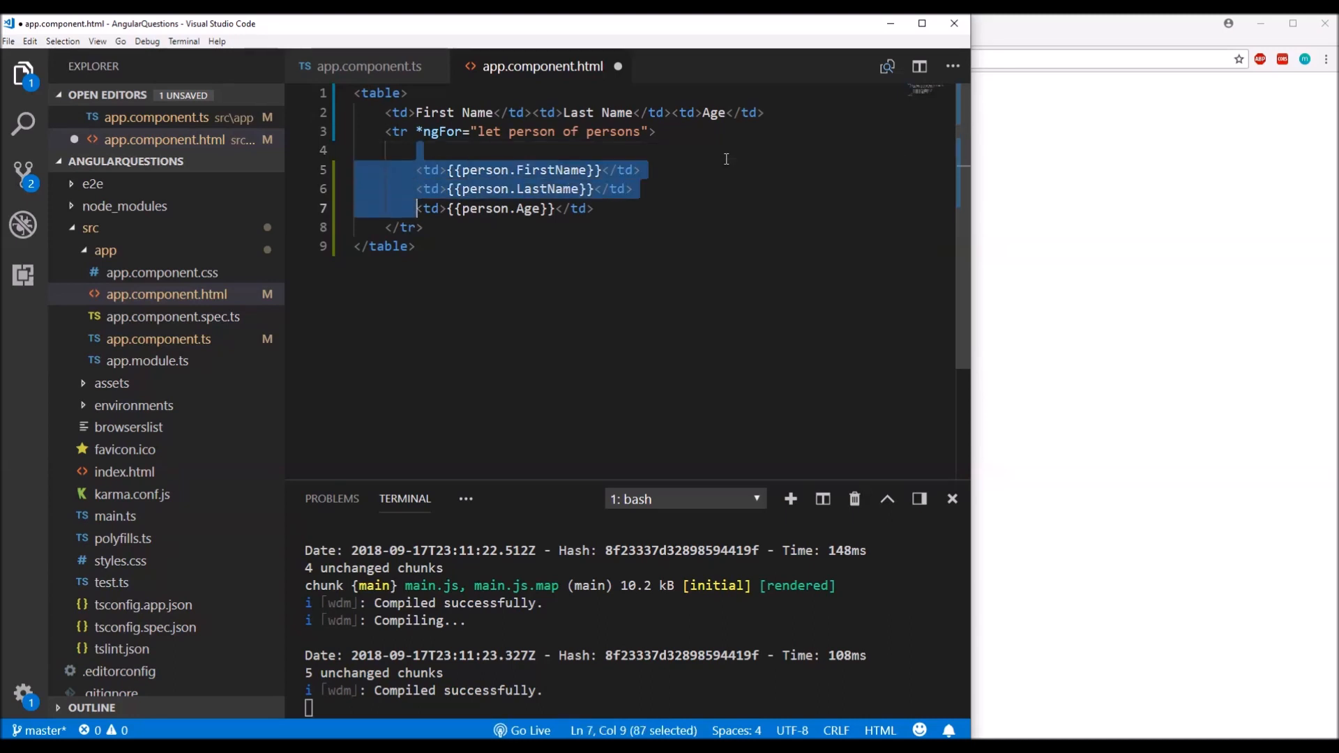
pyautogui.click(416, 149)
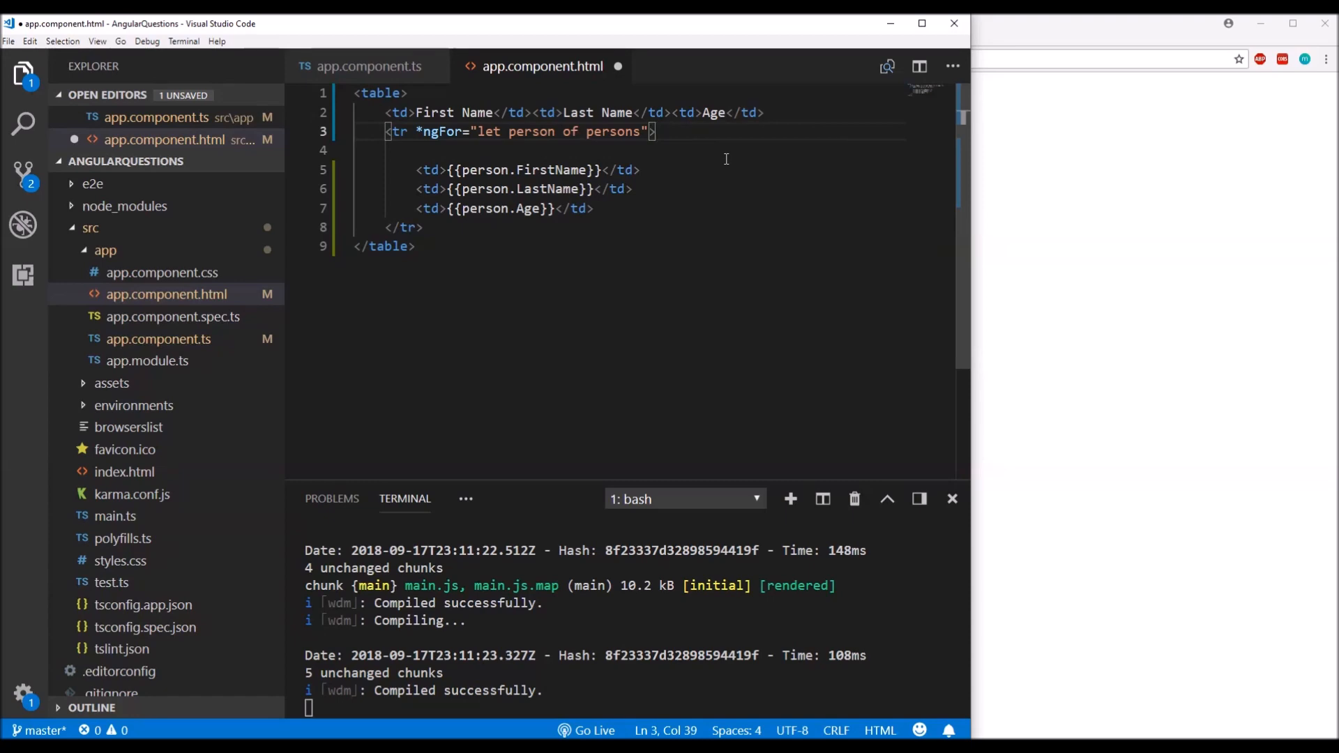
pyautogui.press('Backspace')
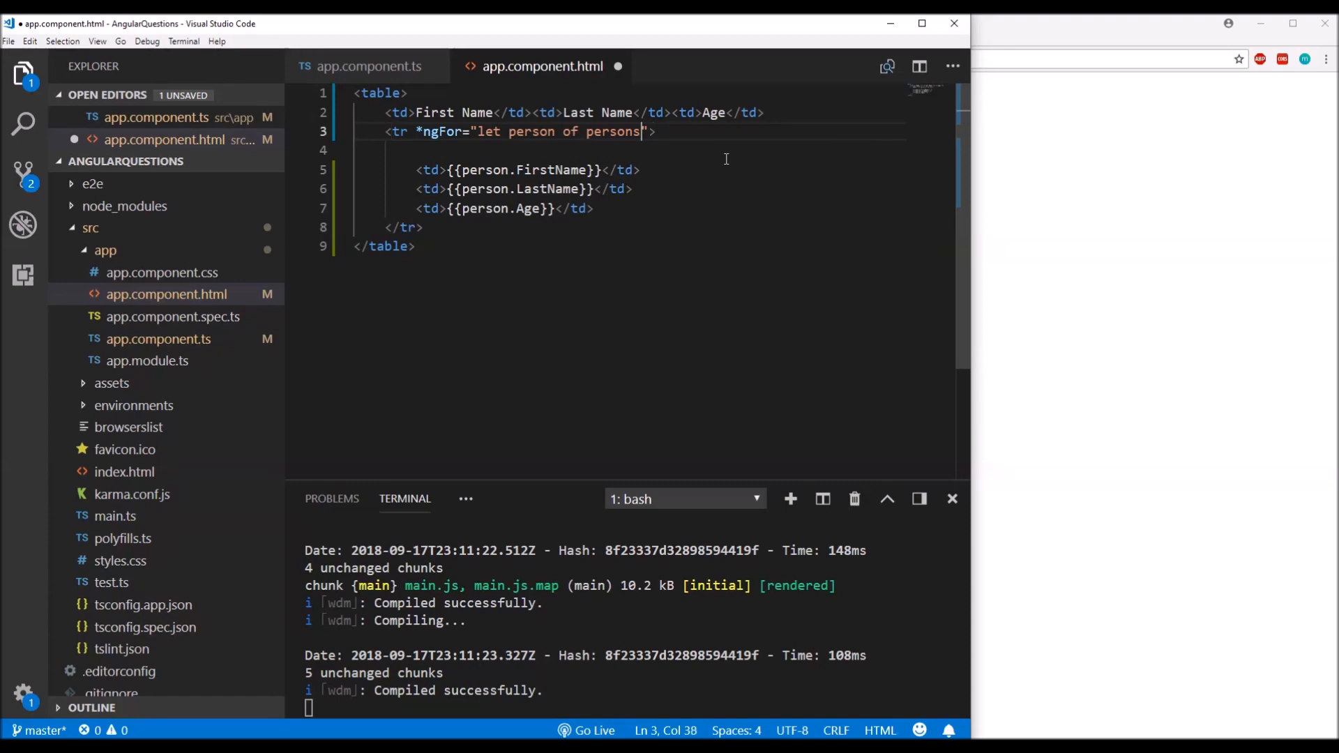
pyautogui.write('<div>')
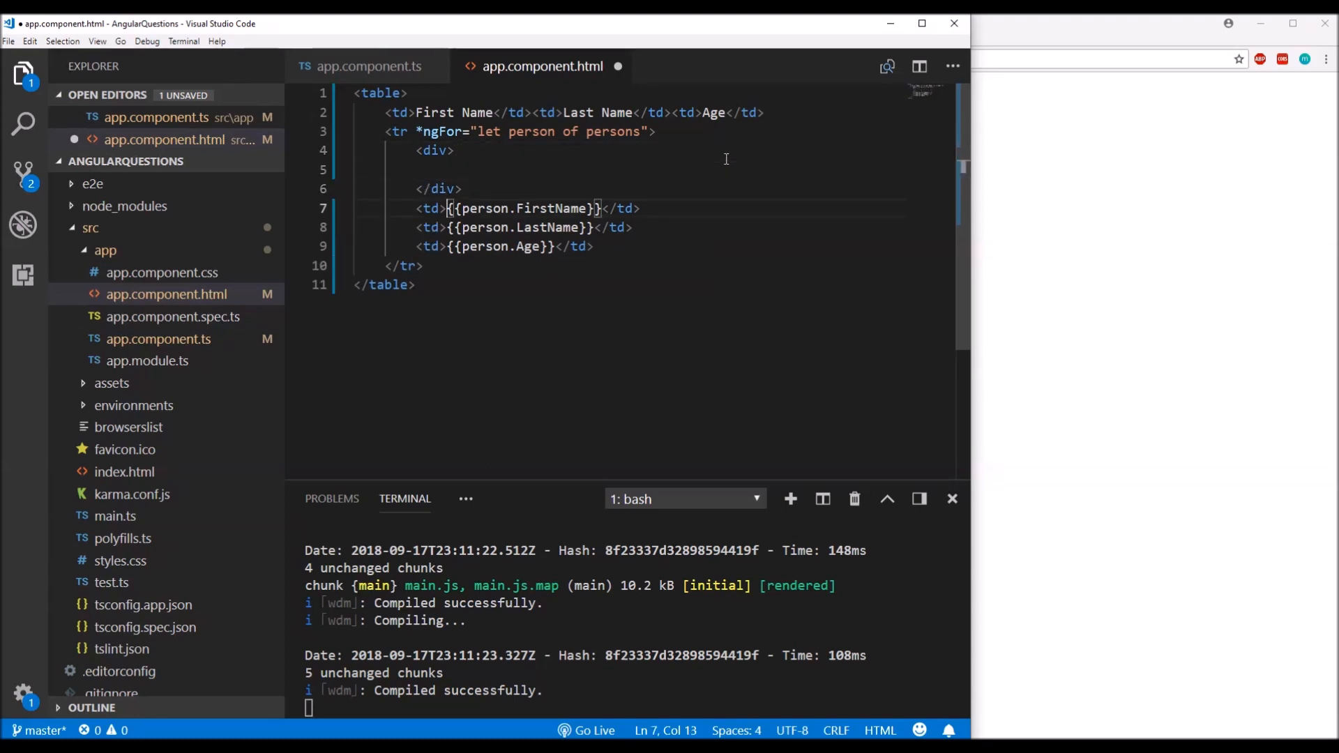
pyautogui.moveTo(414, 208); pyautogui.dragTo(593, 247)
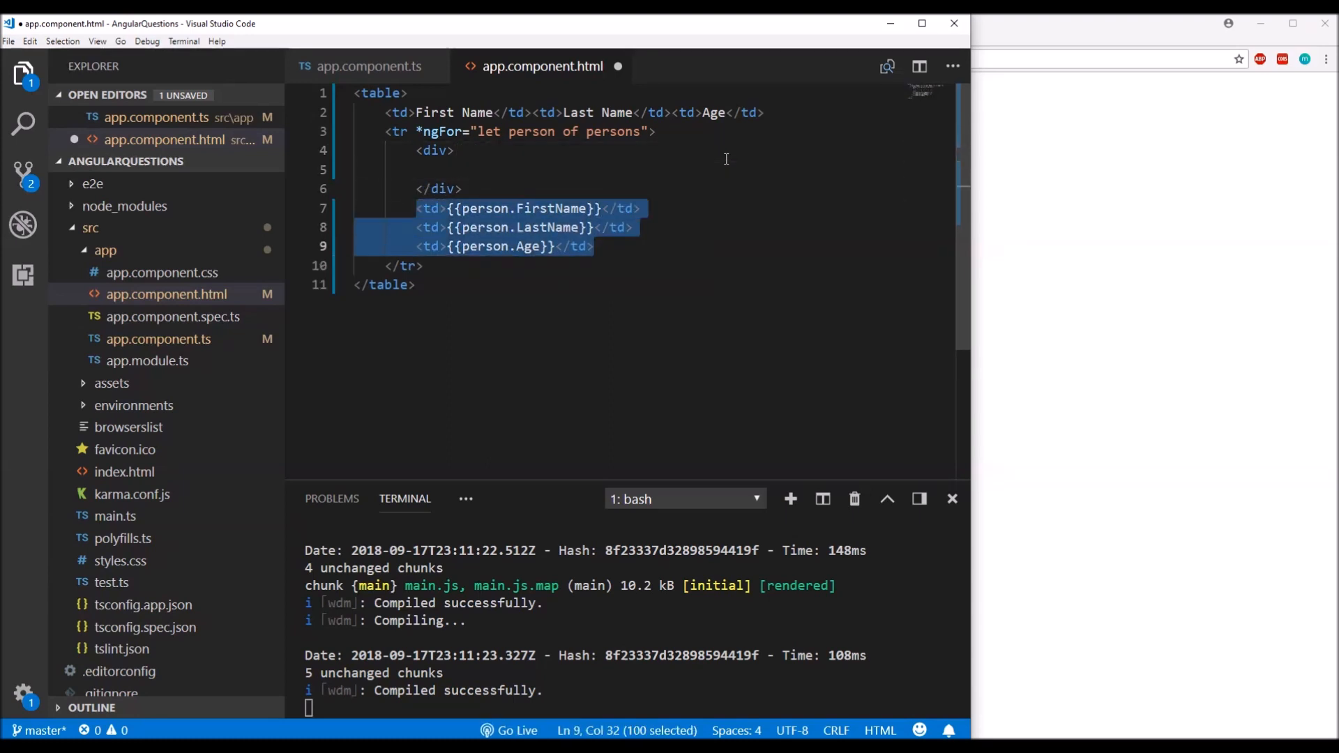
pyautogui.click(442, 208)
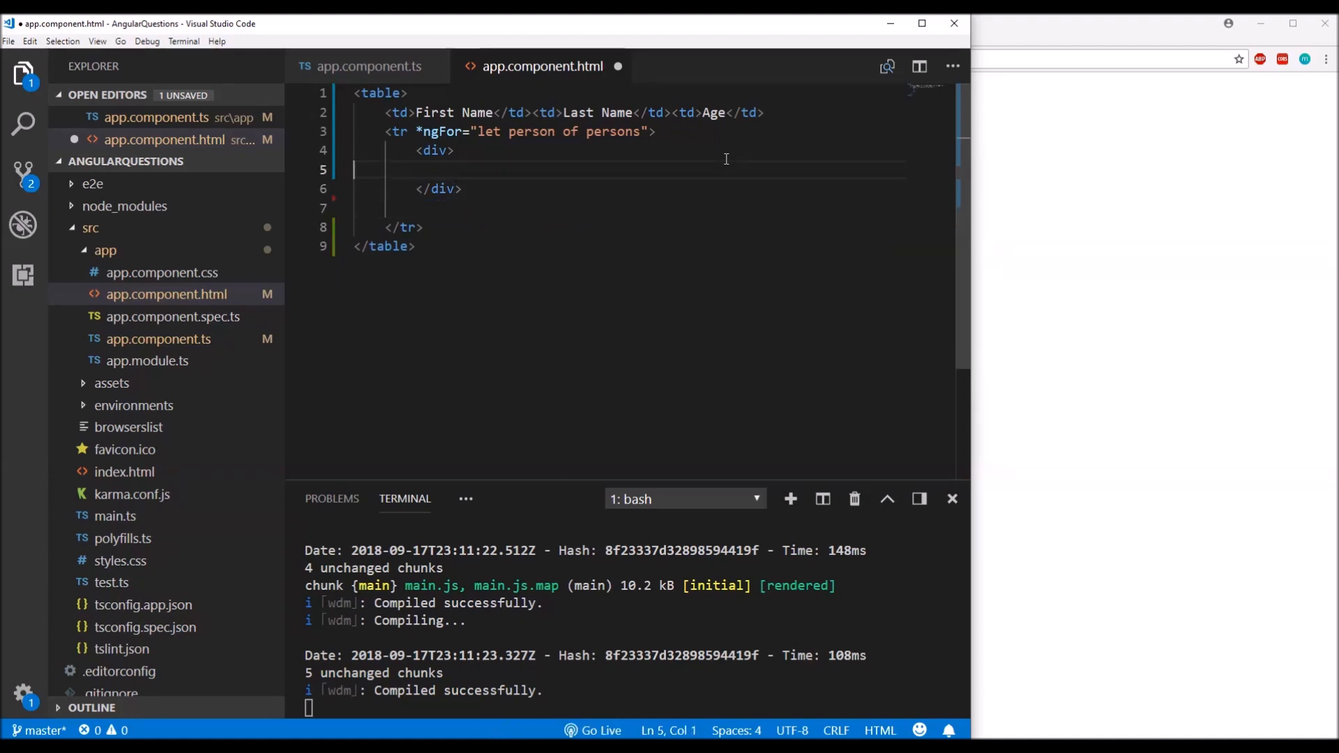
# - Put the person cells in the div with *ngIf="person.Age > 60" and save
pyautogui.write('<td>{{person.FirstName}}</td>')
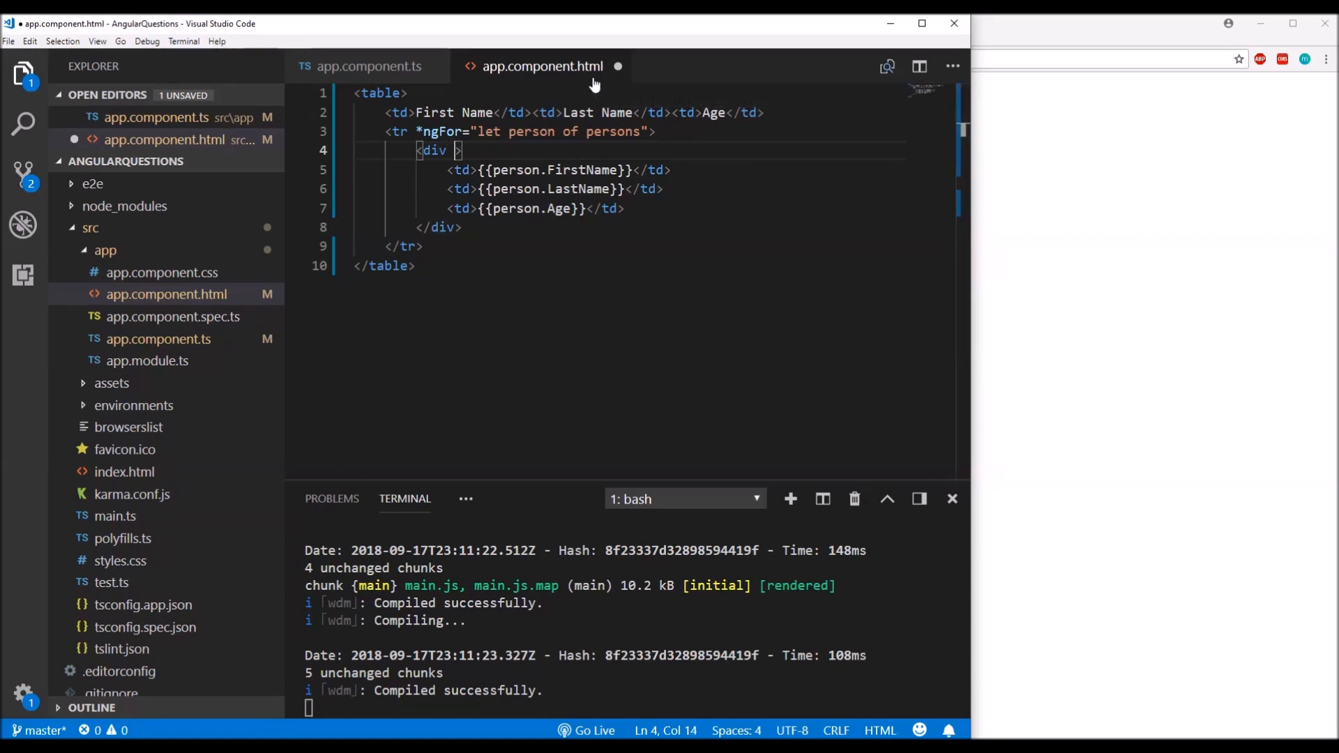
pyautogui.write('ng')
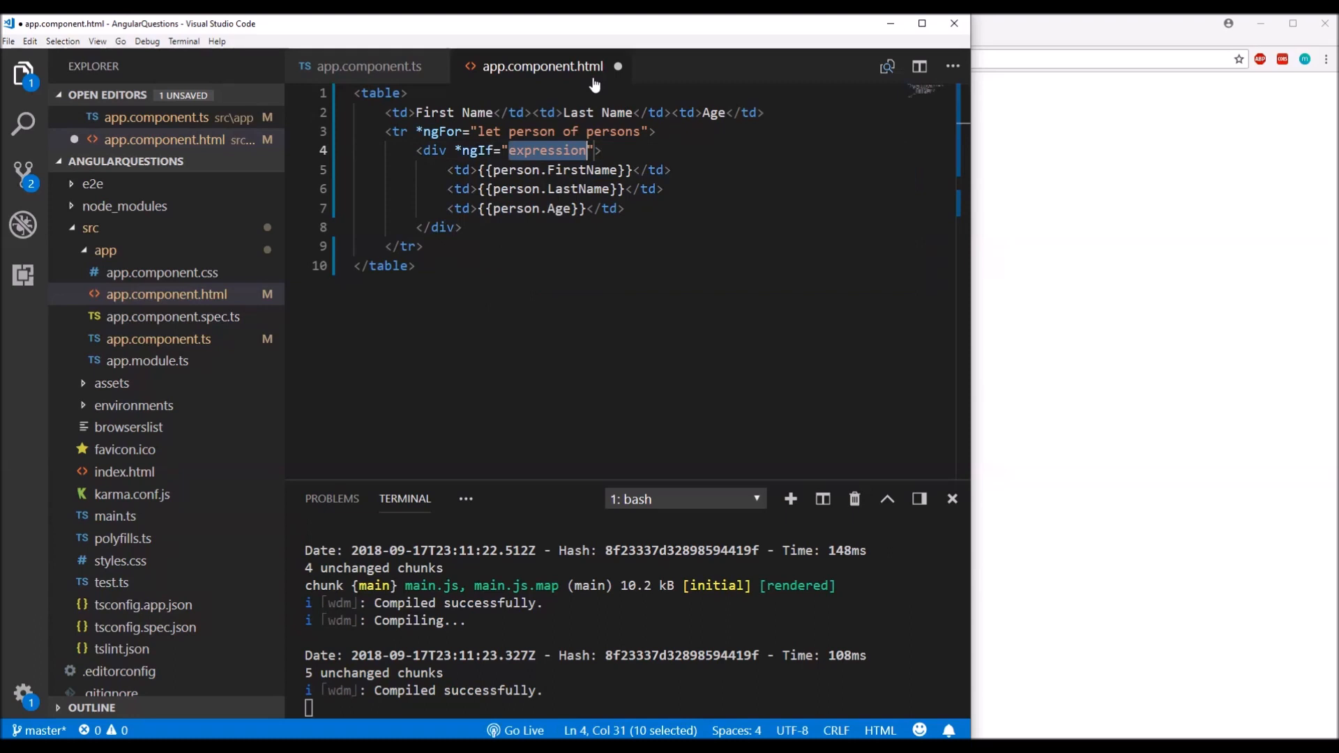
pyautogui.write('p')
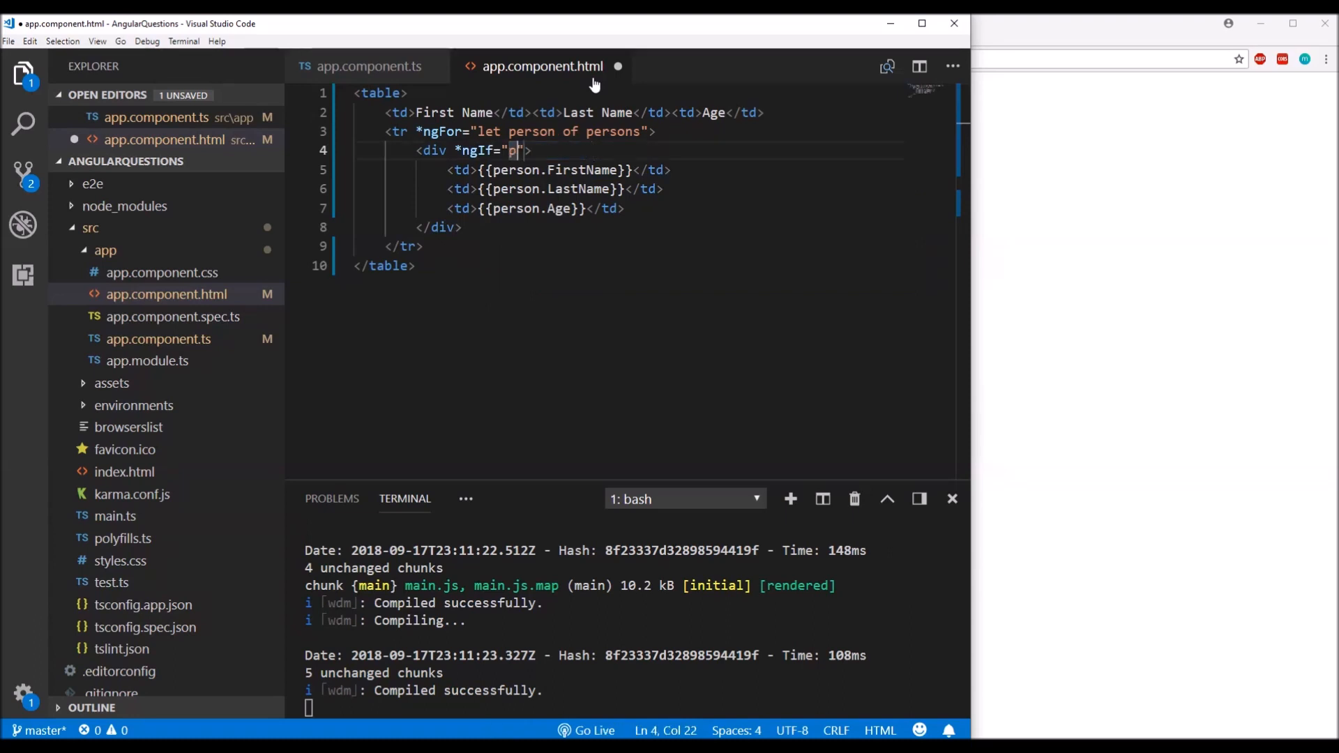
pyautogui.write('erson.')
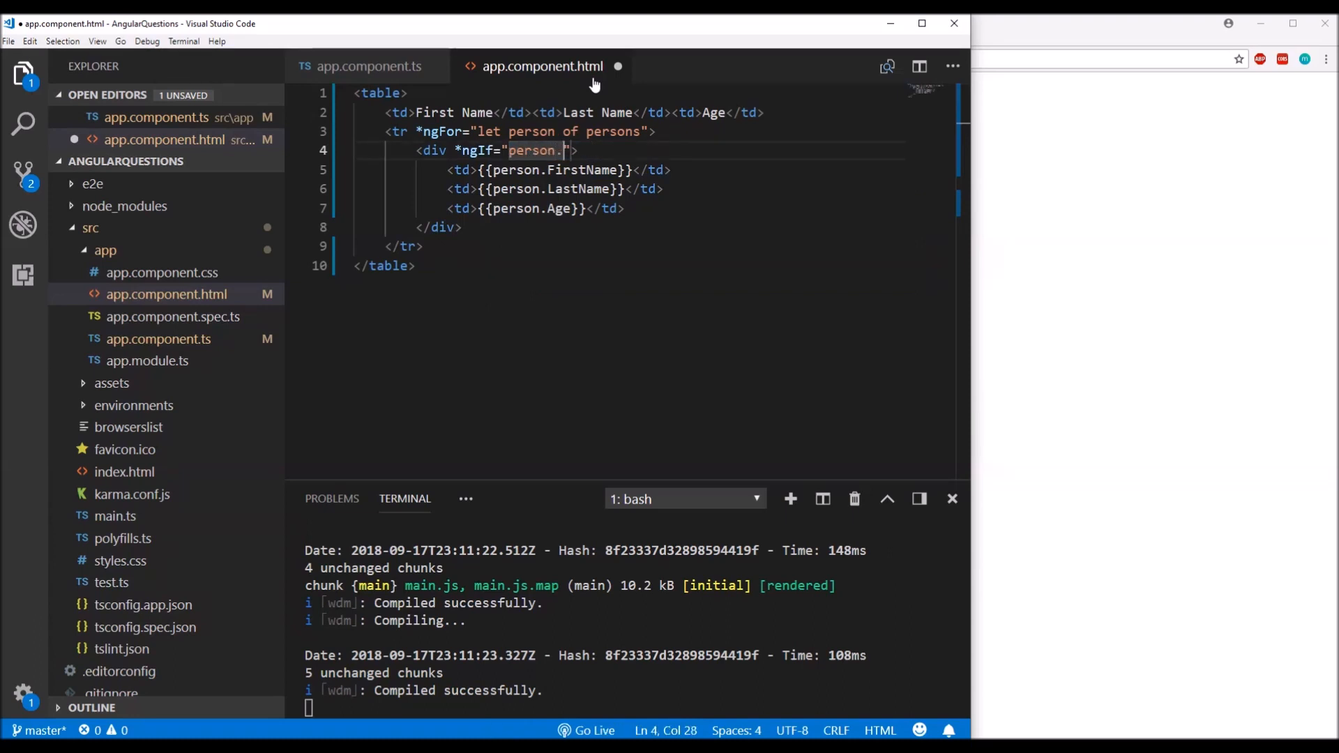
pyautogui.write('Age > 60')
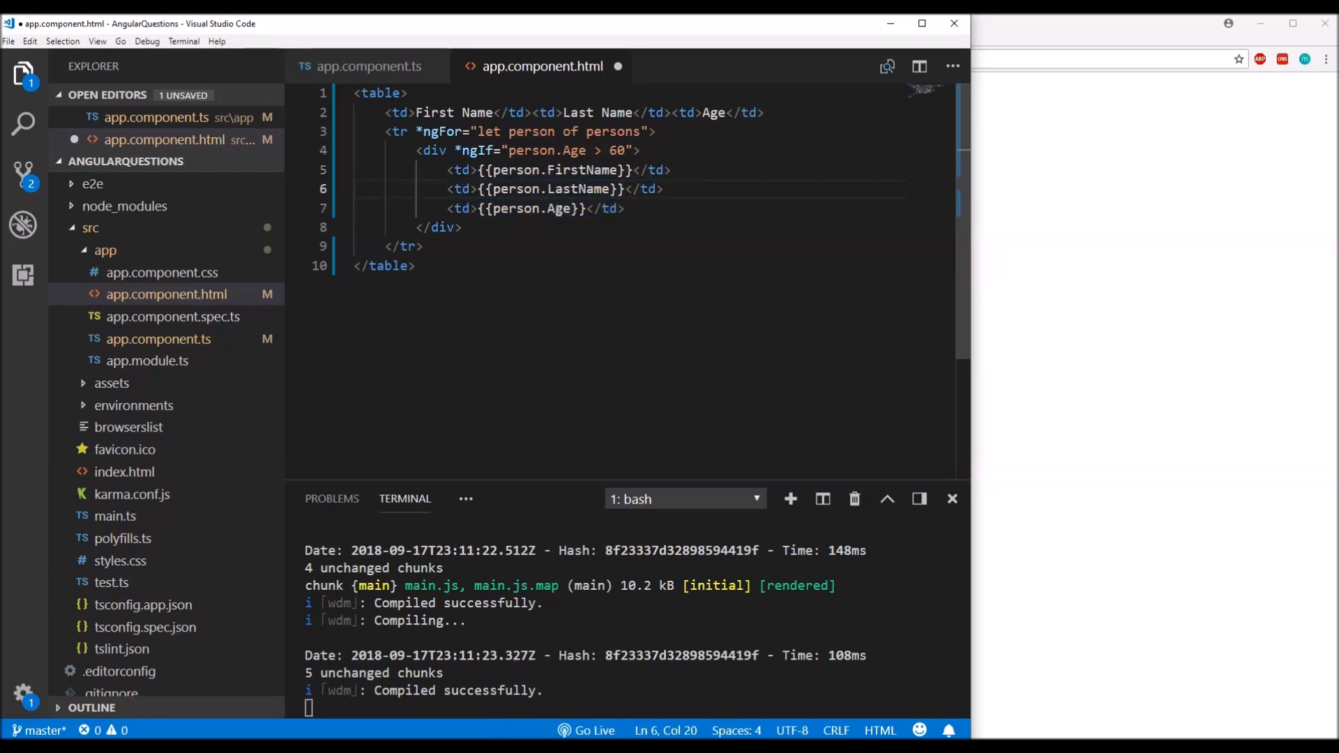
pyautogui.press('ctrl+s')
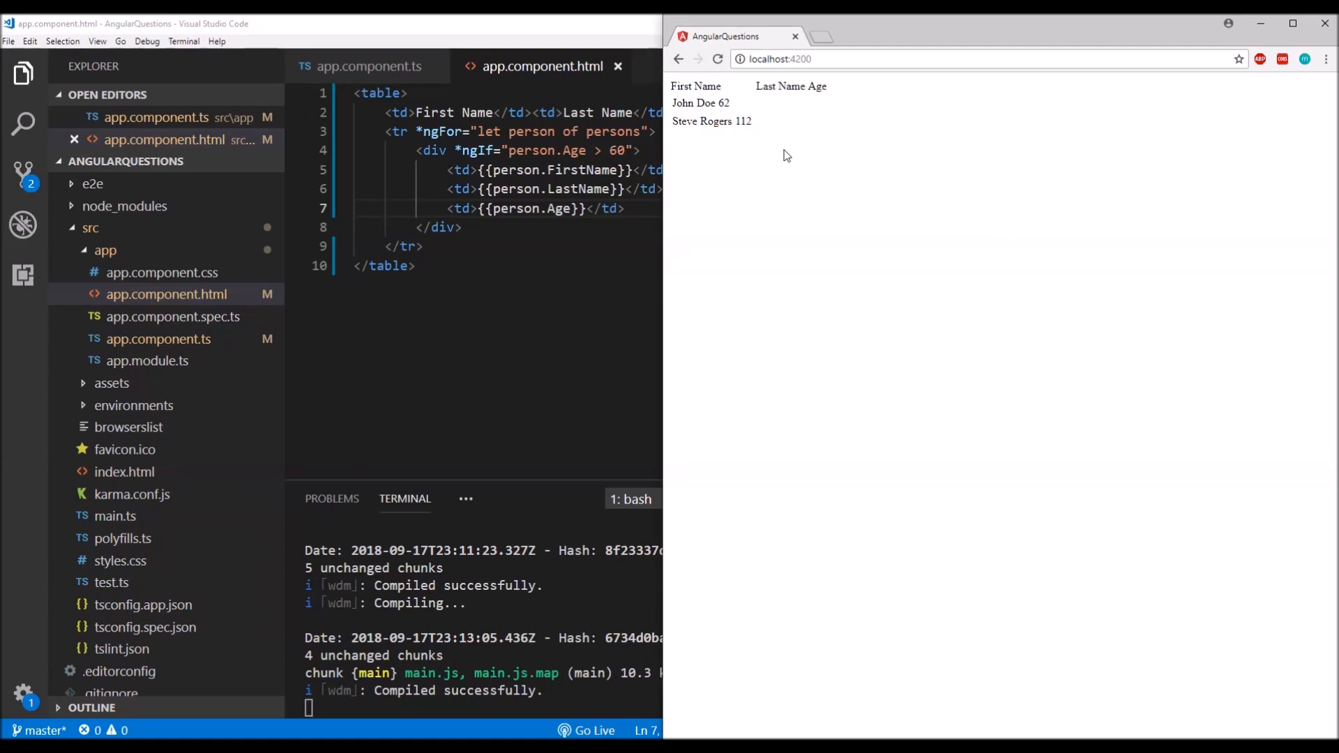
pyautogui.moveTo(553, 153)
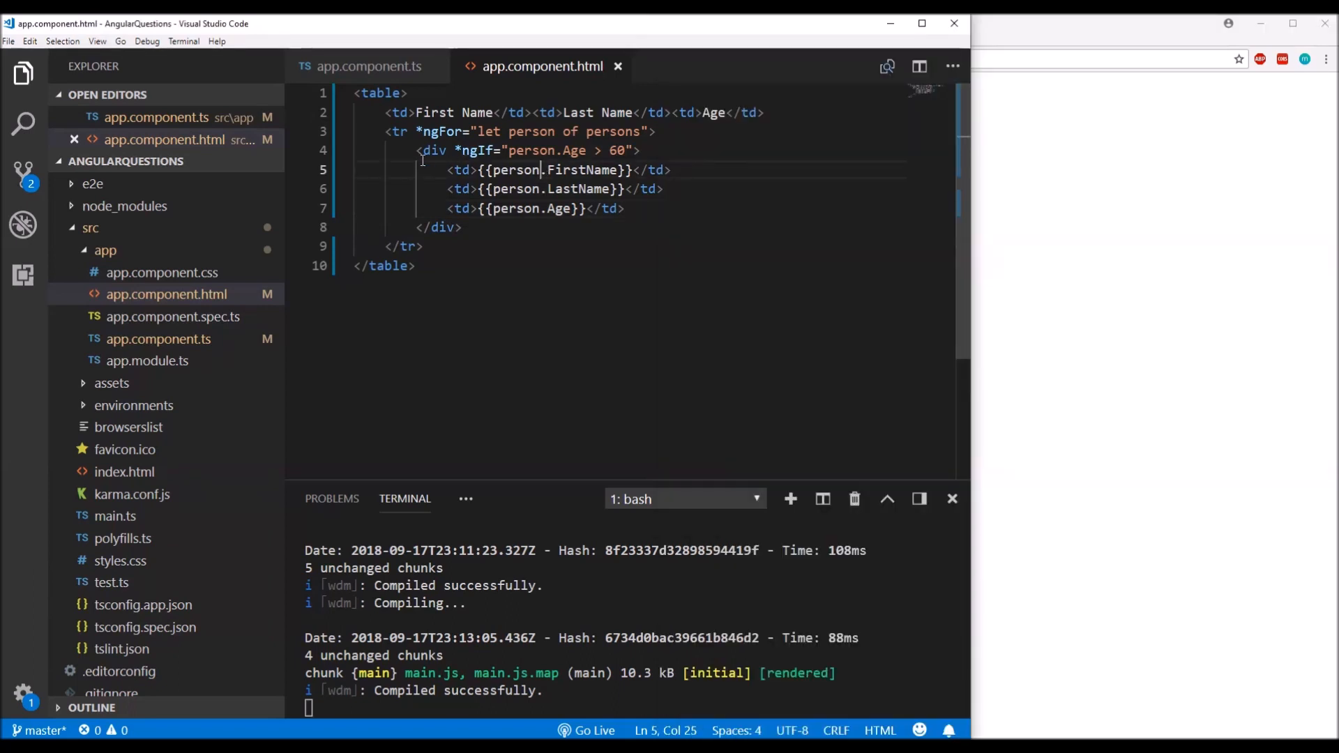
# - Place the cursor at the end of the header cells line on line 2
pyautogui.moveTo(416, 150); pyautogui.dragTo(524, 228)
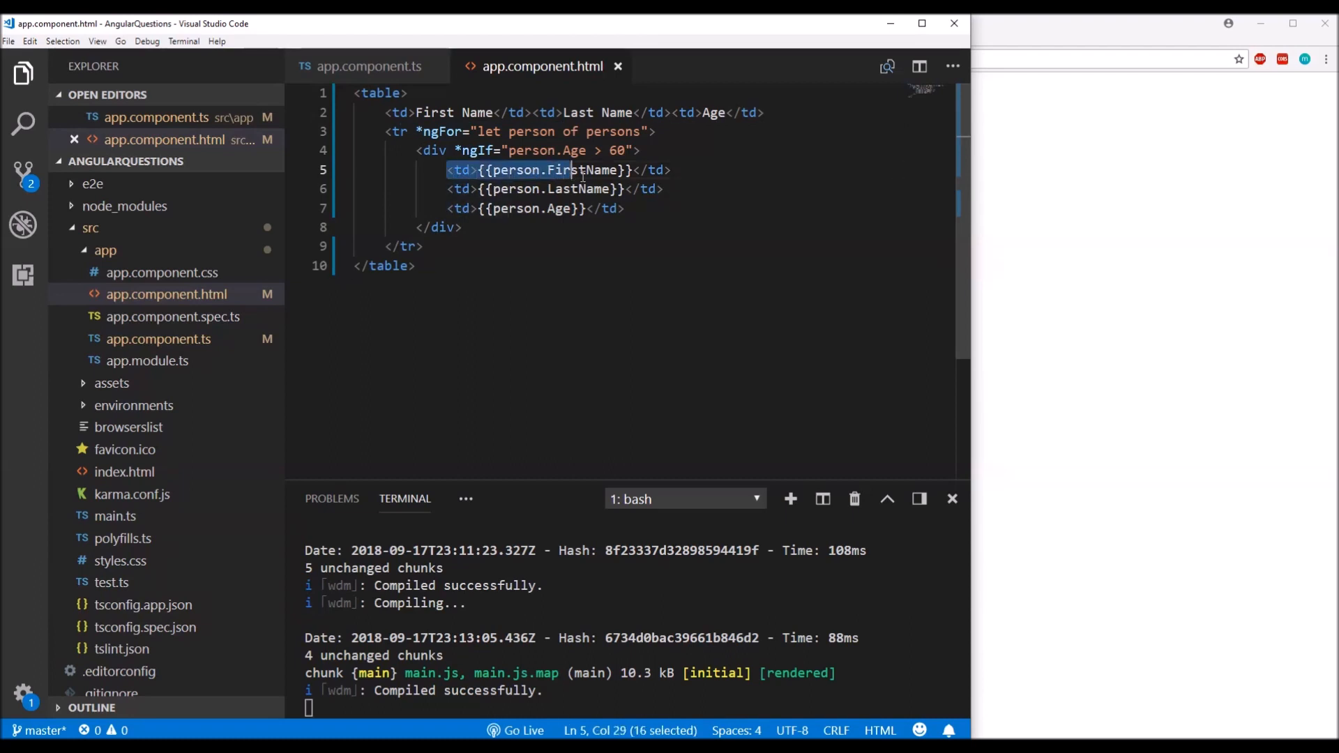
pyautogui.moveTo(581, 171); pyautogui.dragTo(623, 209)
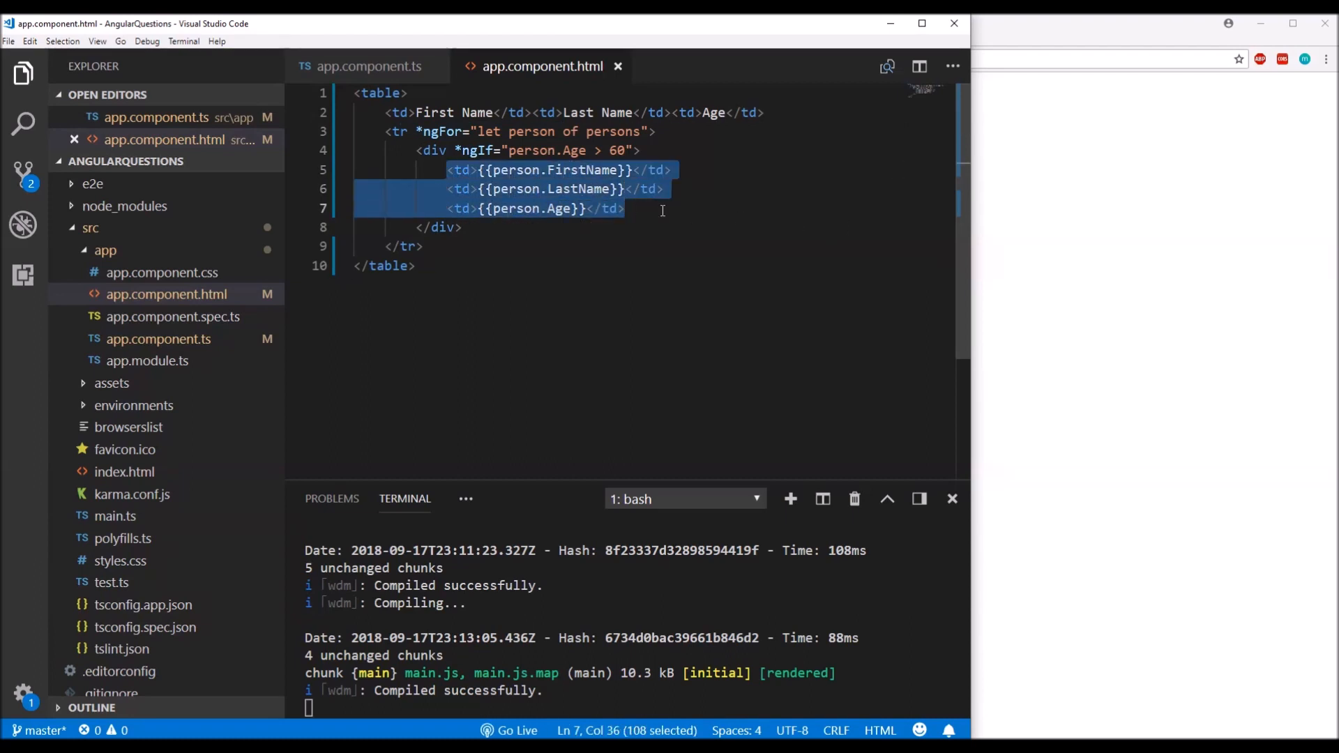
pyautogui.click(546, 208)
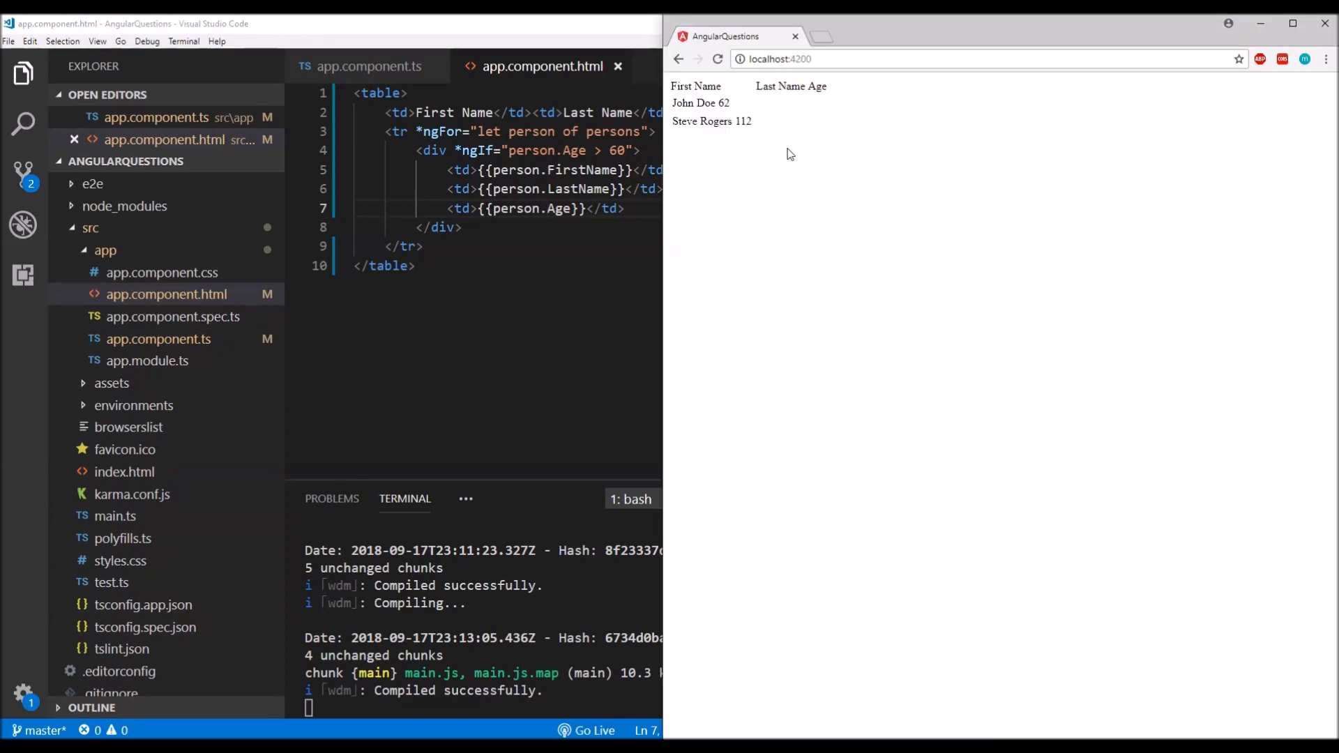
pyautogui.moveTo(776, 135)
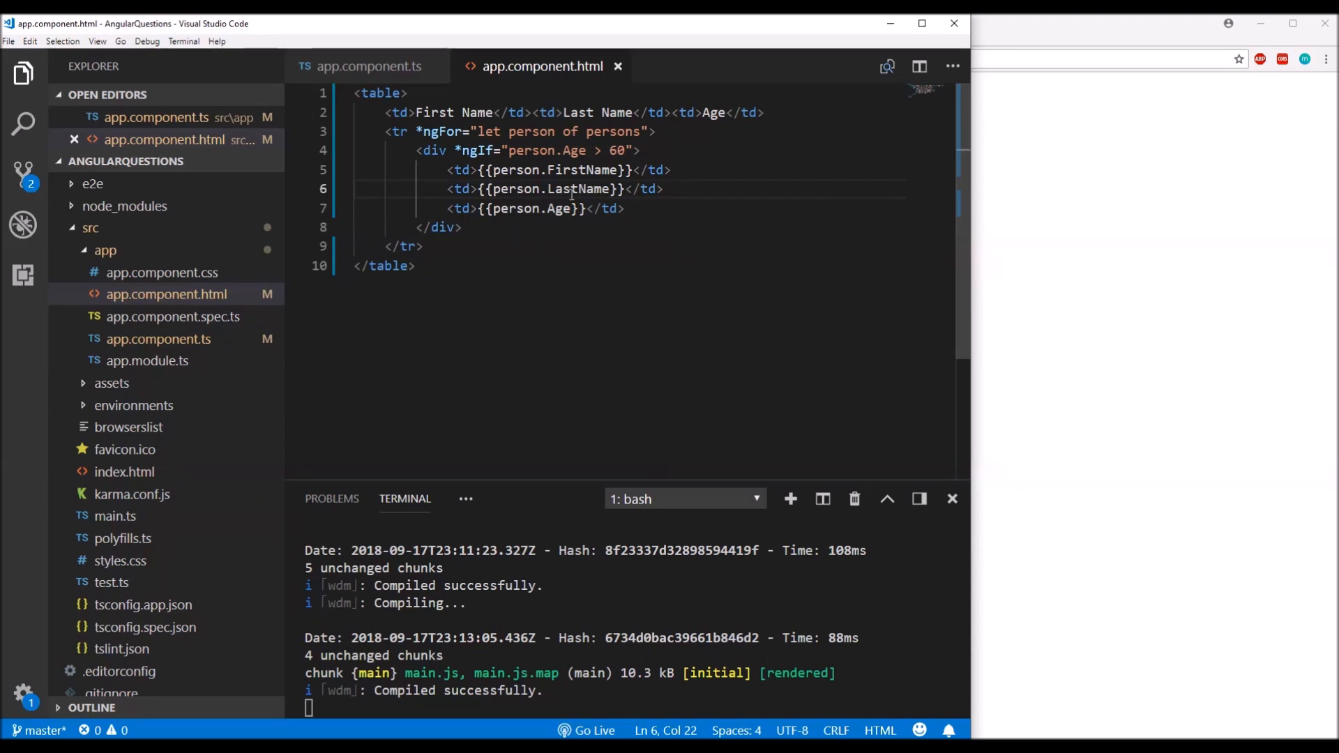
pyautogui.click(513, 170)
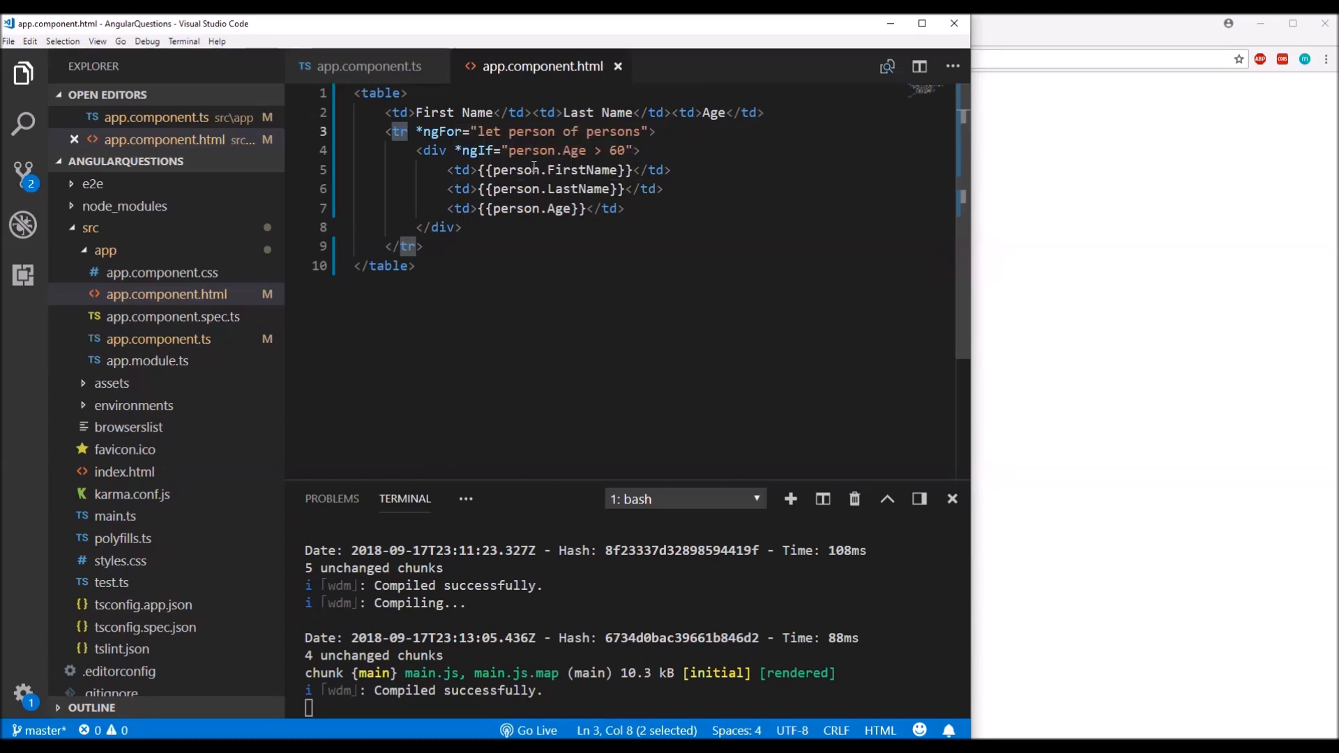
pyautogui.click(536, 170)
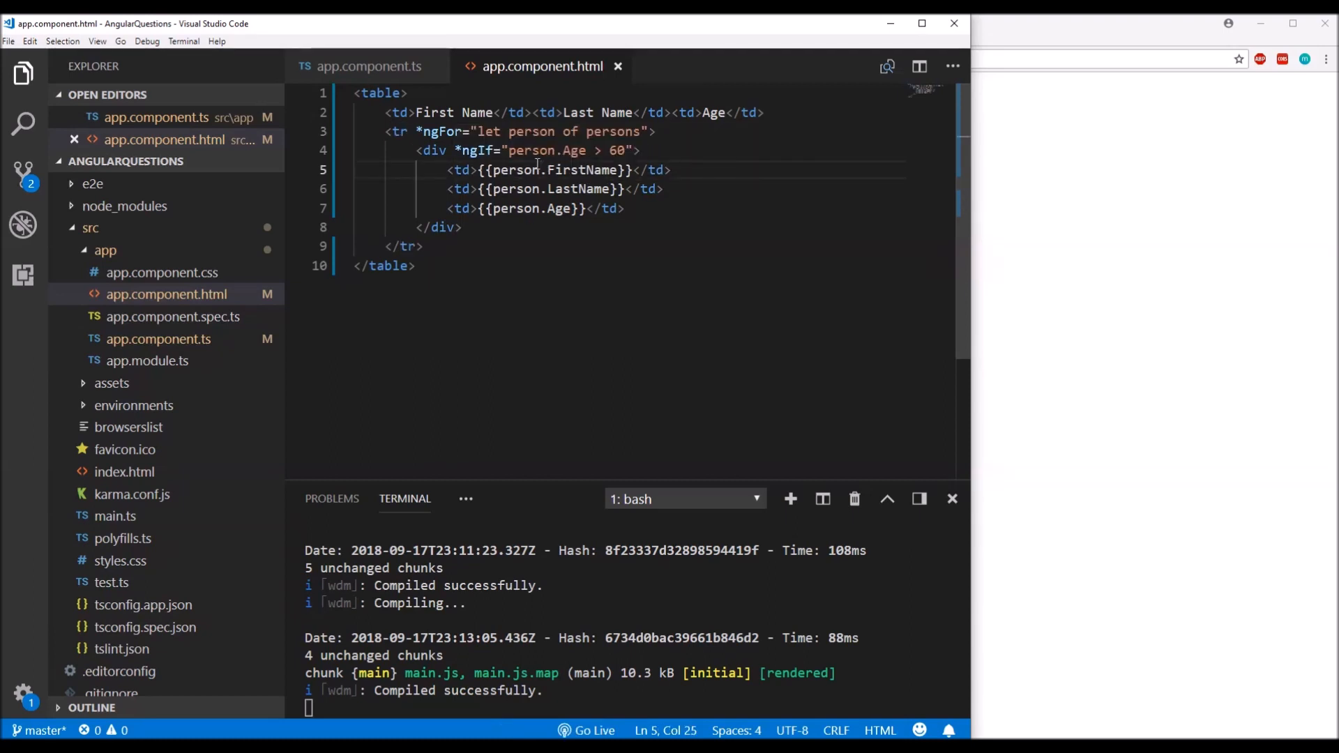
pyautogui.click(502, 150)
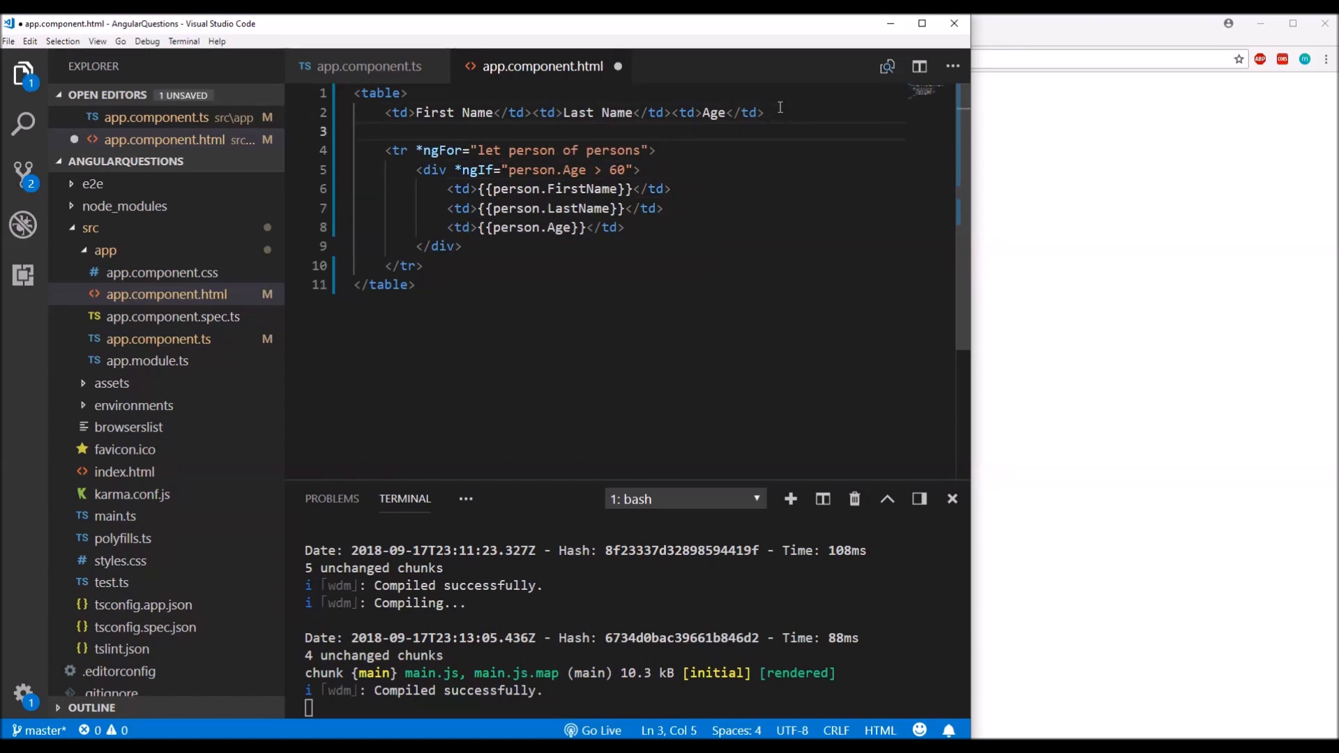
# - Type nested outer and inner ng-container tags below the header cells
pyautogui.write('<ng-container></ng-container>')
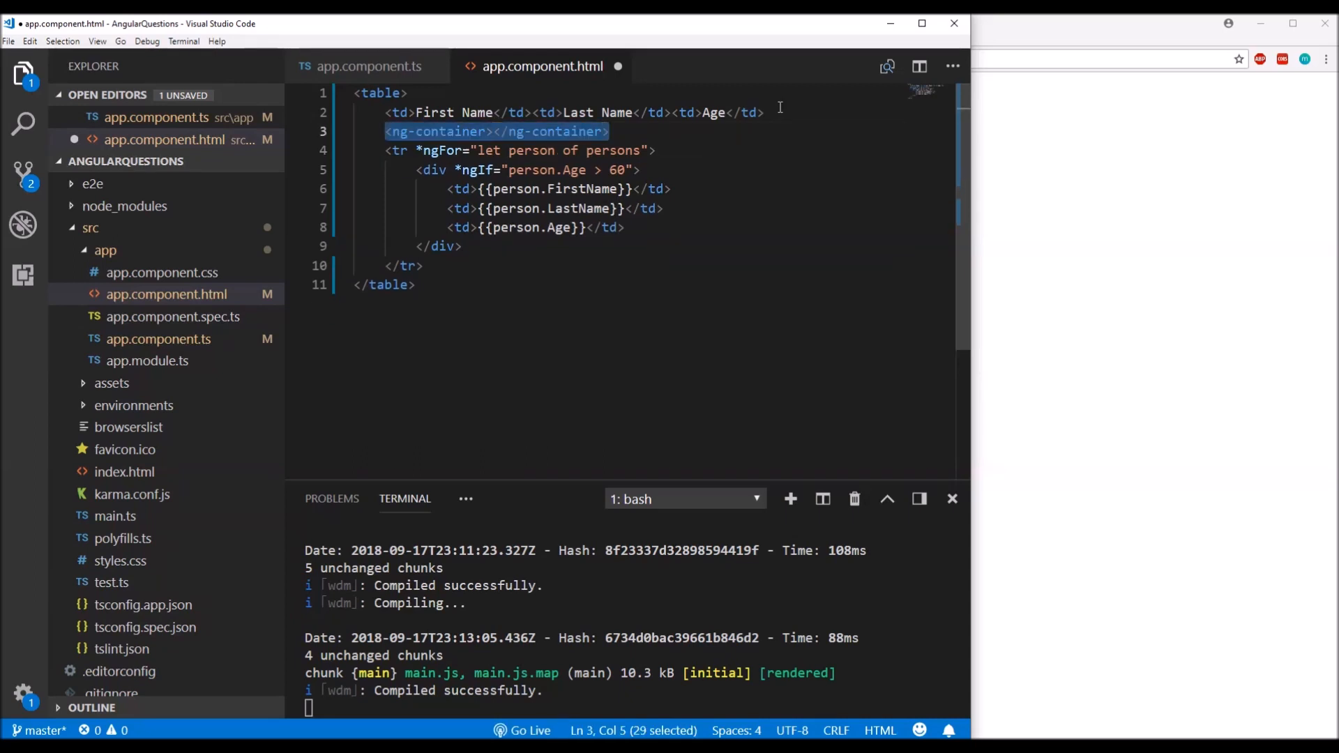
pyautogui.click(440, 132)
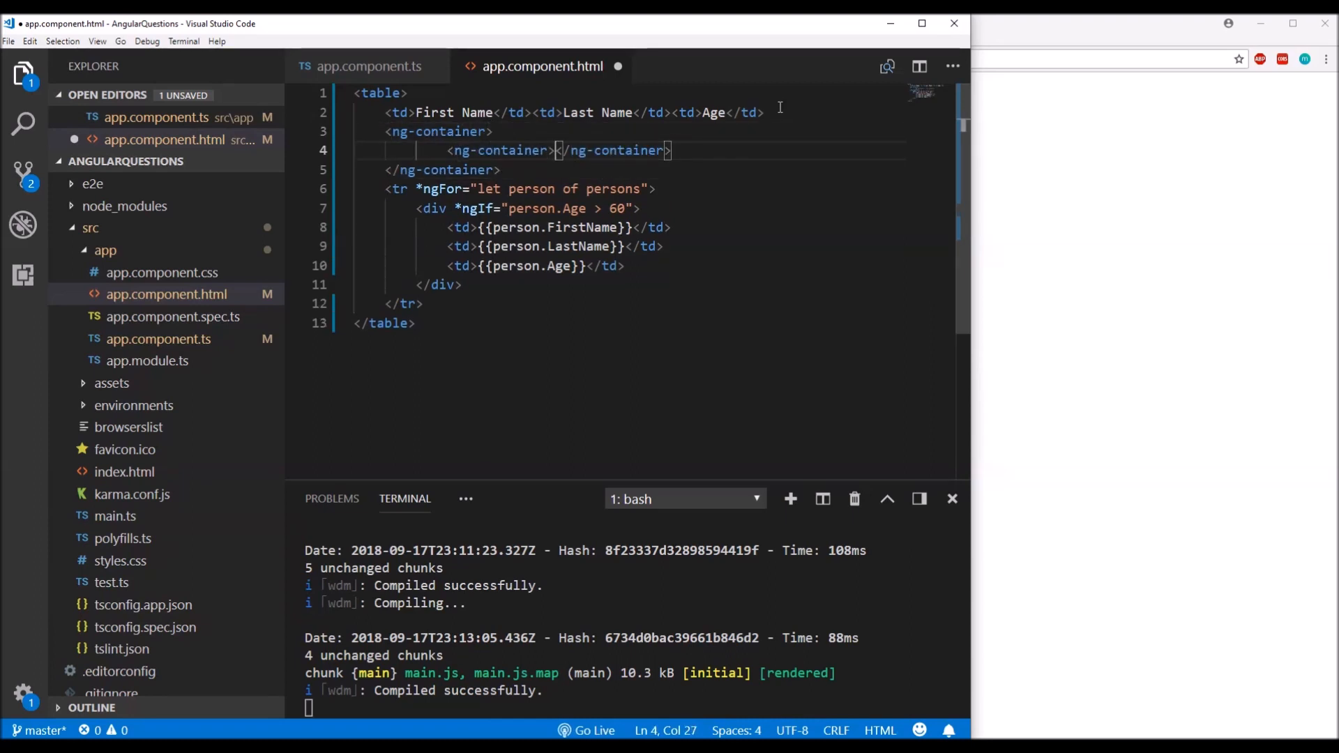
pyautogui.press('Enter')
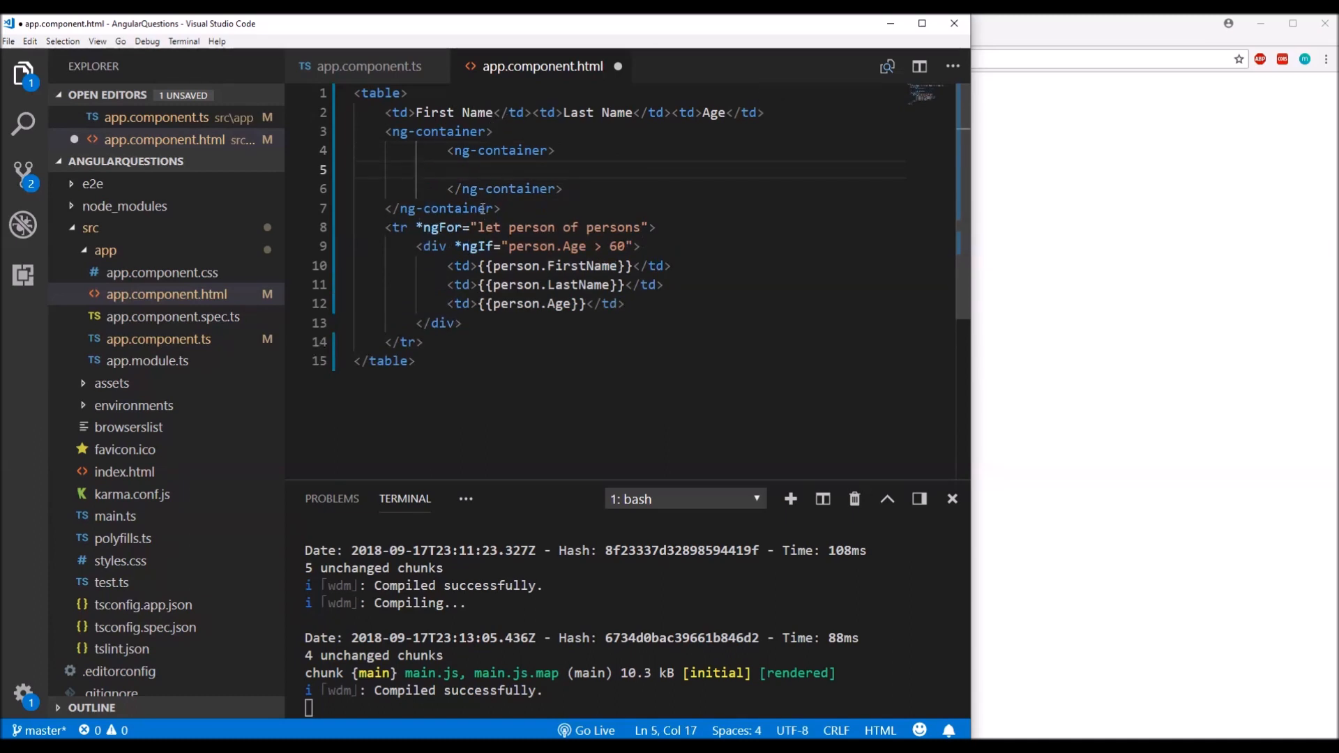
pyautogui.click(499, 266)
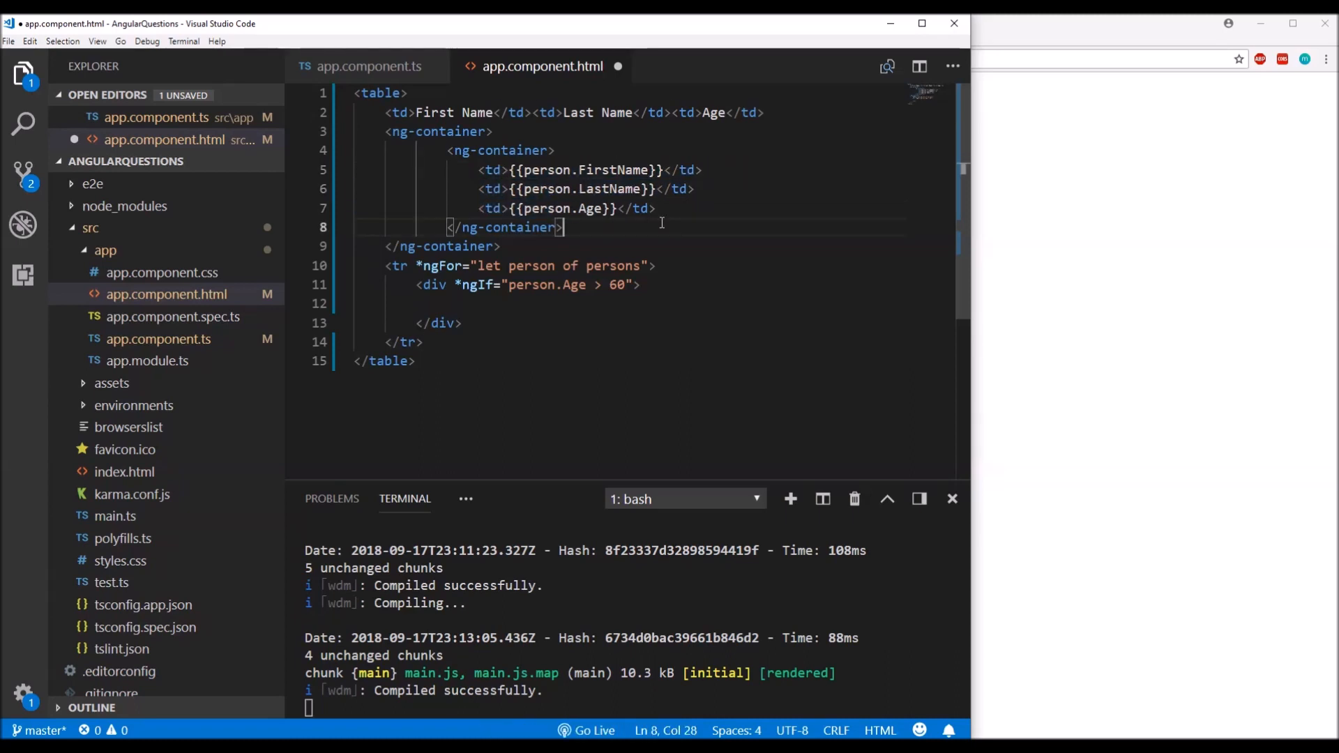
# - Move *ngFor="let person of persons" from the row onto the outer ng-container
pyautogui.click(516, 189)
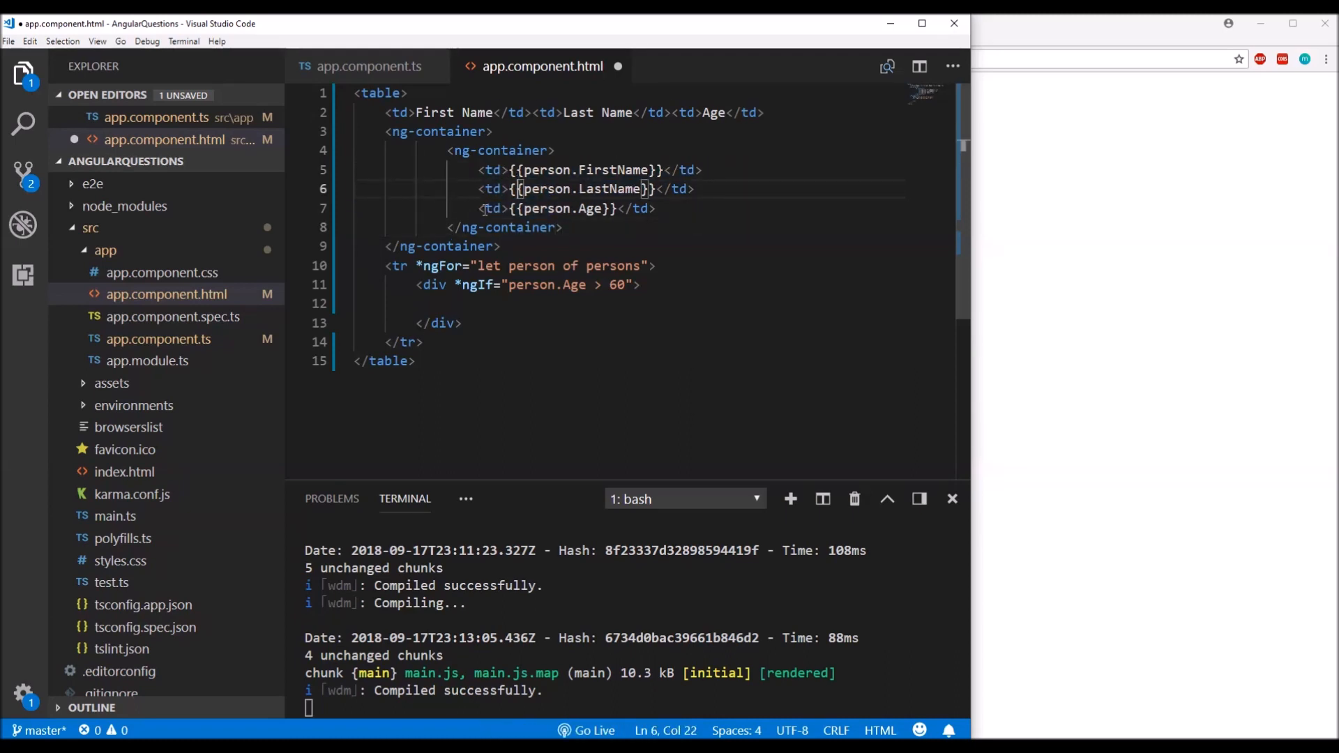
pyautogui.moveTo(418, 266); pyautogui.dragTo(624, 266)
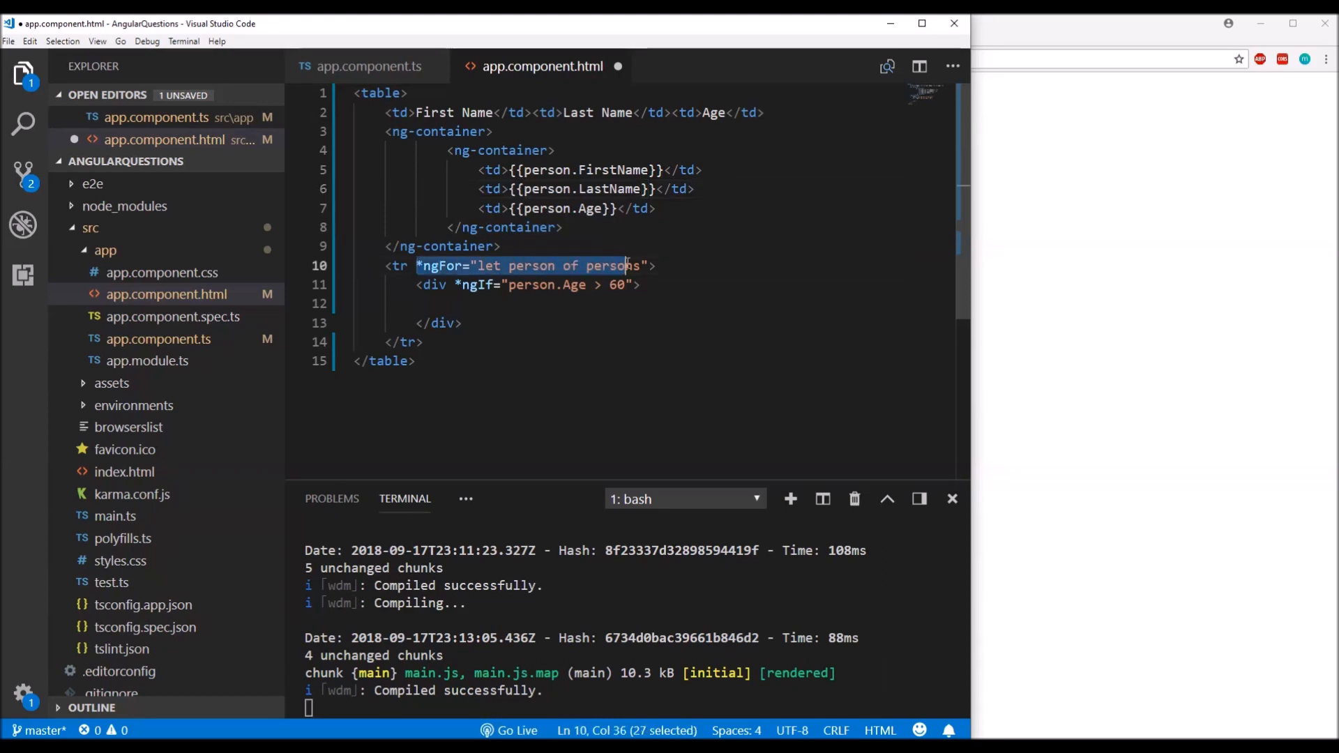
pyautogui.press('Delete')
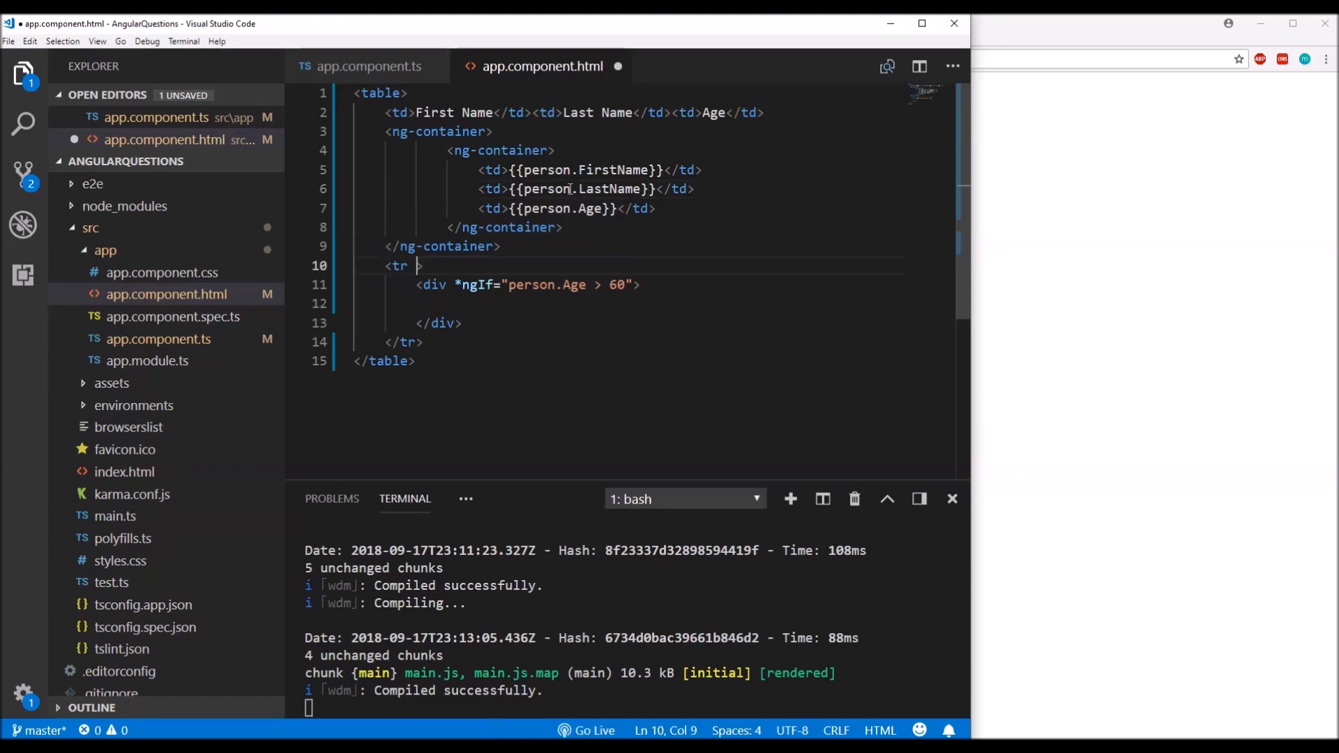
pyautogui.write('*ngFor="let person of persons"')
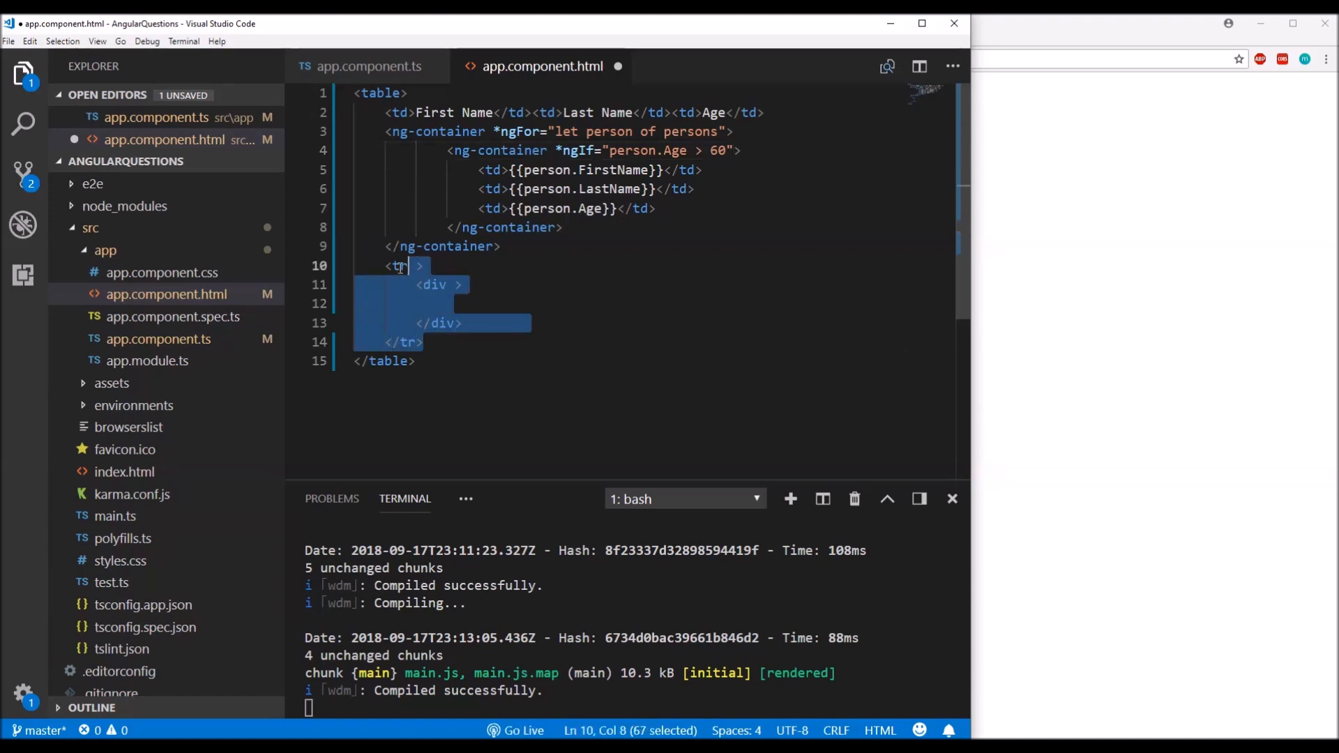
# - Delete the leftover empty tr and div, then save app.component.html
pyautogui.press('Delete')
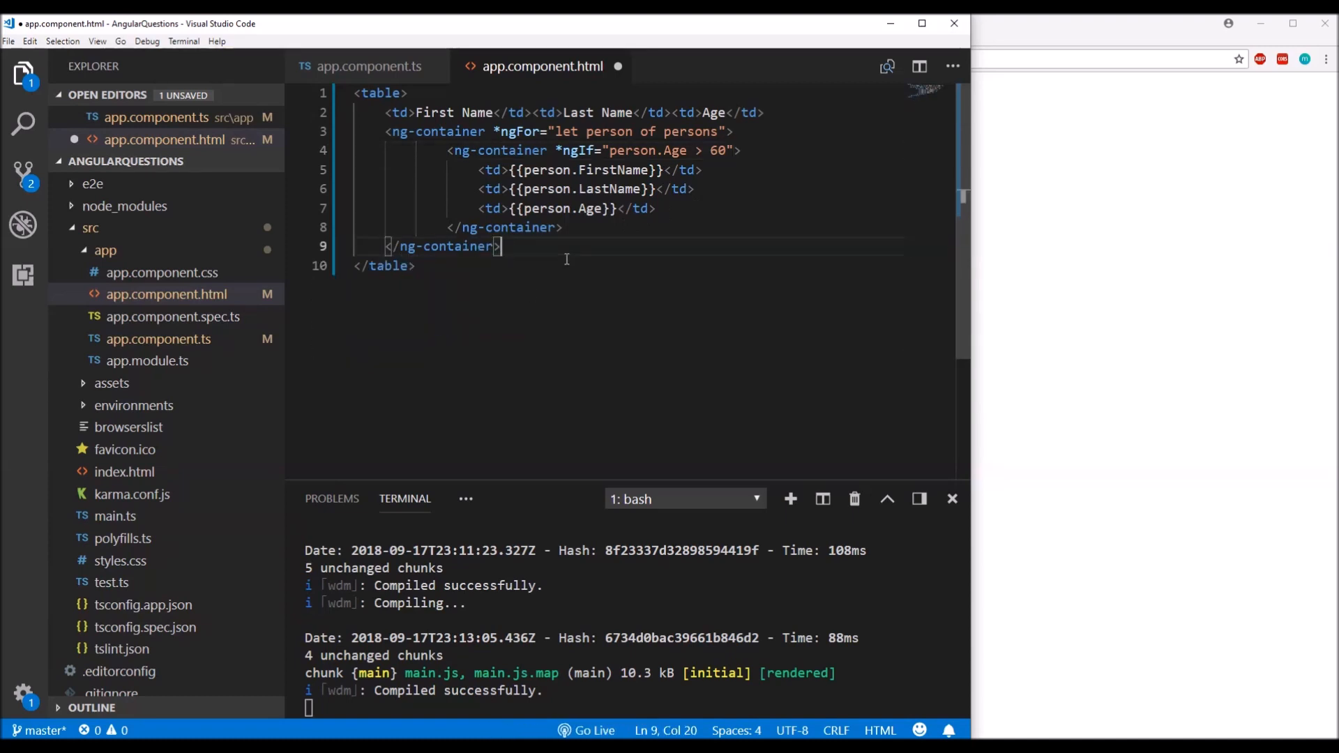
pyautogui.moveTo(416, 151); pyautogui.dragTo(531, 228)
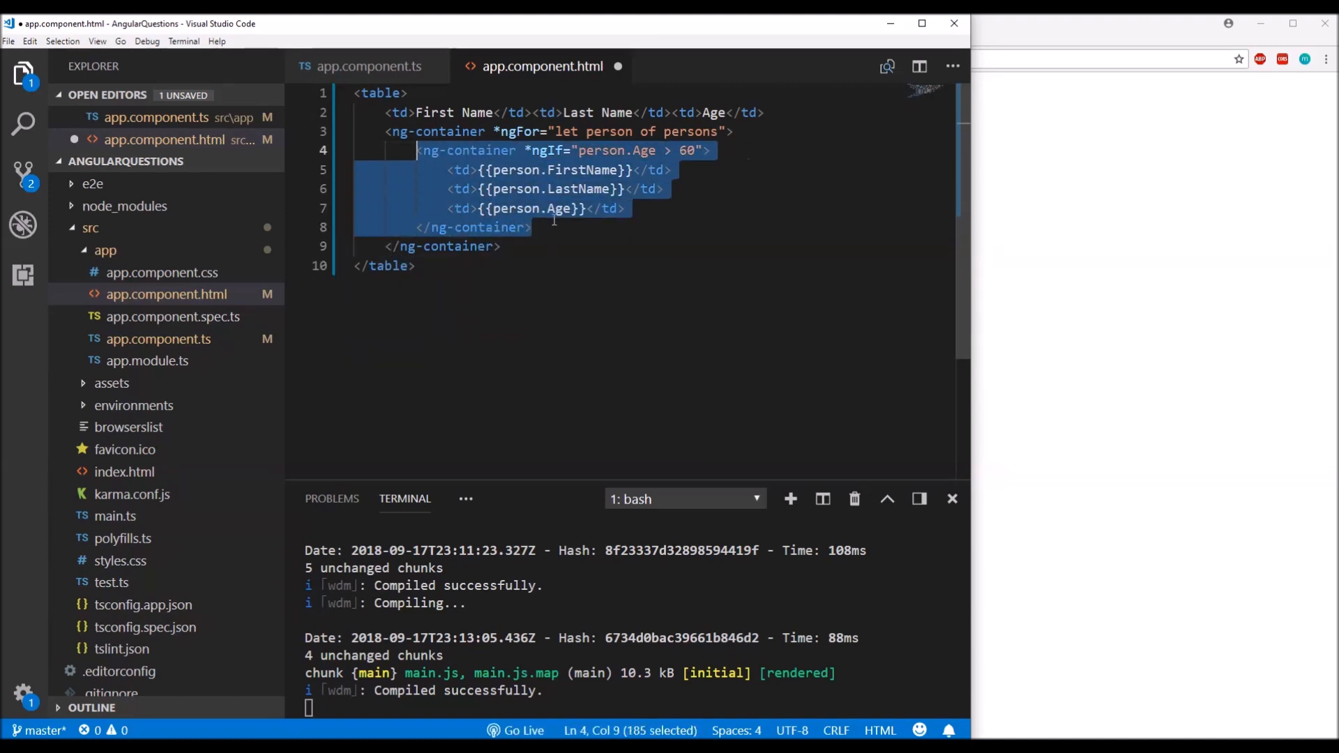
pyautogui.press('ctrl+s')
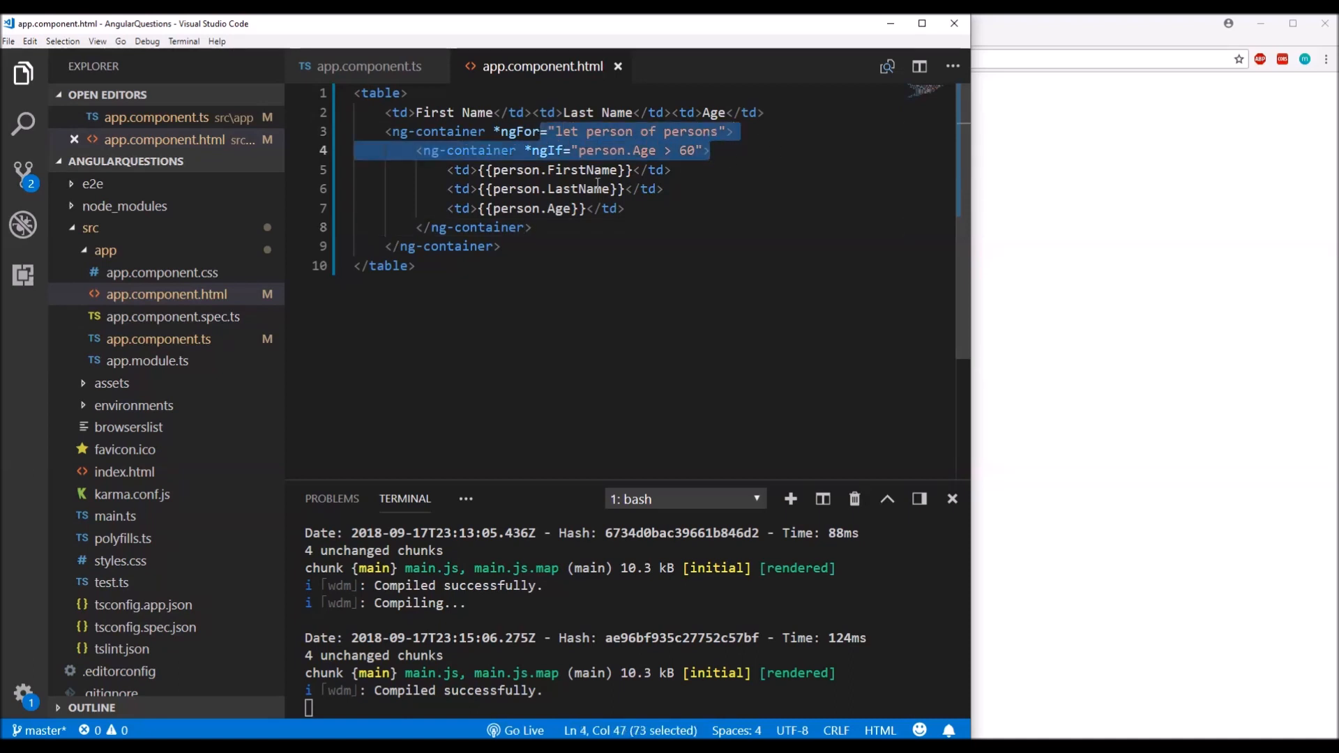
# - Select the outer and inner ng-container lines to check the nesting
pyautogui.click(419, 151)
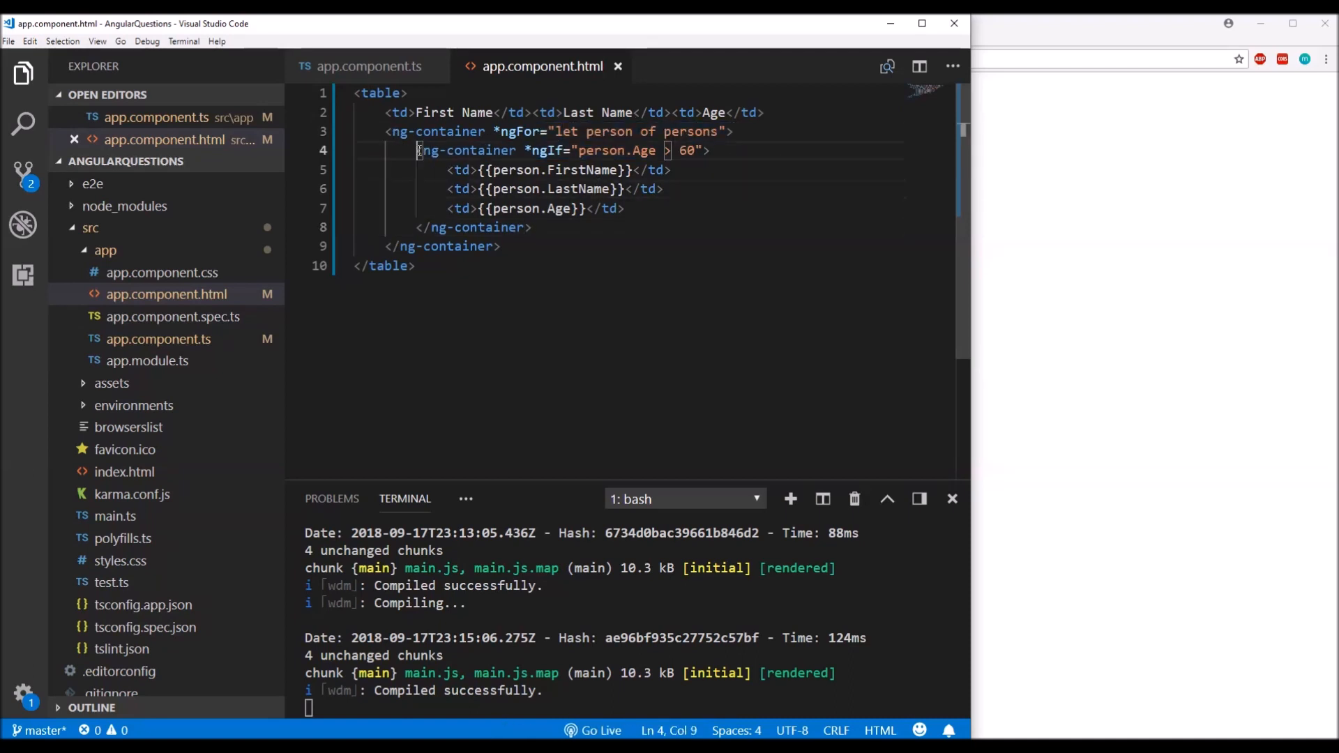
pyautogui.moveTo(418, 151); pyautogui.dragTo(530, 228)
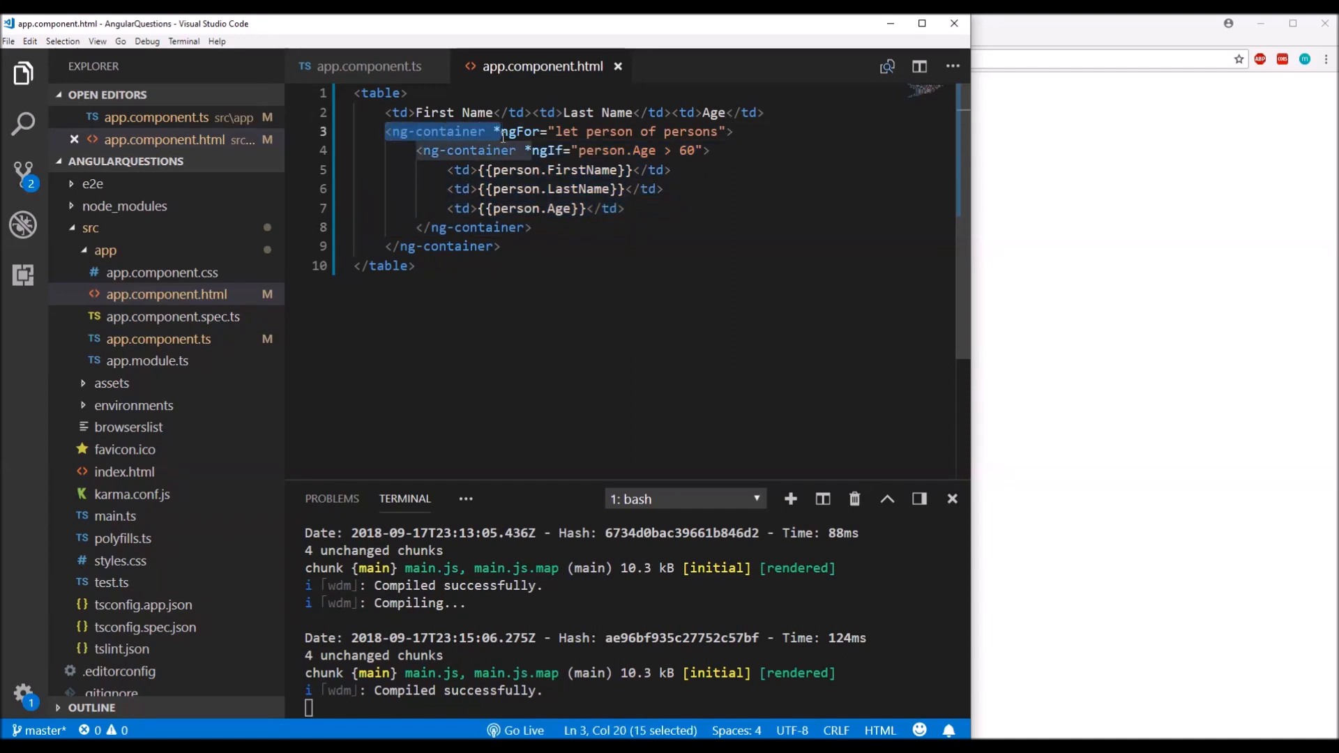
pyautogui.click(566, 151)
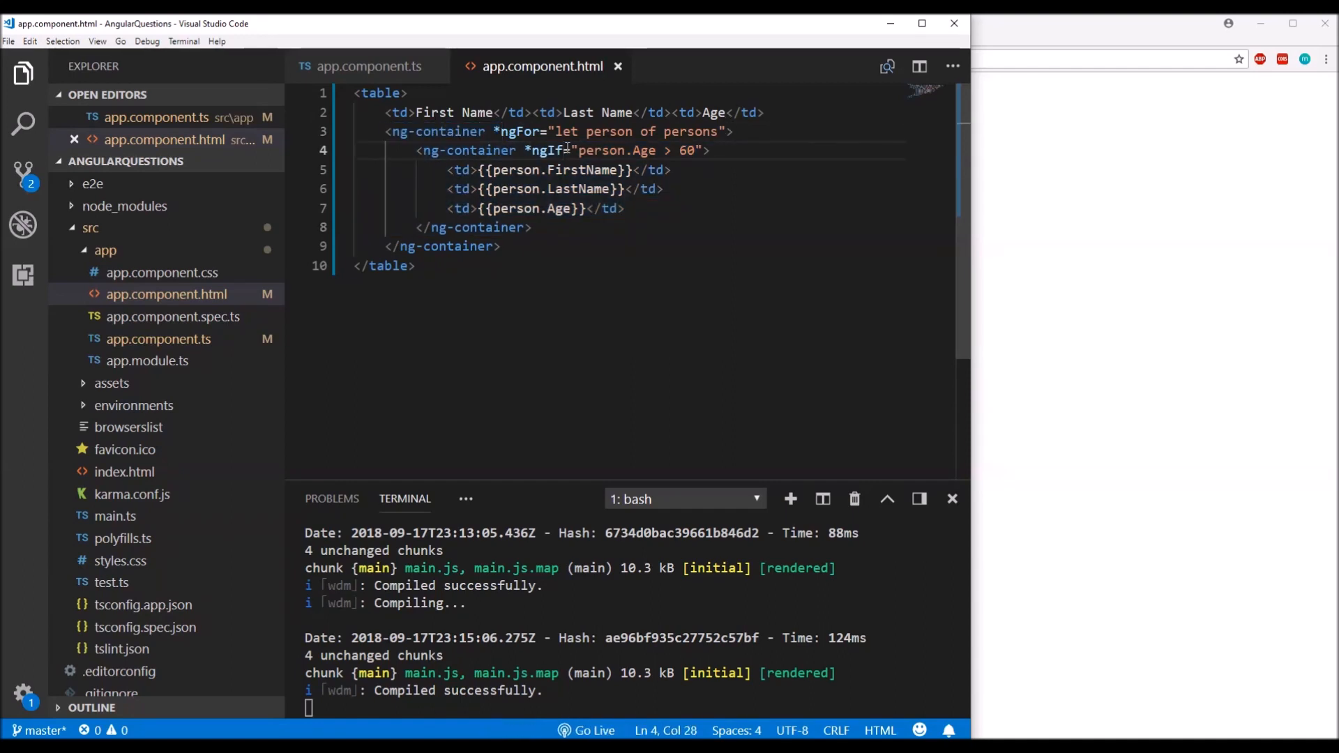
pyautogui.moveTo(577, 150); pyautogui.dragTo(677, 151)
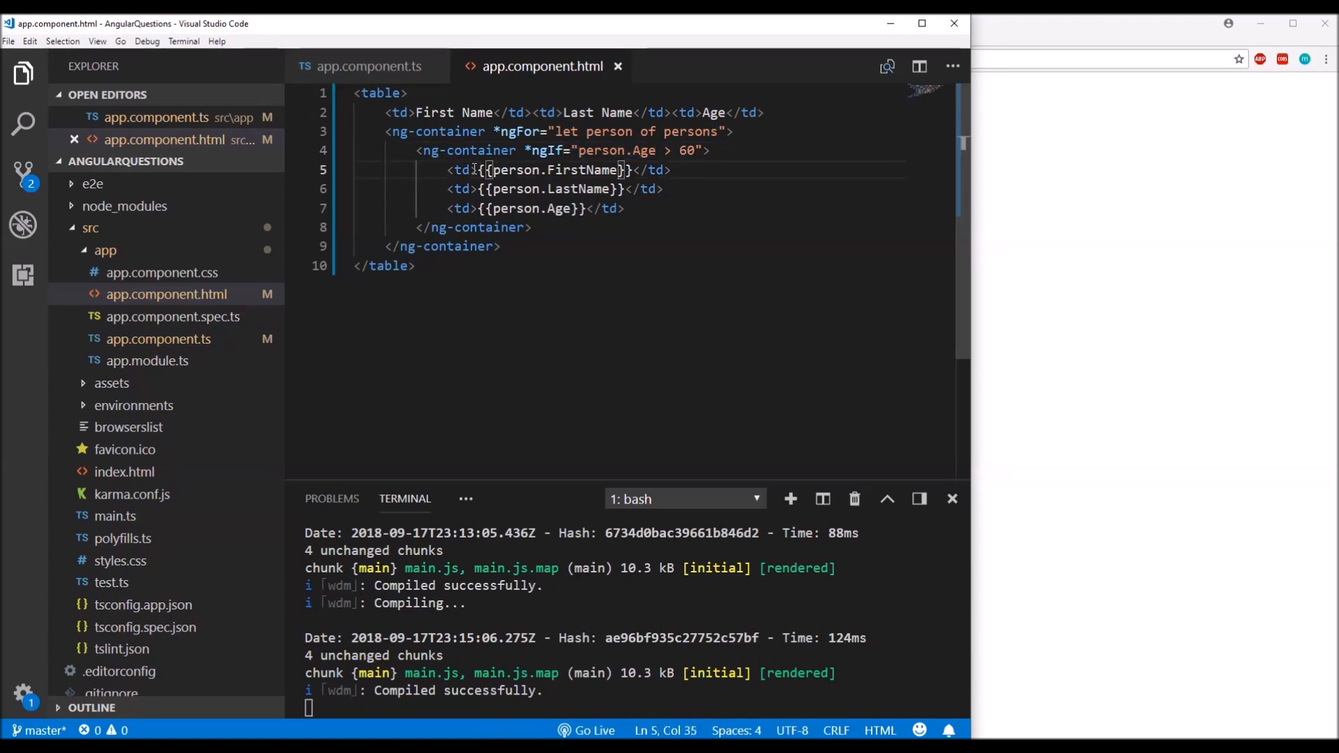
pyautogui.moveTo(484, 169); pyautogui.dragTo(624, 209)
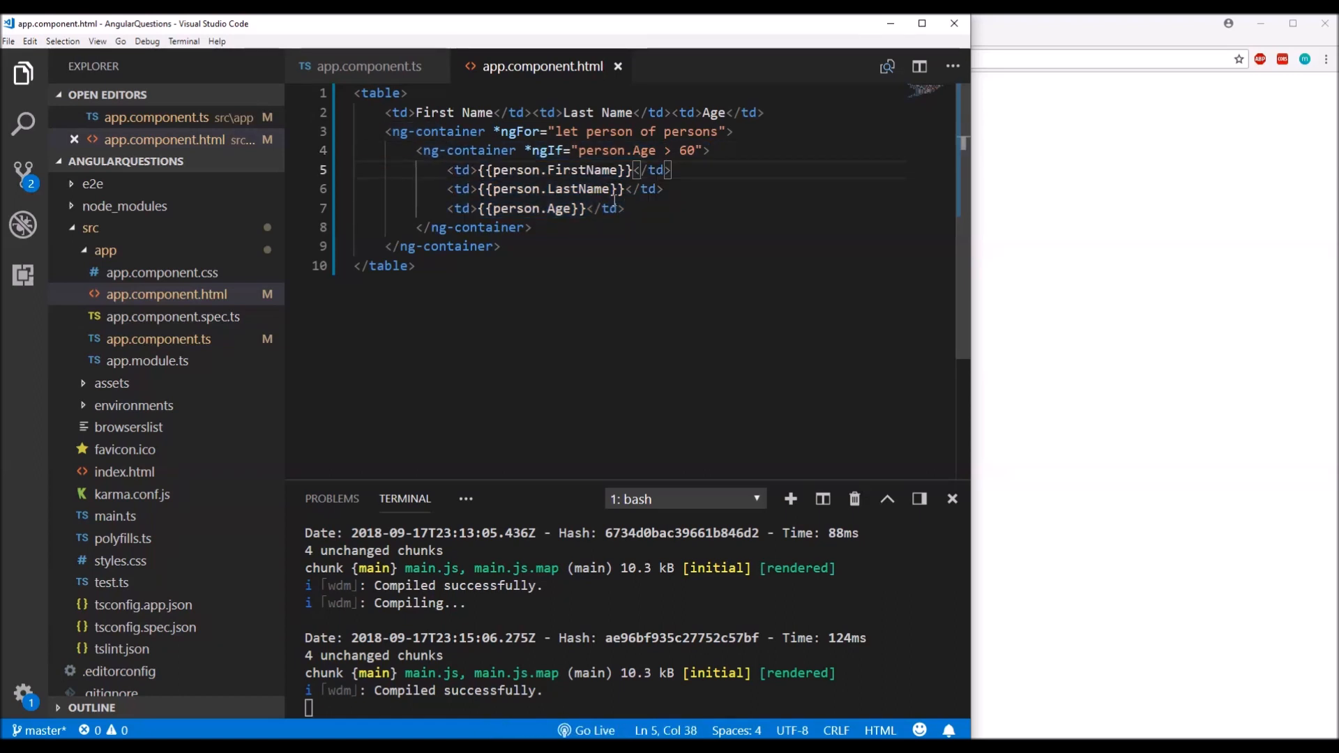
pyautogui.moveTo(614, 208)
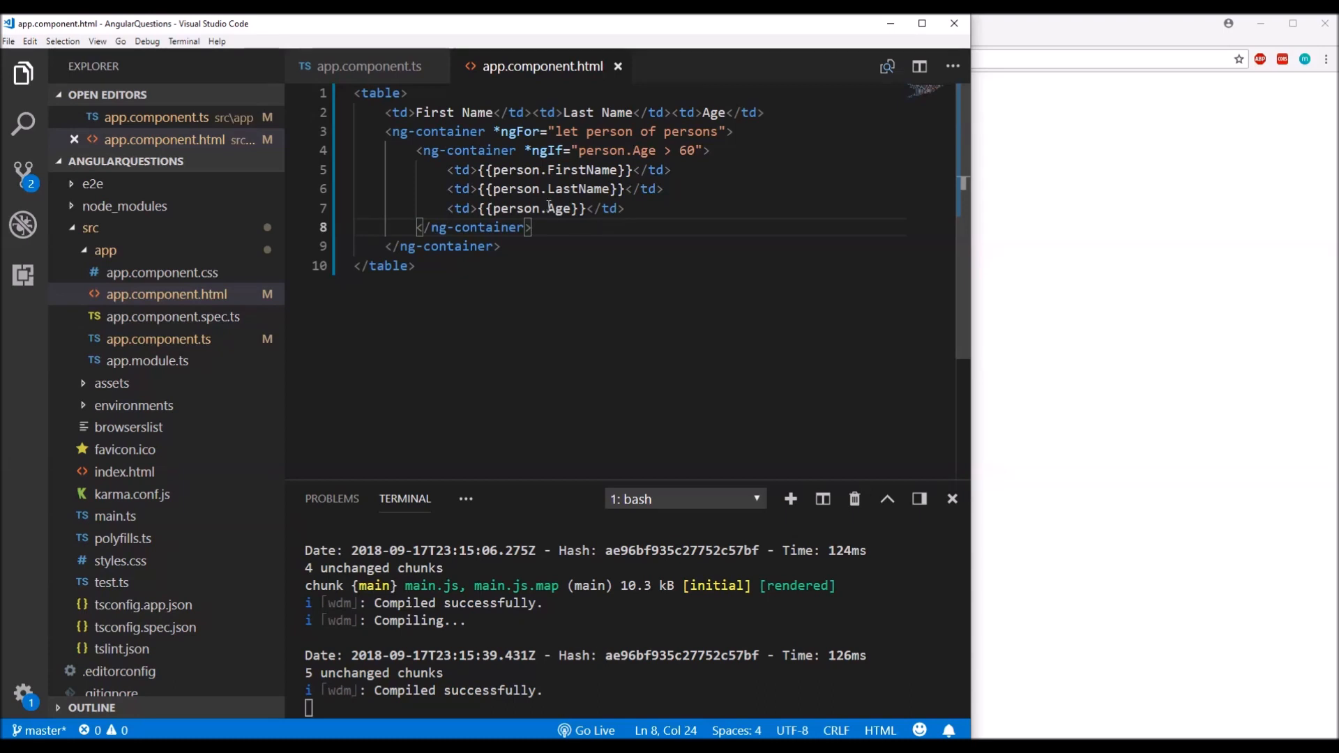
# - Add a tr inside the *ngIf ng-container holding the three td cells
pyautogui.click(730, 150)
pyautogui.write('<tr>')
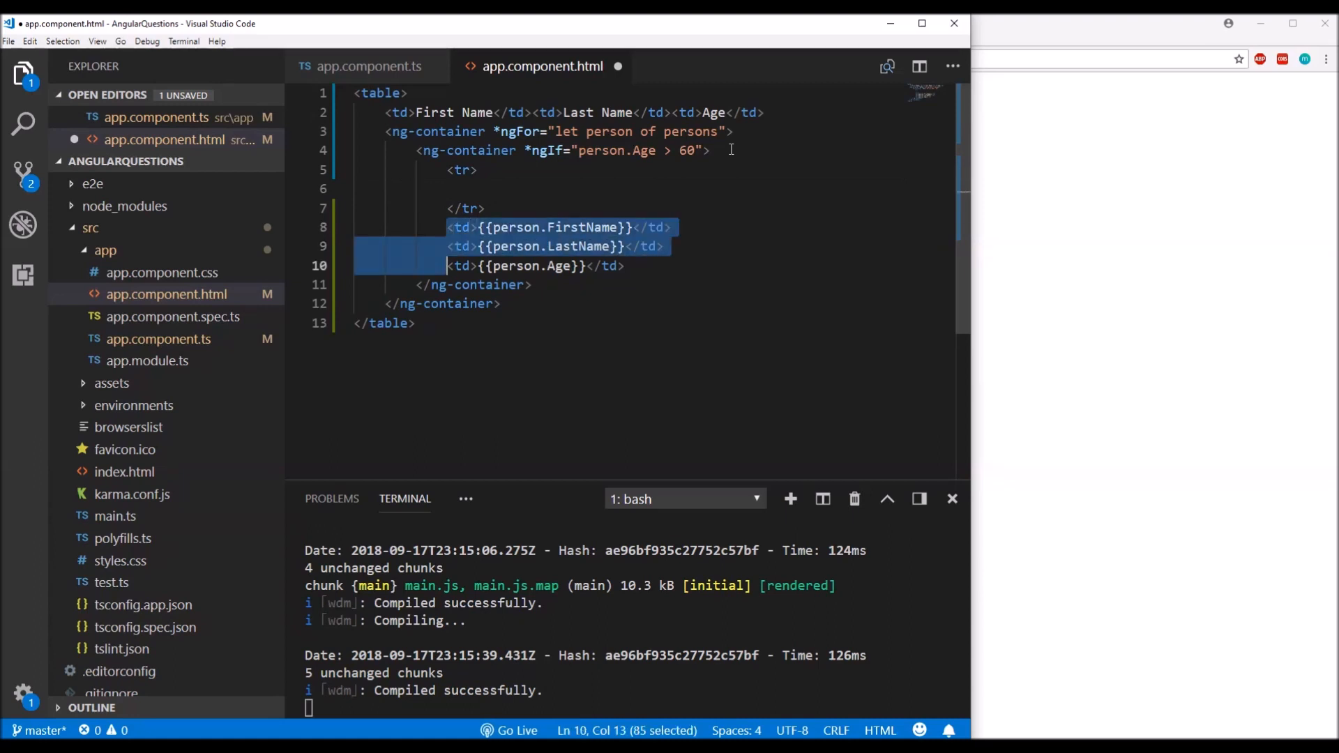
pyautogui.press('Delete')
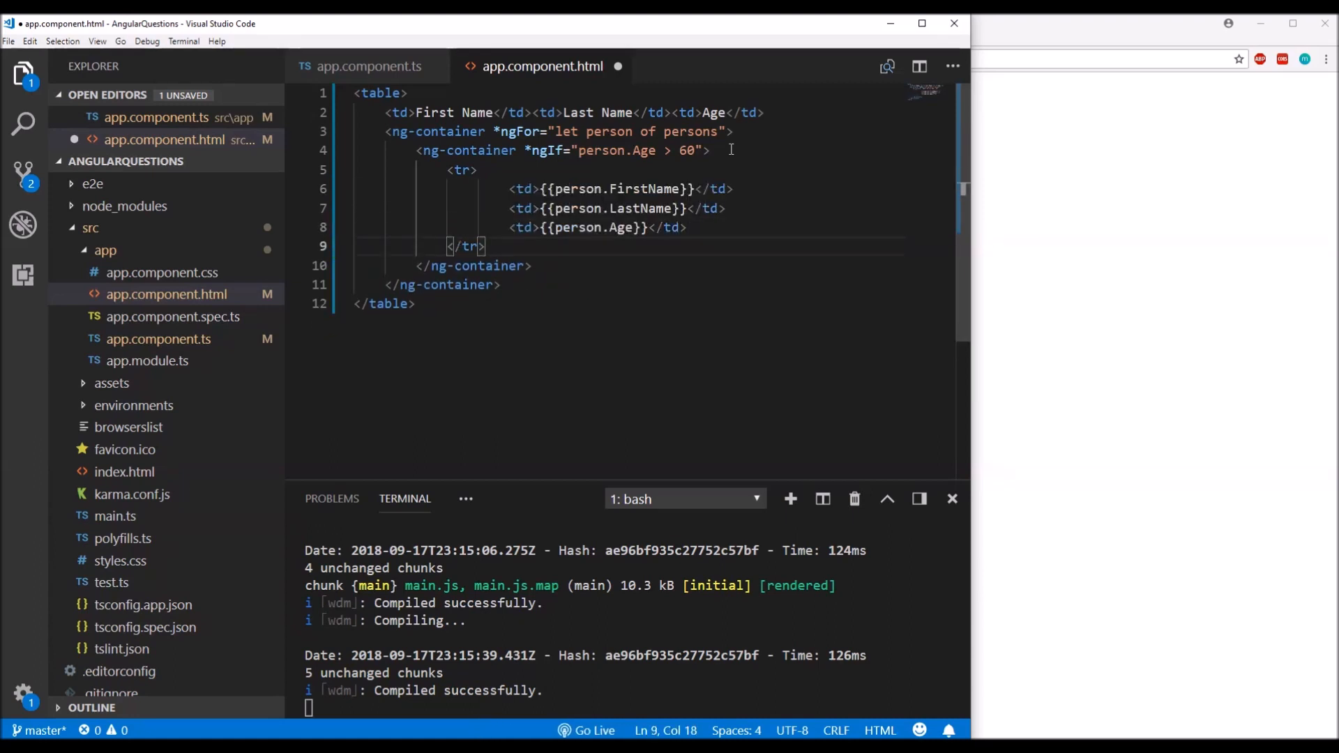
pyautogui.moveTo(513, 190); pyautogui.dragTo(686, 227)
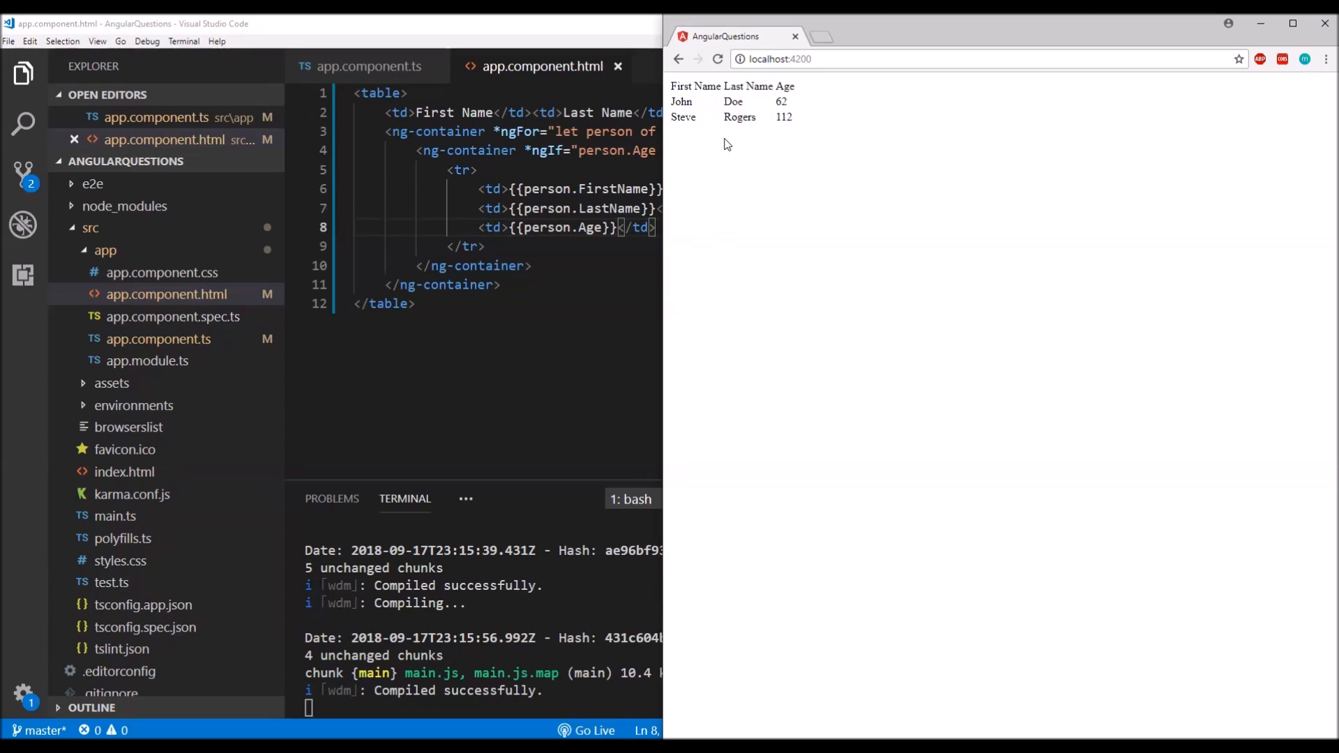
pyautogui.moveTo(540, 112)
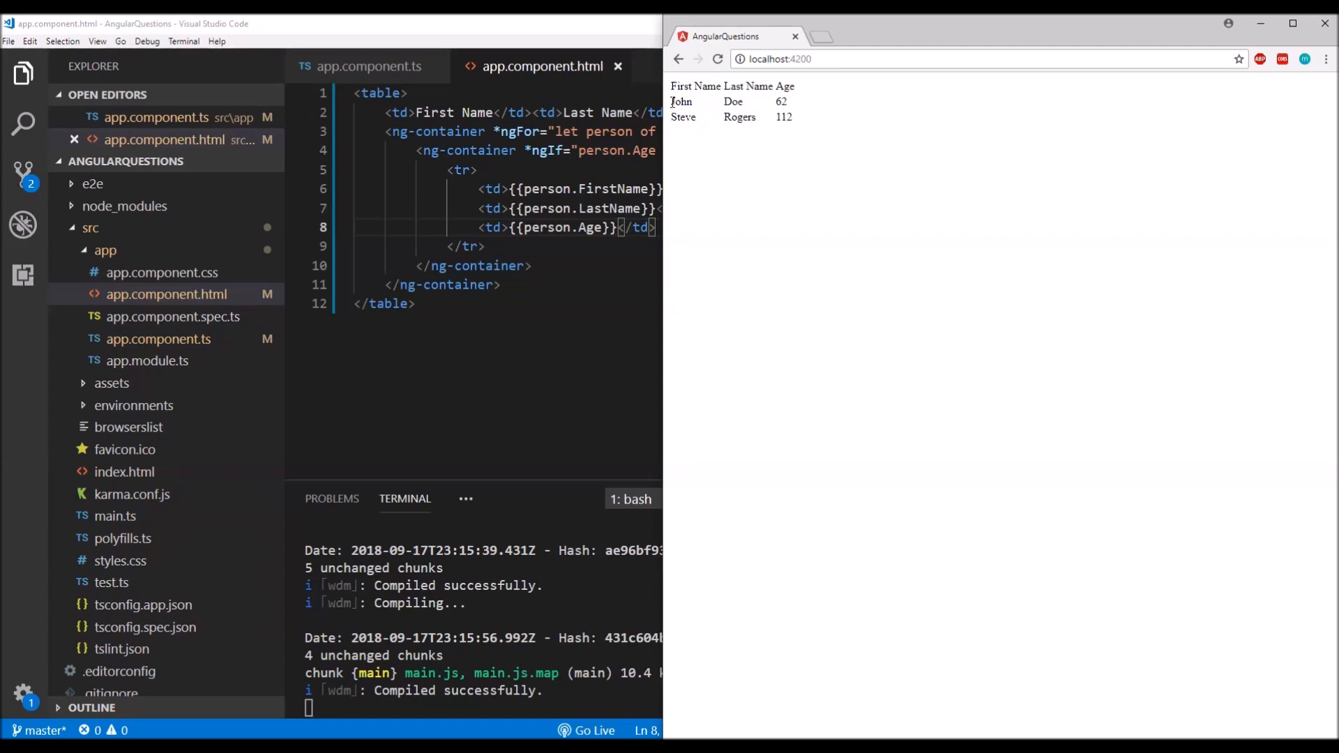
# - Move the Chrome window to view the table listing Tony Stark and Bruce Banner
pyautogui.moveTo(675, 102); pyautogui.dragTo(784, 117)
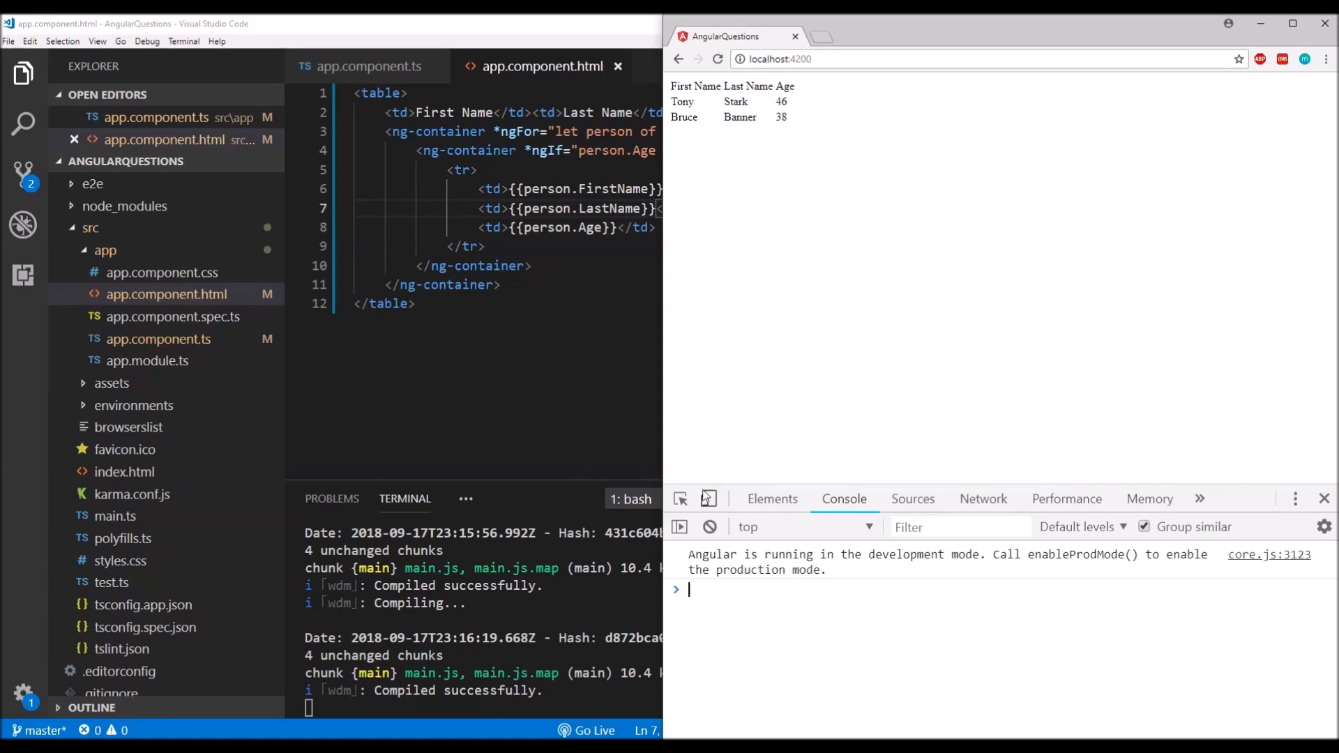
pyautogui.moveTo(693, 87)
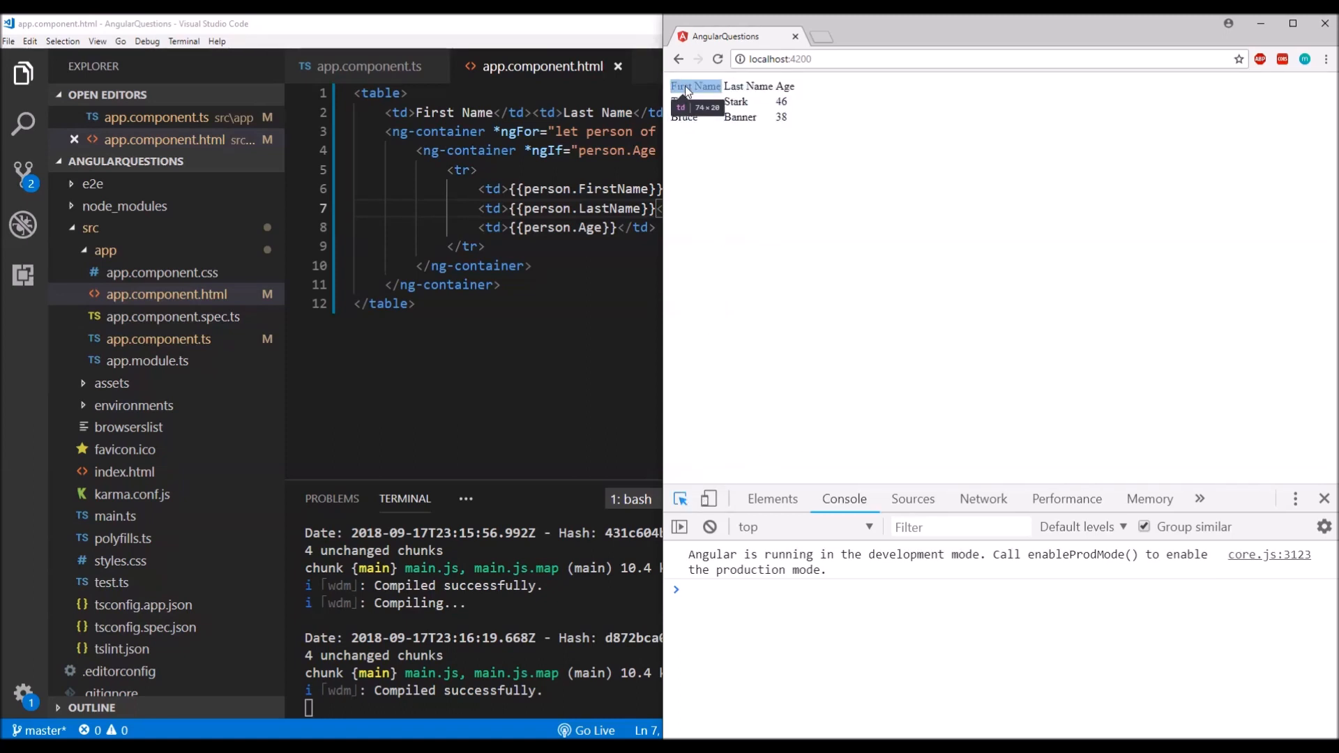
# - Inspect the First Name header cell to reveal the table's header cells and tbody in Elements
pyautogui.click(770, 499)
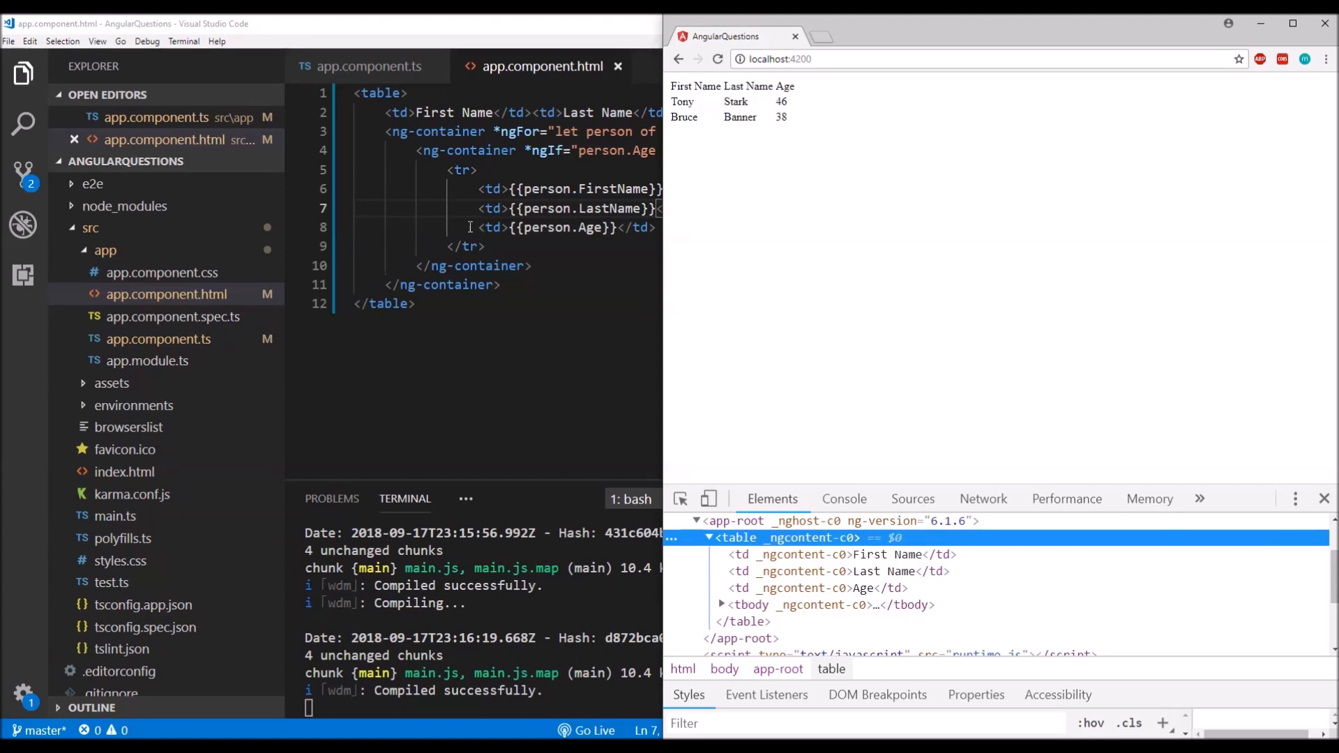
pyautogui.moveTo(536, 240)
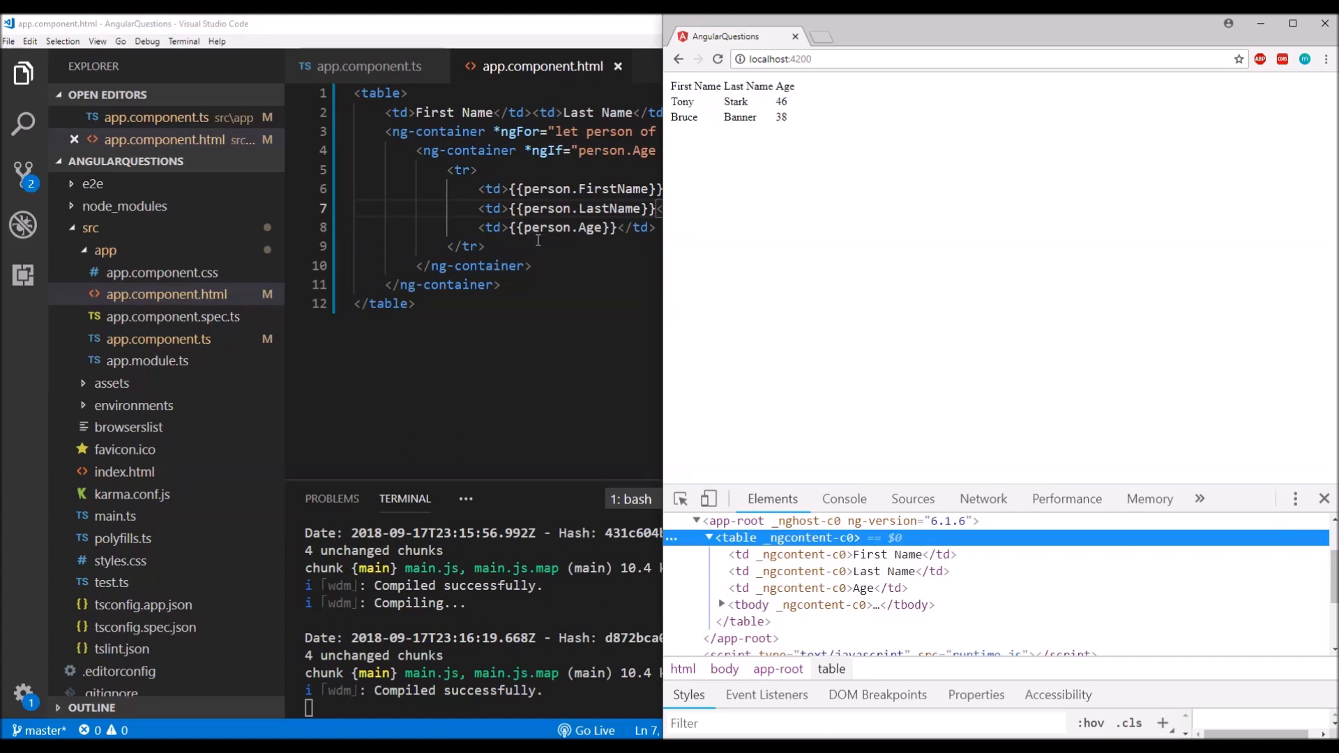